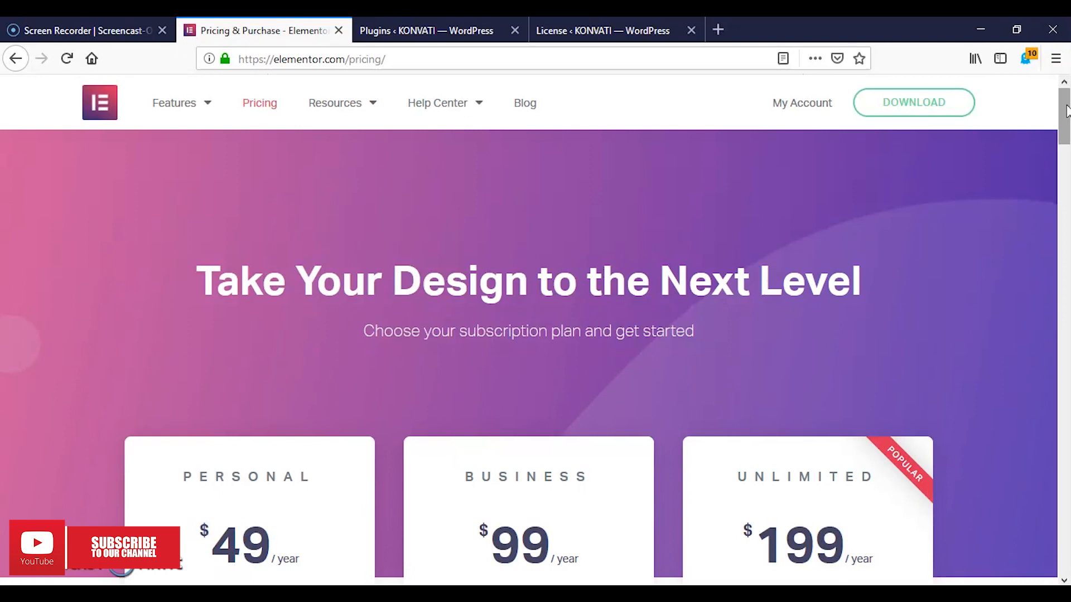
Update Elementor Pro to the newer version from the Plugins list.
scroll(down, 3)
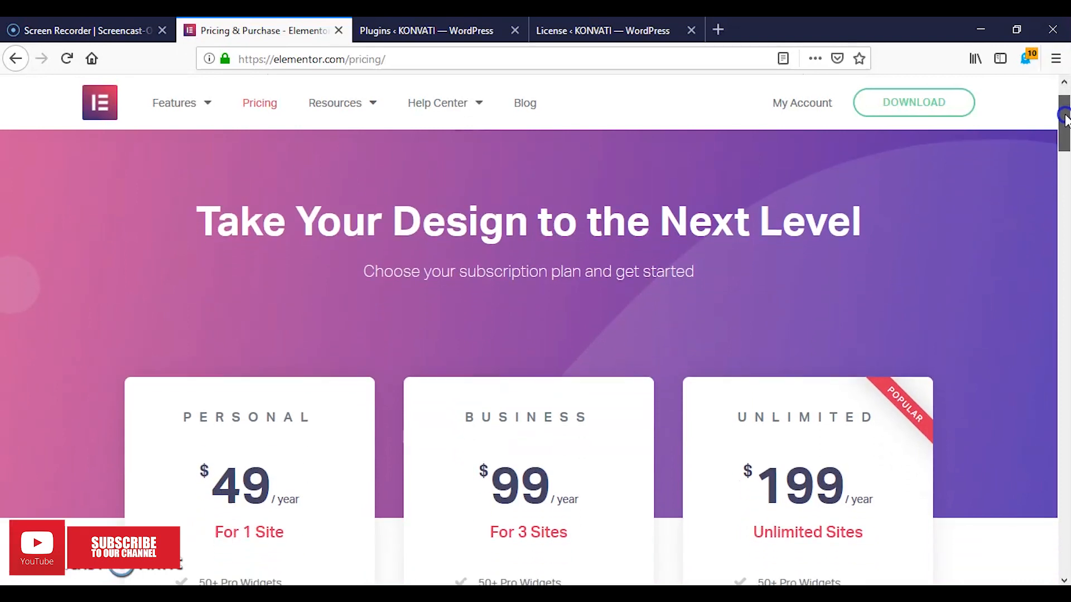
scroll(down, 3)
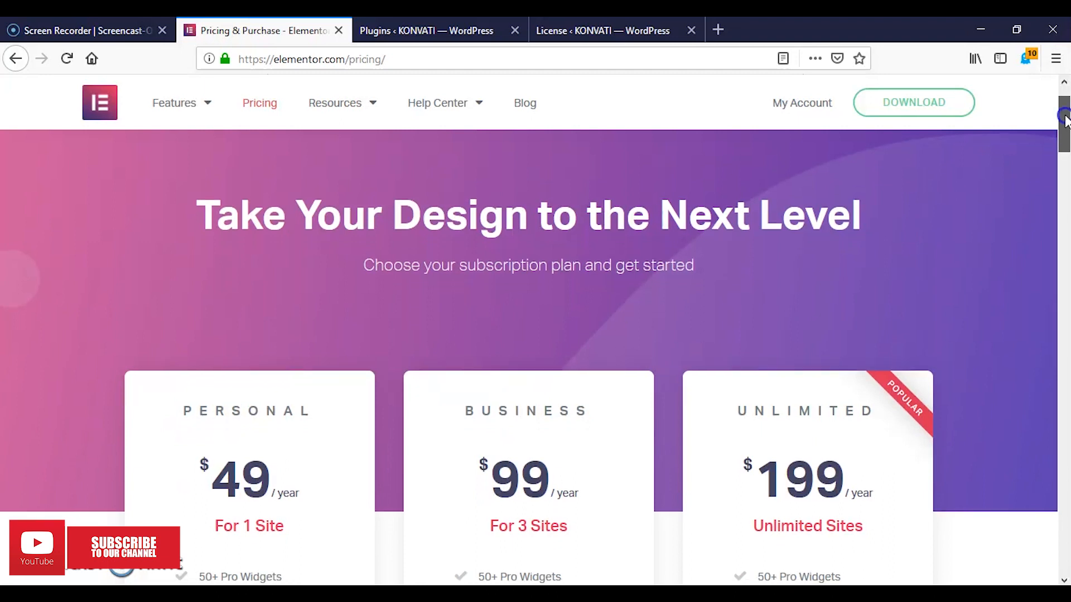
scroll(down, 3)
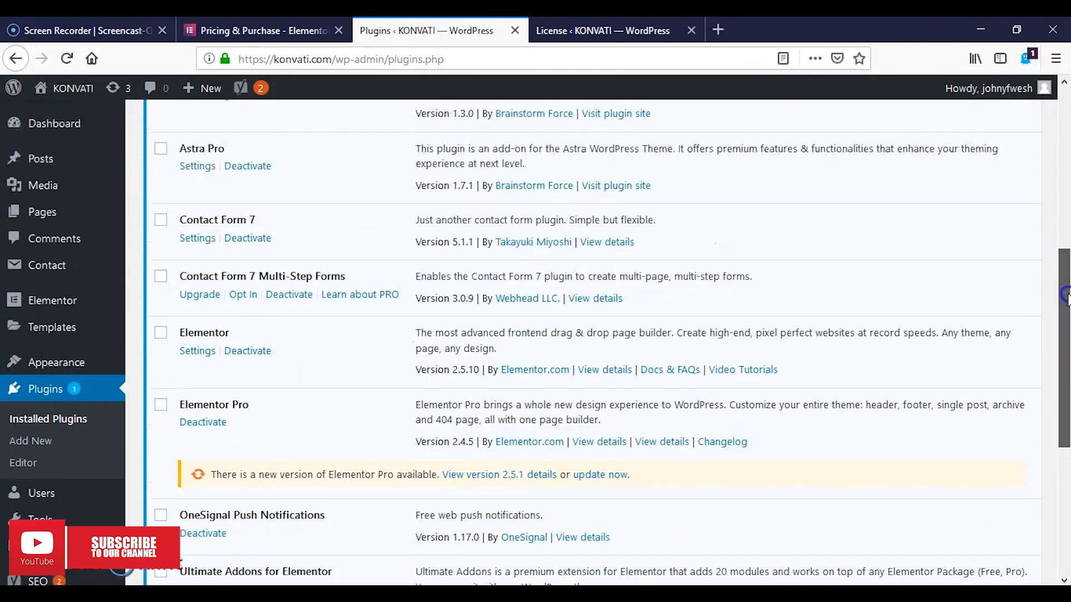
scroll(down, 3)
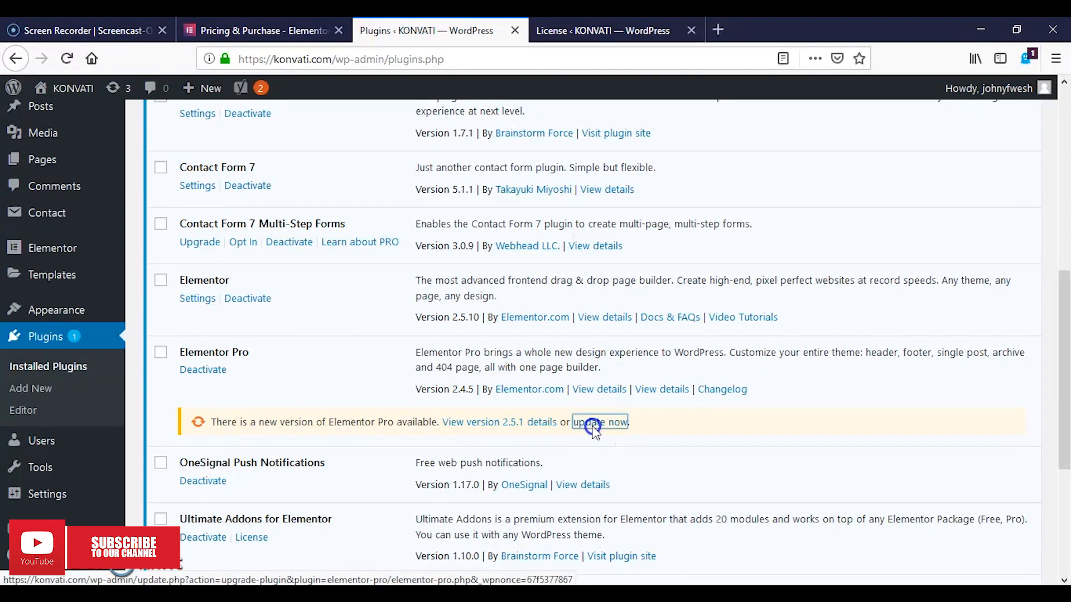
click(598, 422)
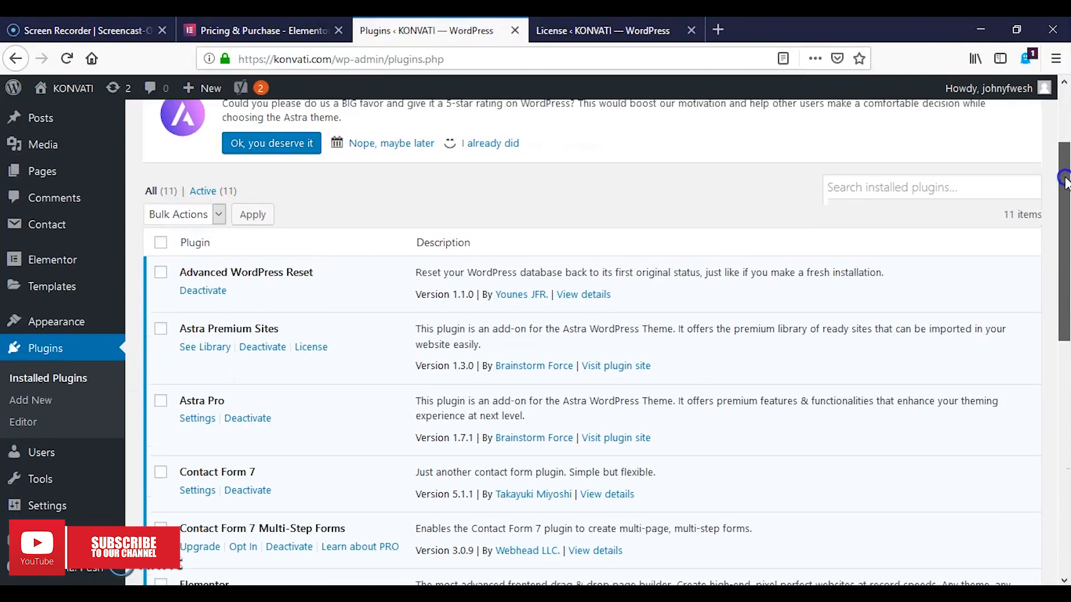
Check that the Elementor Pro license status shows Active under Elementor > License.
scroll(down, 3)
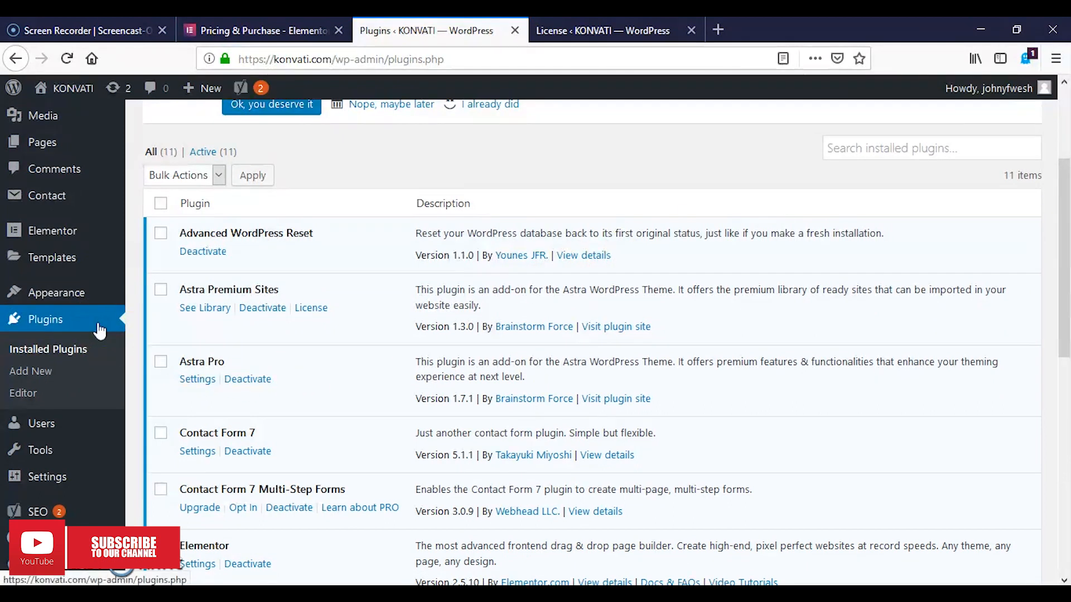
click(53, 230)
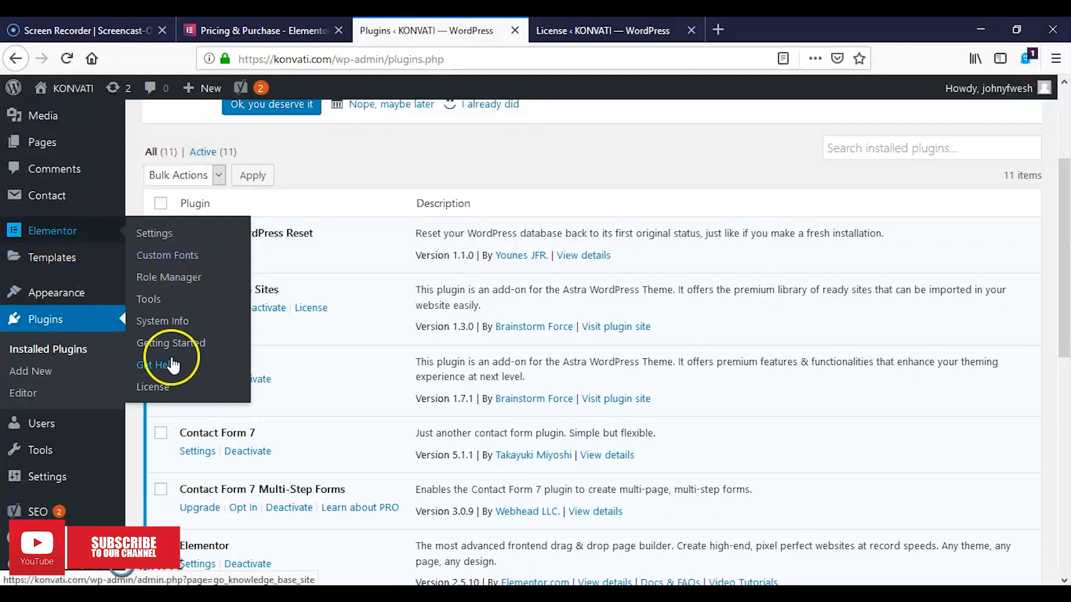
click(152, 387)
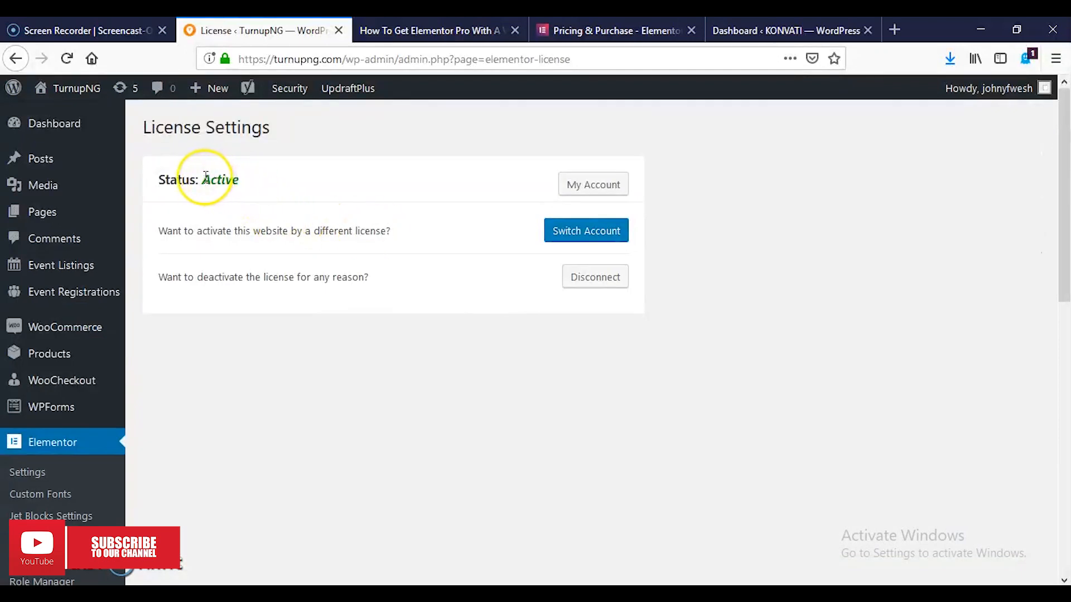
mouse_move(162, 399)
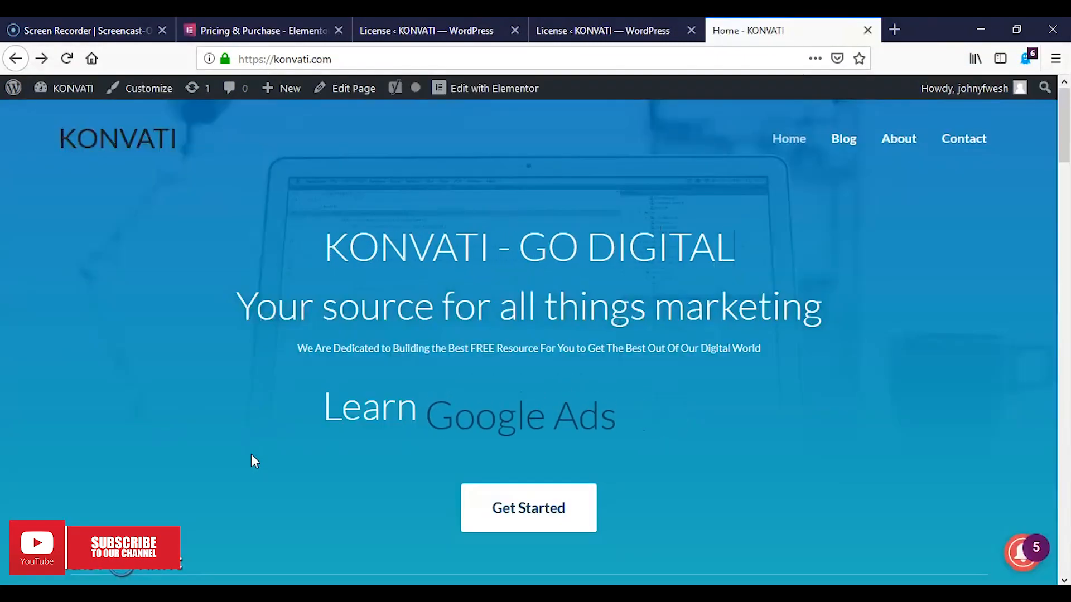
Edit the home page in Elementor and add an Animated Headline widget below Get Started.
click(491, 89)
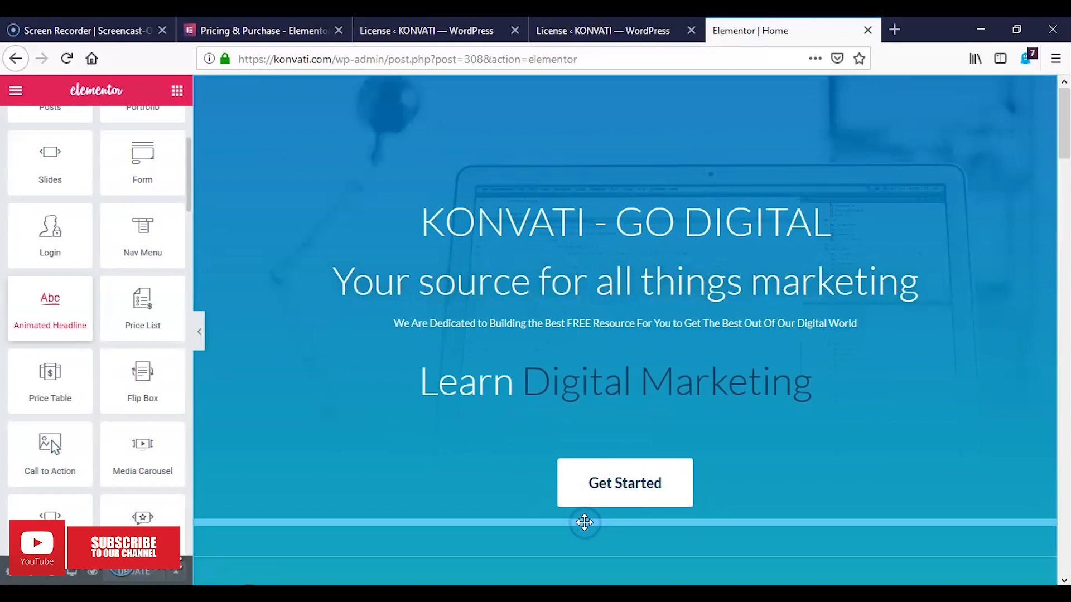
click(50, 310)
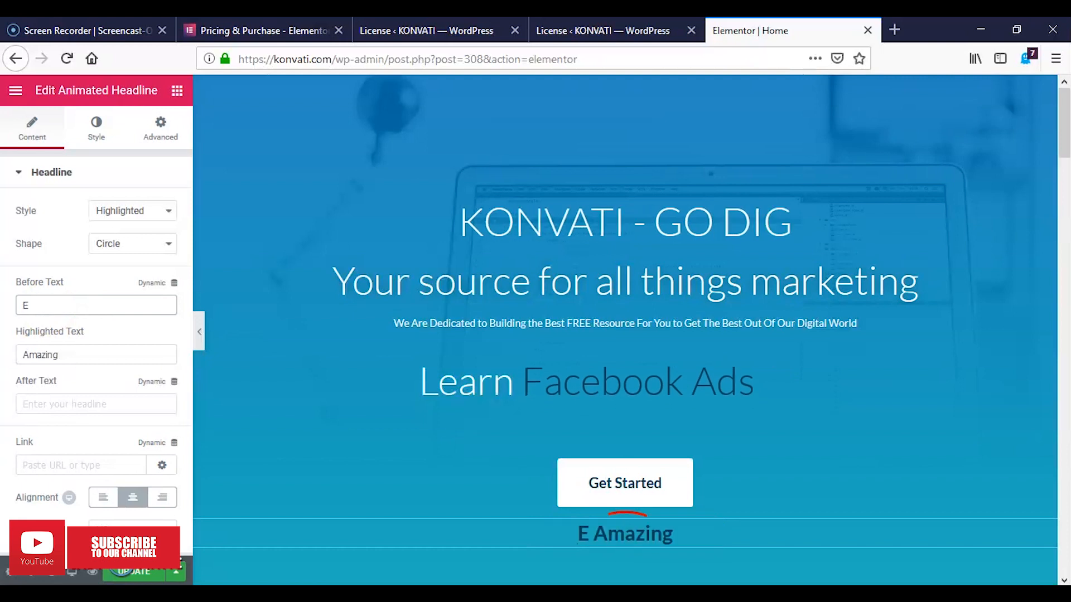
Make the headline read 'Get Elementor pro for $5' with Highlighted style and $5 circled.
text(Get Elementor pro)
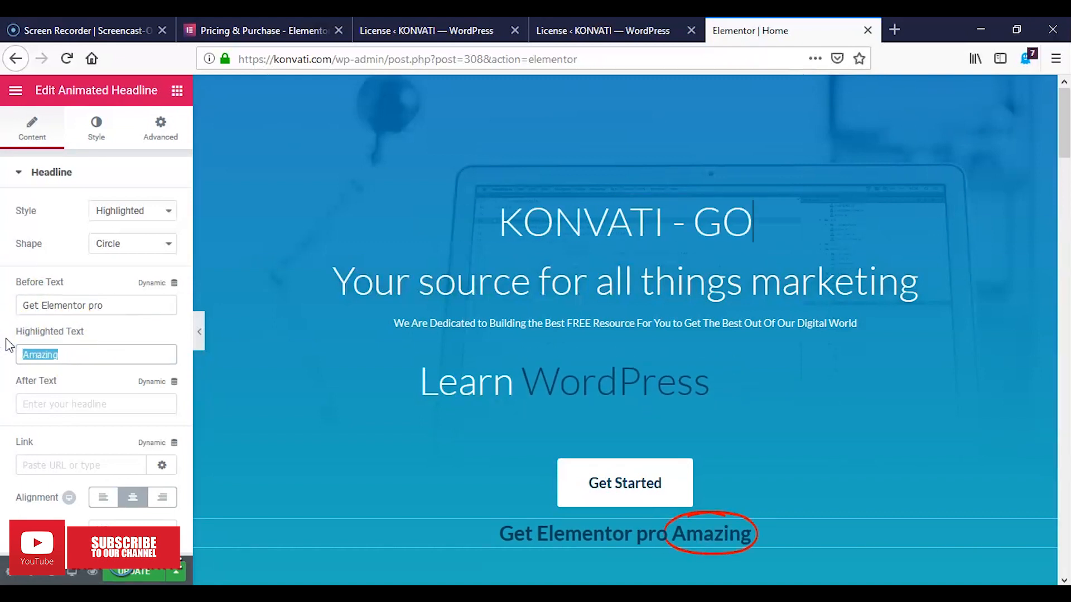
text($)
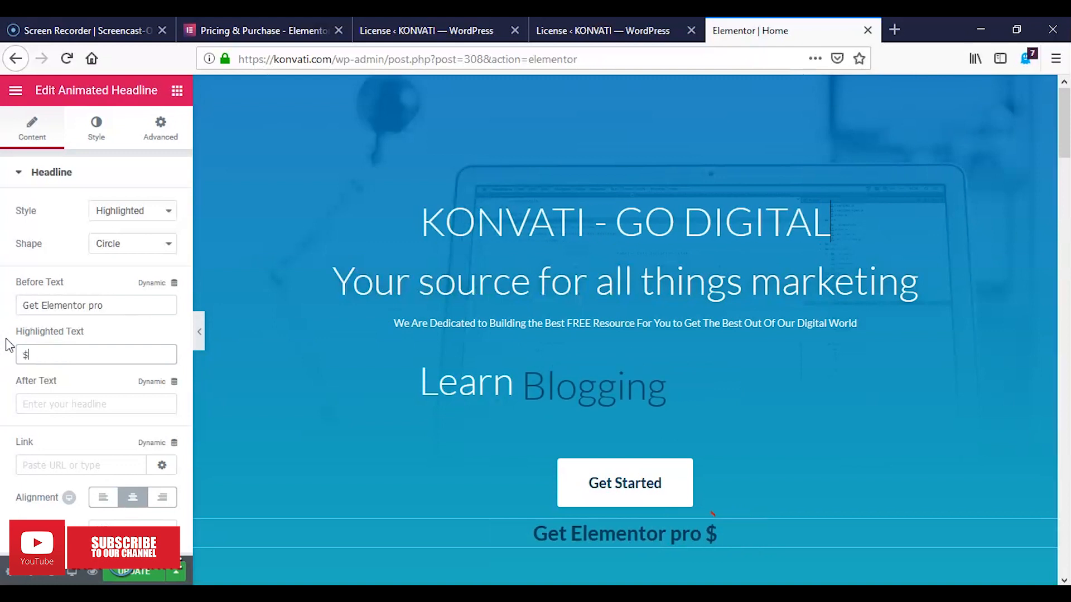
text(5)
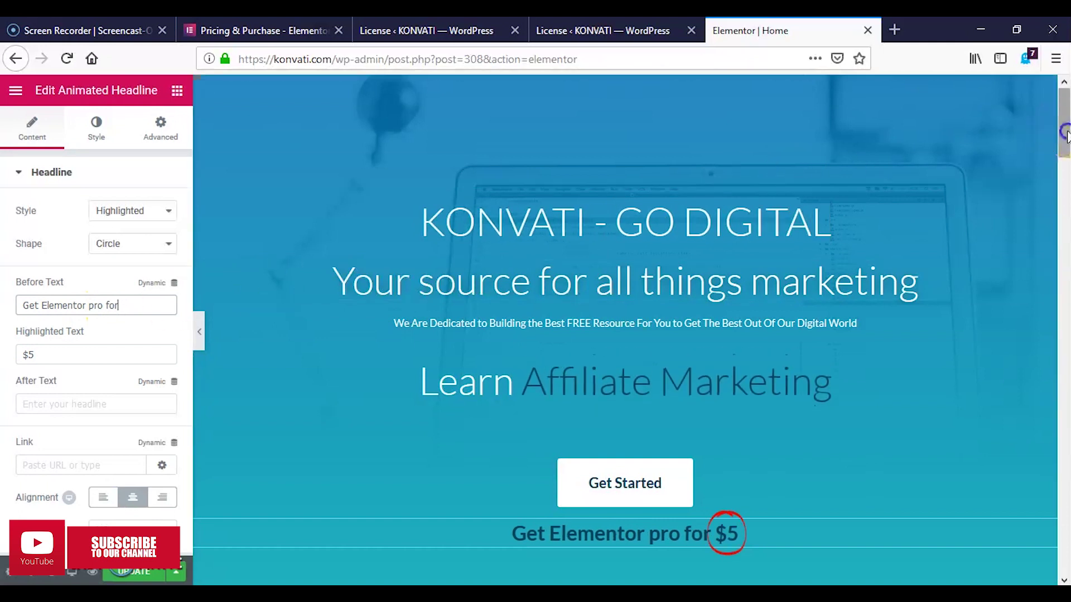
scroll(down, 3)
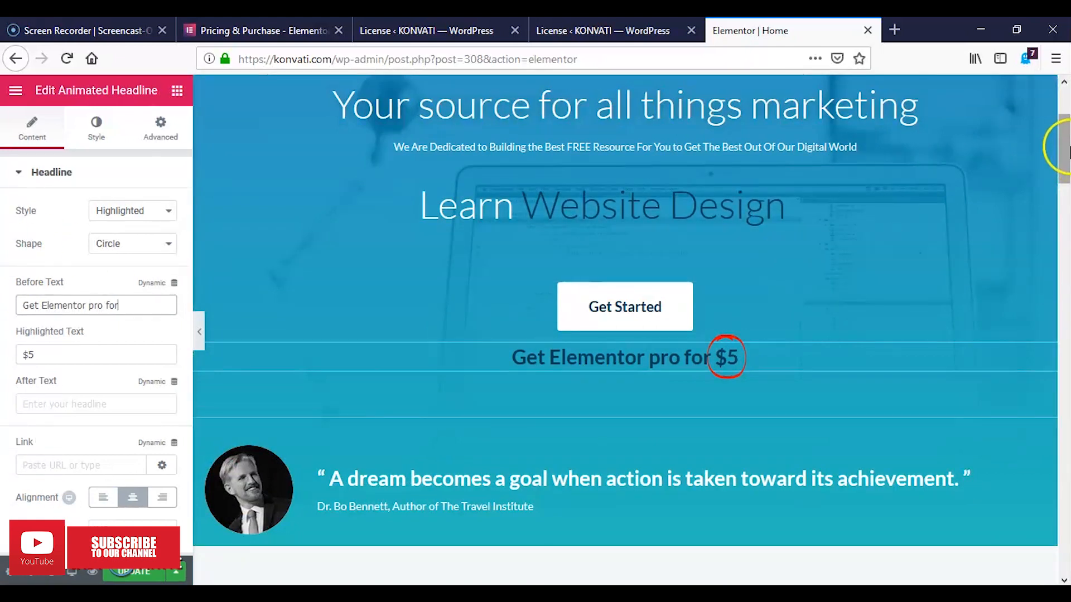
scroll(down, 3)
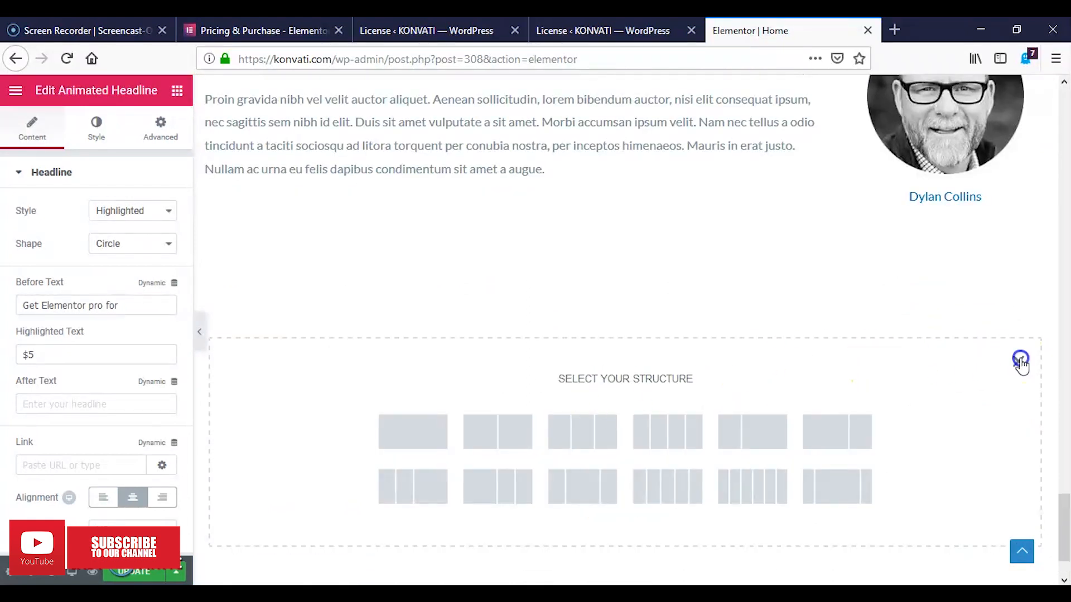
Browse the template library's Blocks for a Get In Touch block with contact form and map.
click(1020, 359)
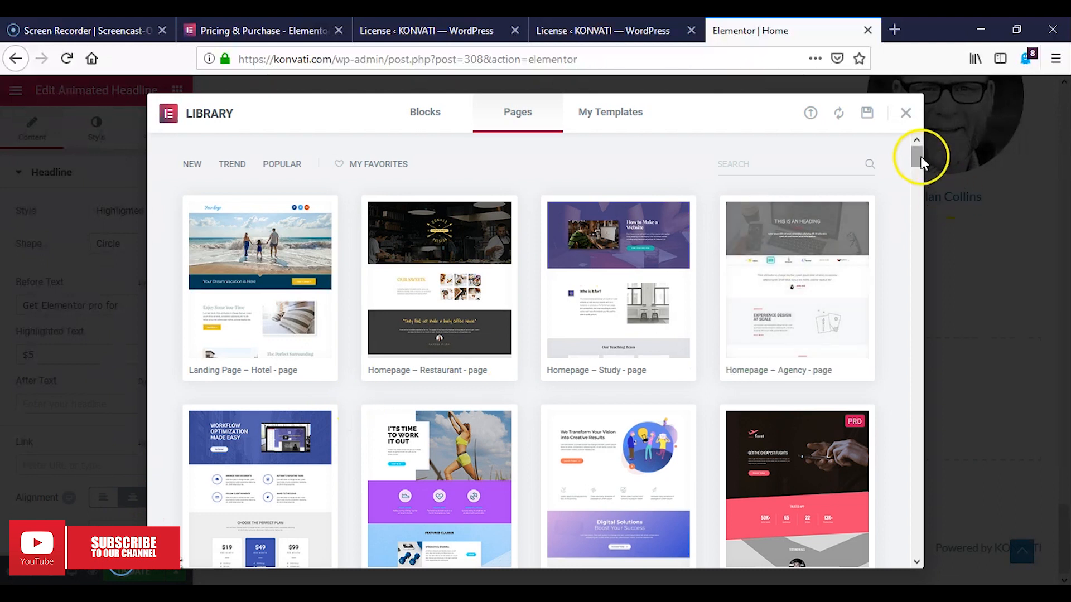
scroll(down, 3)
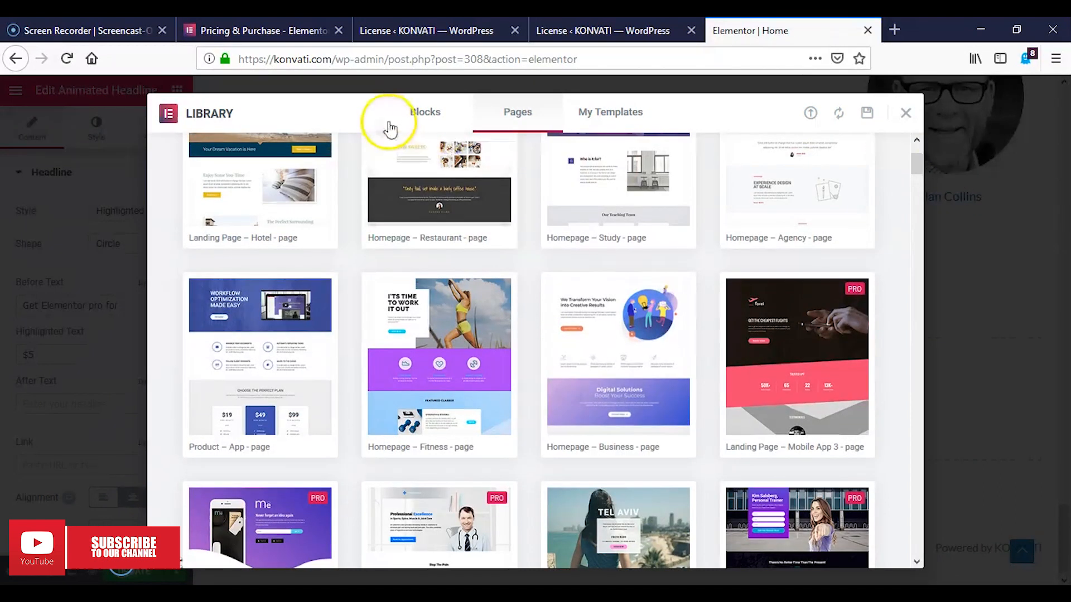
mouse_move(420, 121)
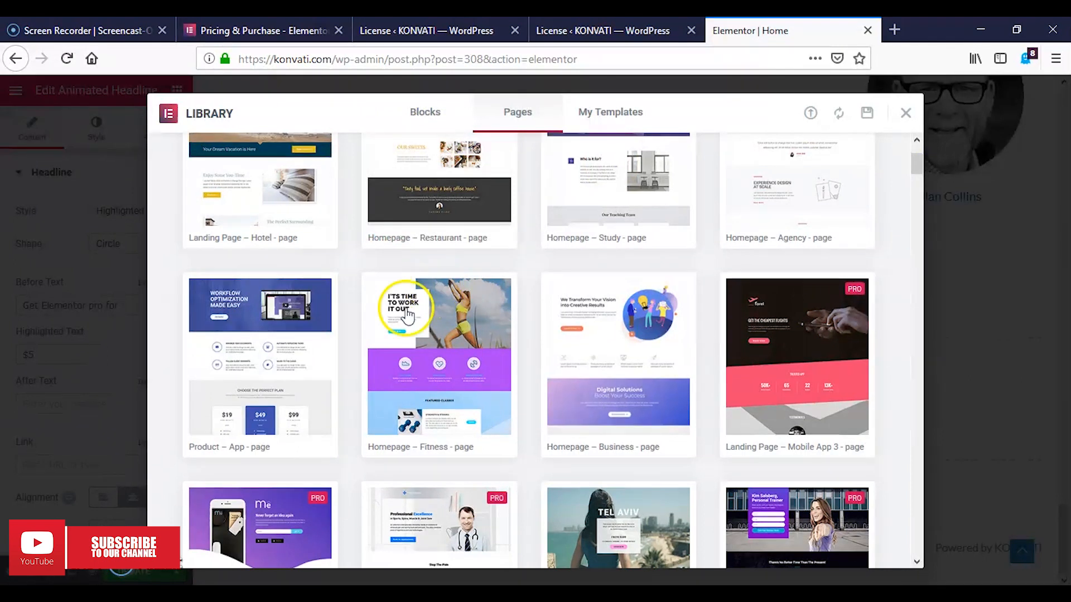
click(425, 112)
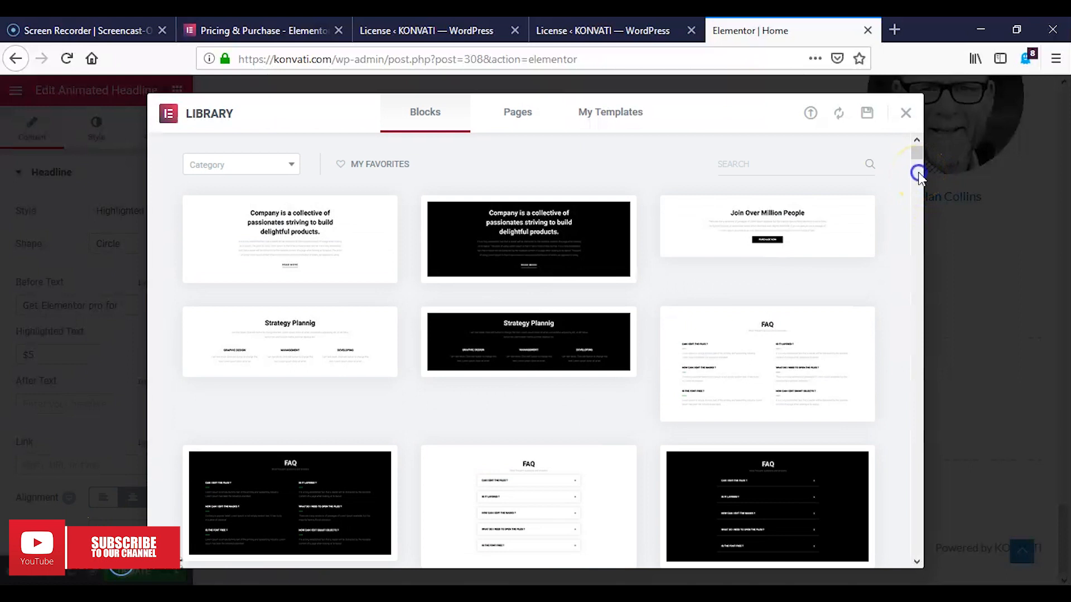
scroll(down, 3)
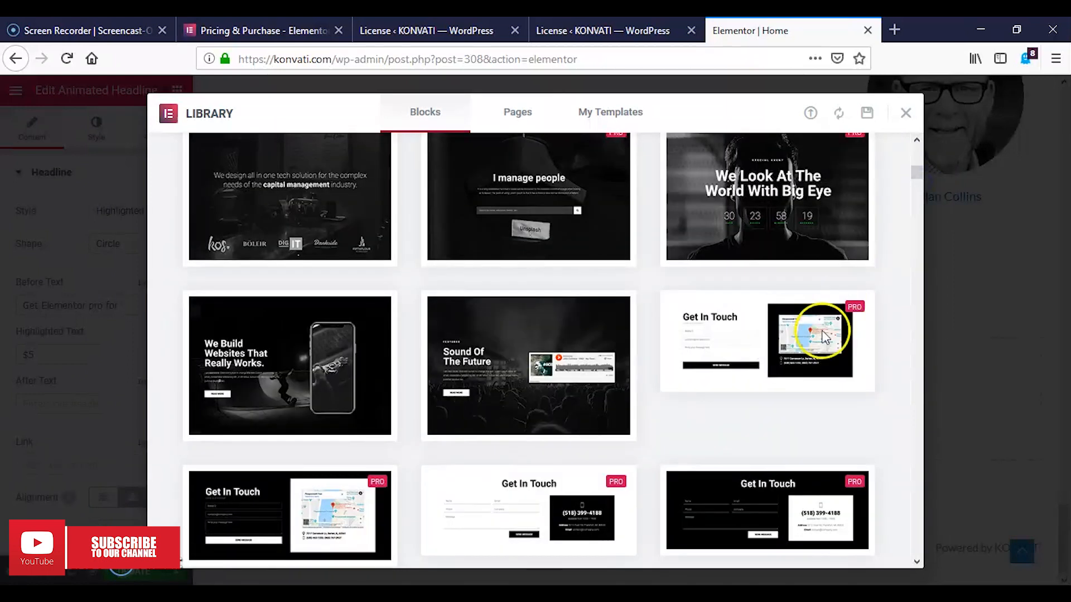
scroll(down, 3)
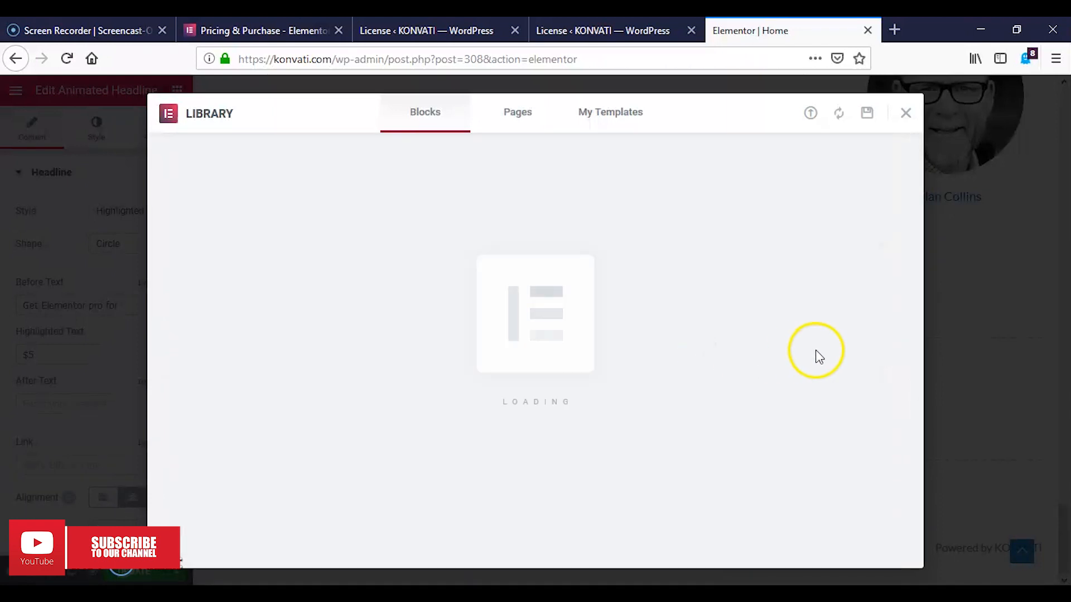
mouse_move(648, 361)
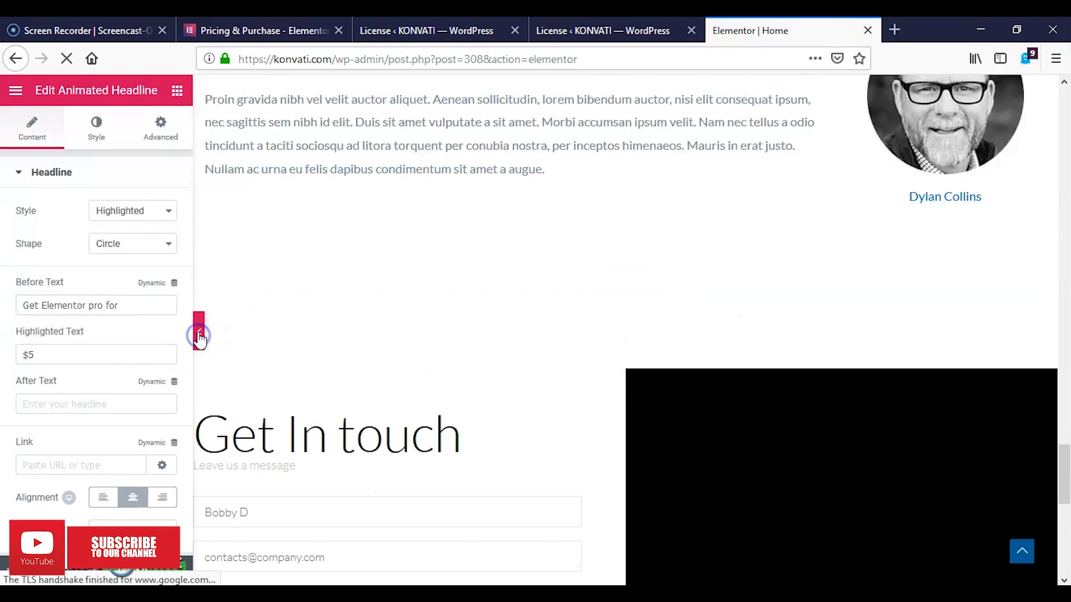
Collapse the editing panel and preview the new Get In Touch section with form and map.
click(198, 335)
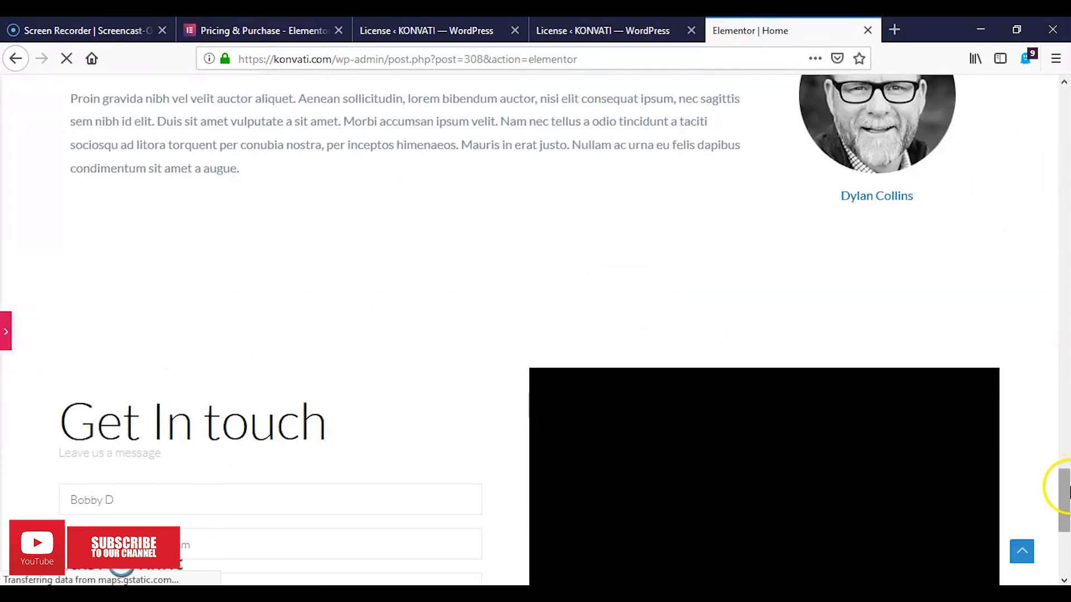
scroll(down, 3)
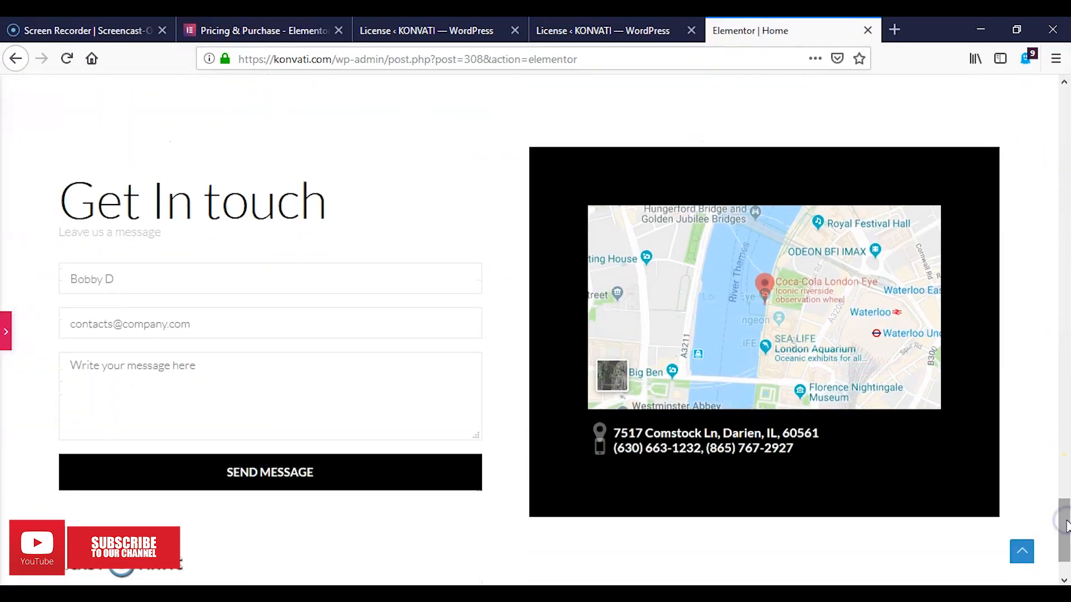
scroll(down, 3)
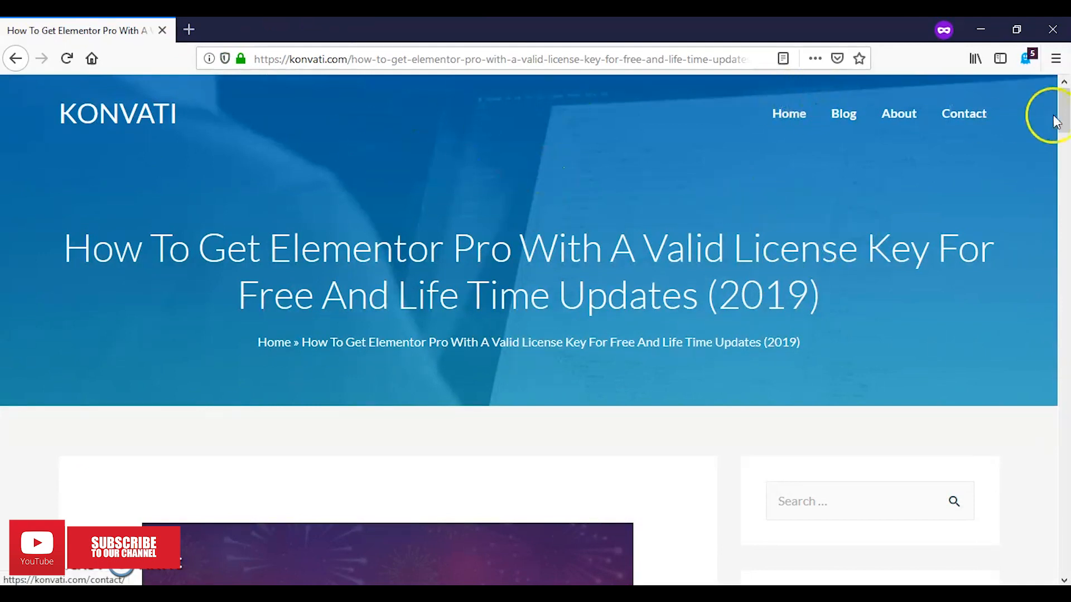
Scroll through the post's five Elementor Pro steps down to the embedded video.
scroll(down, 3)
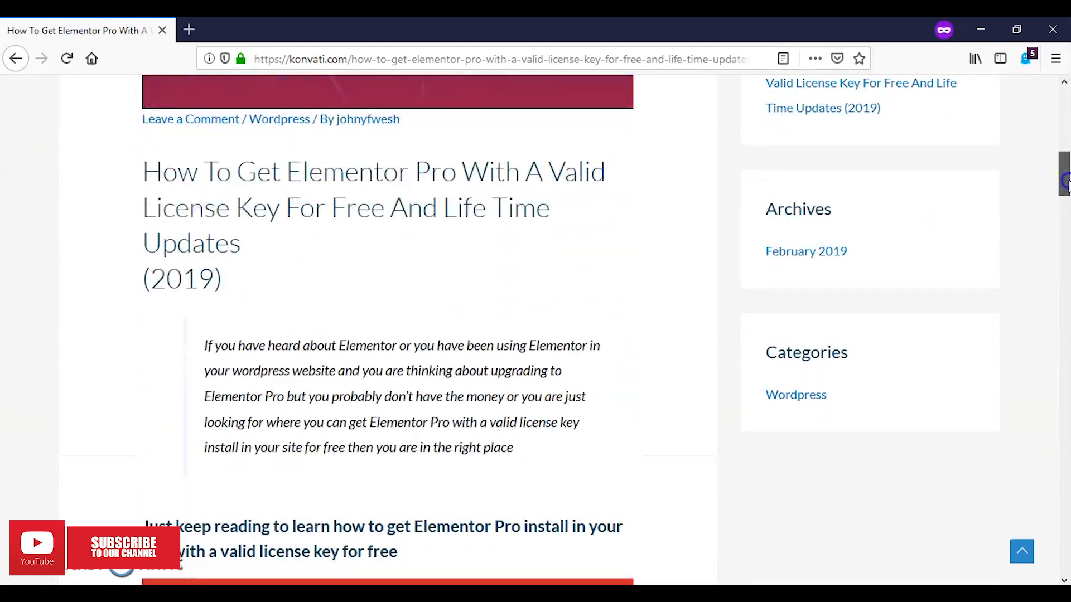
scroll(down, 3)
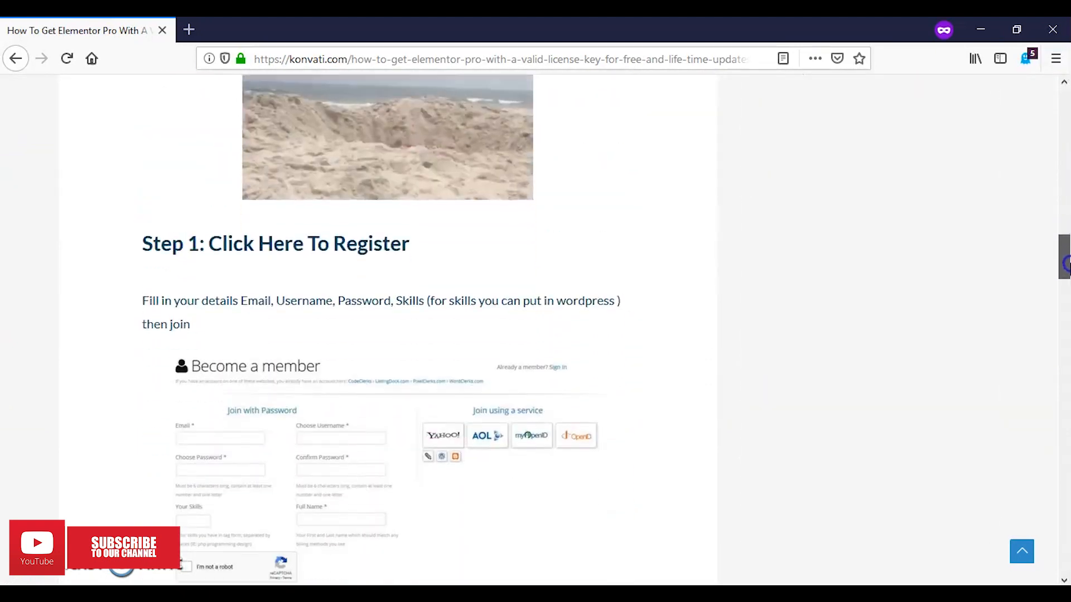
scroll(down, 3)
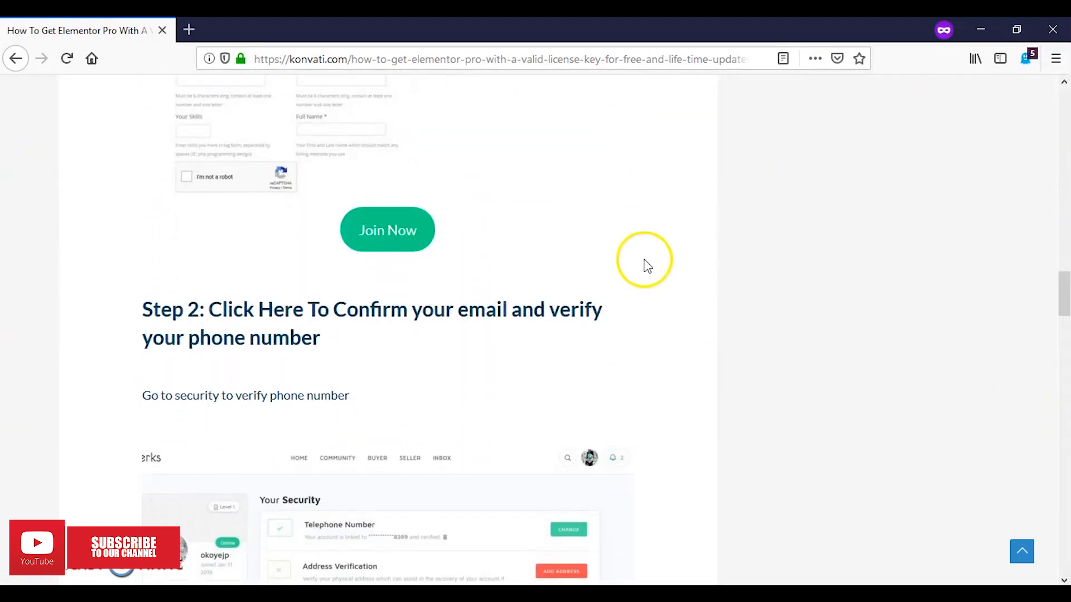
scroll(down, 3)
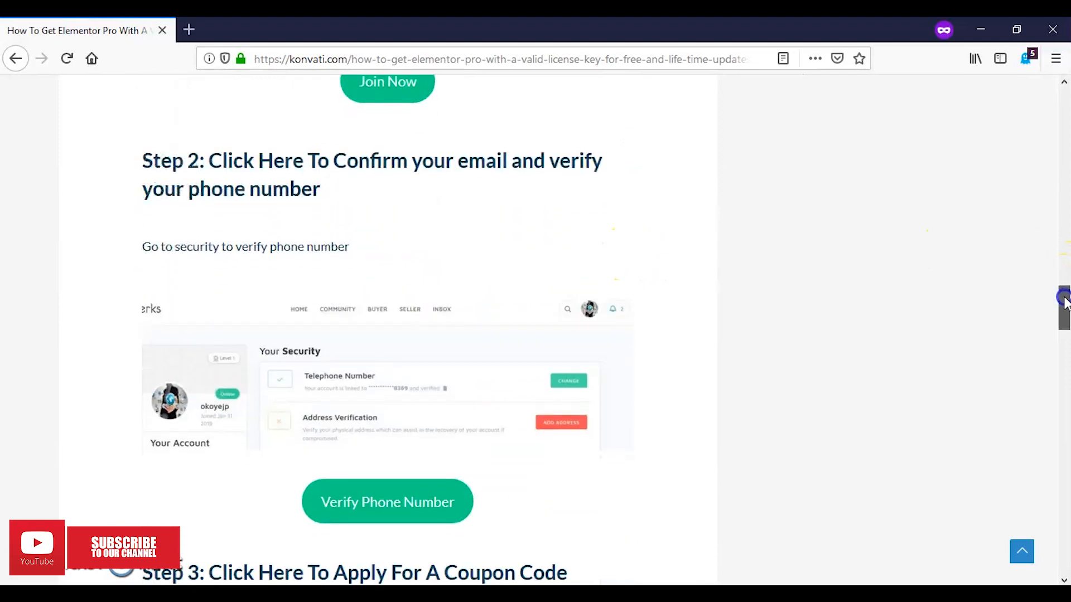
scroll(down, 3)
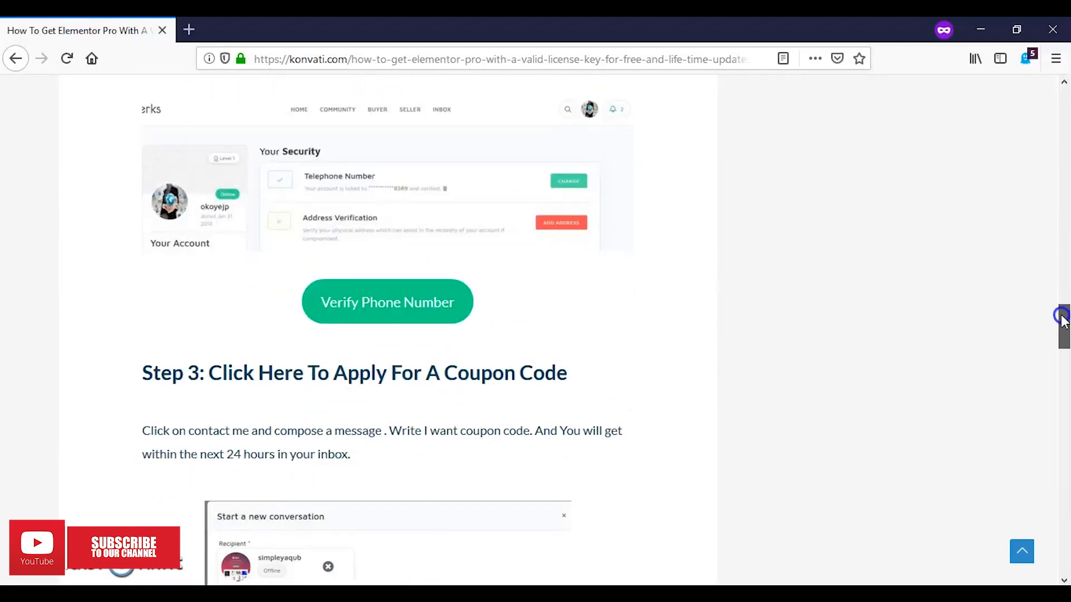
scroll(down, 3)
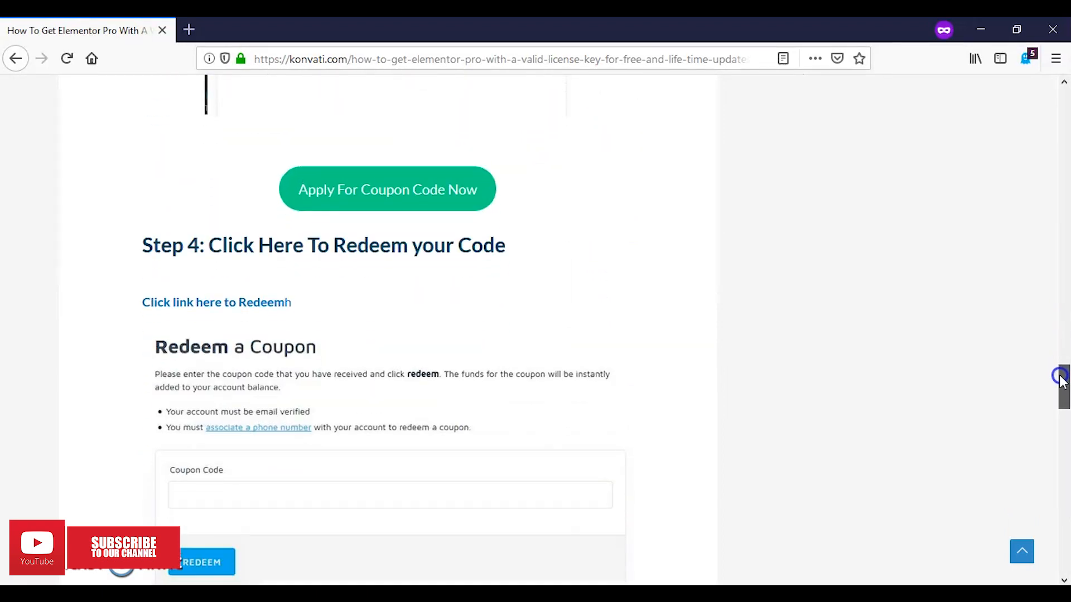
scroll(down, 3)
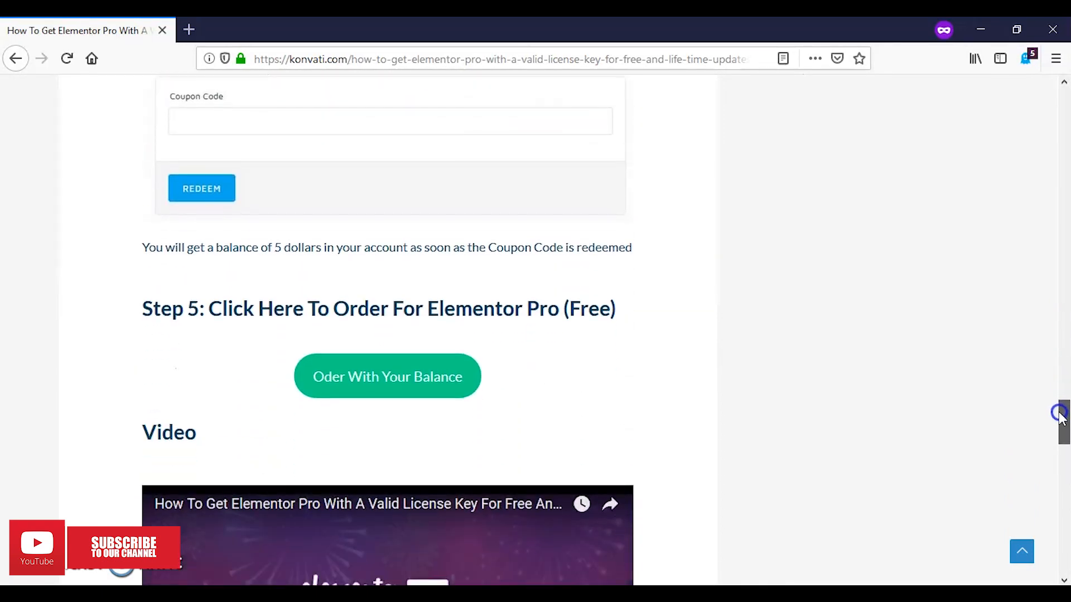
scroll(down, 3)
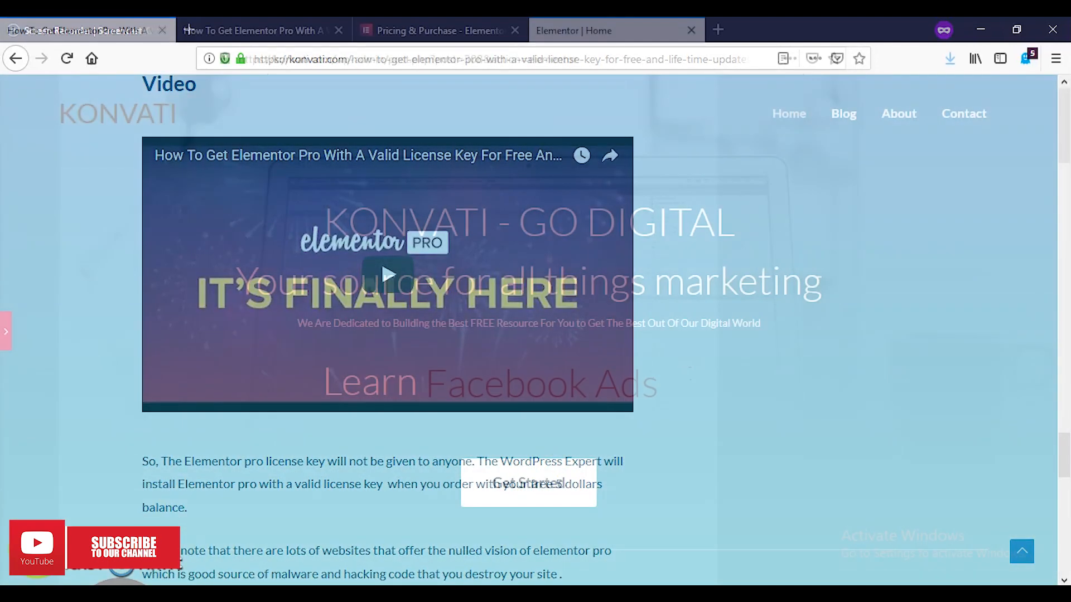
Search YouTube for 'how to get elementor pro for free' in a new tab.
click(595, 30)
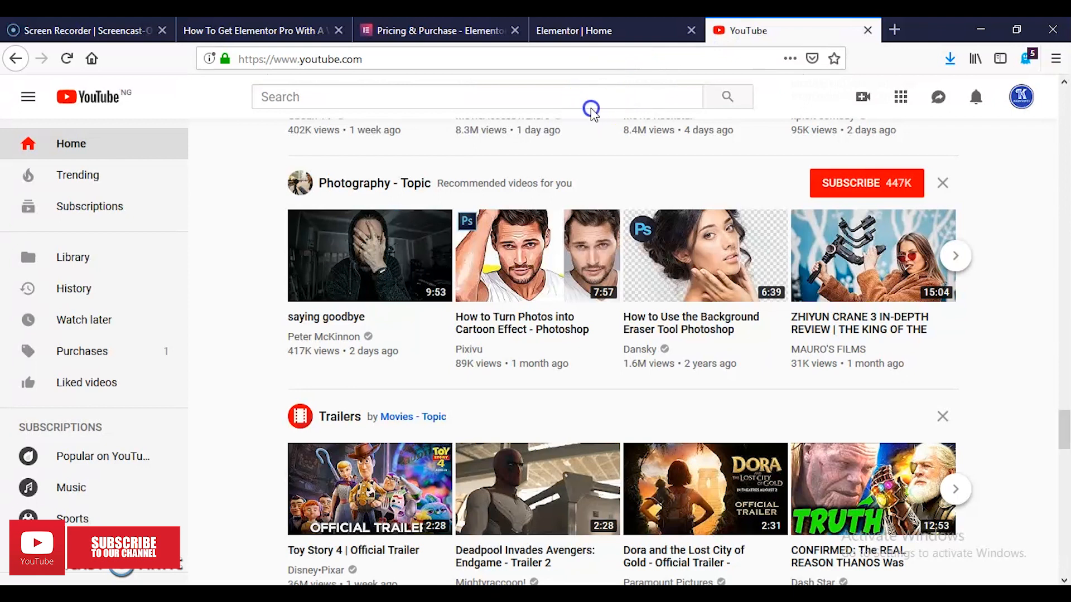
text(how to get)
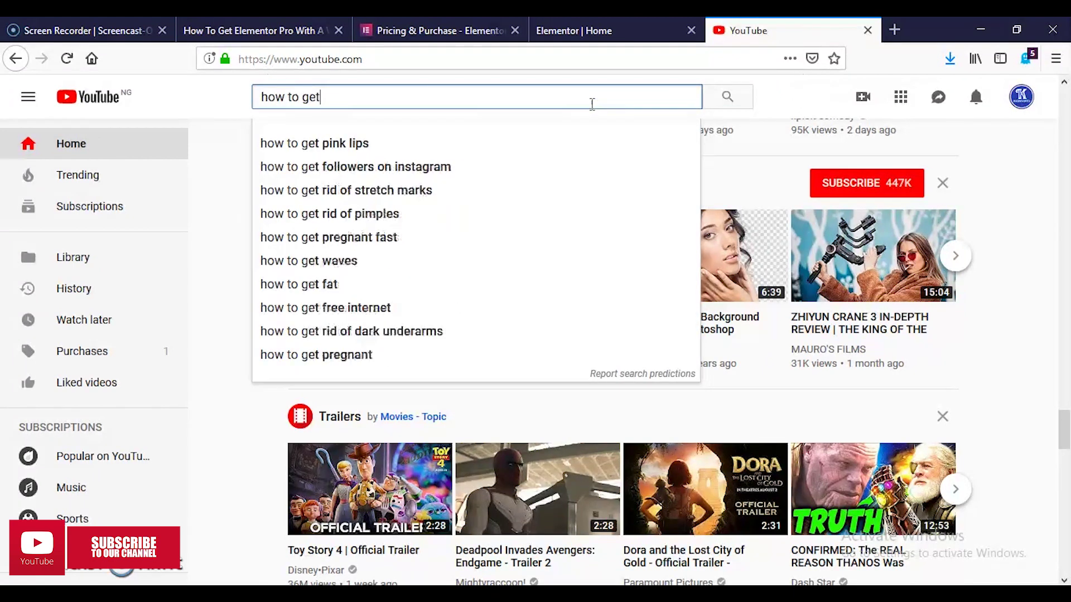
text(eleme)
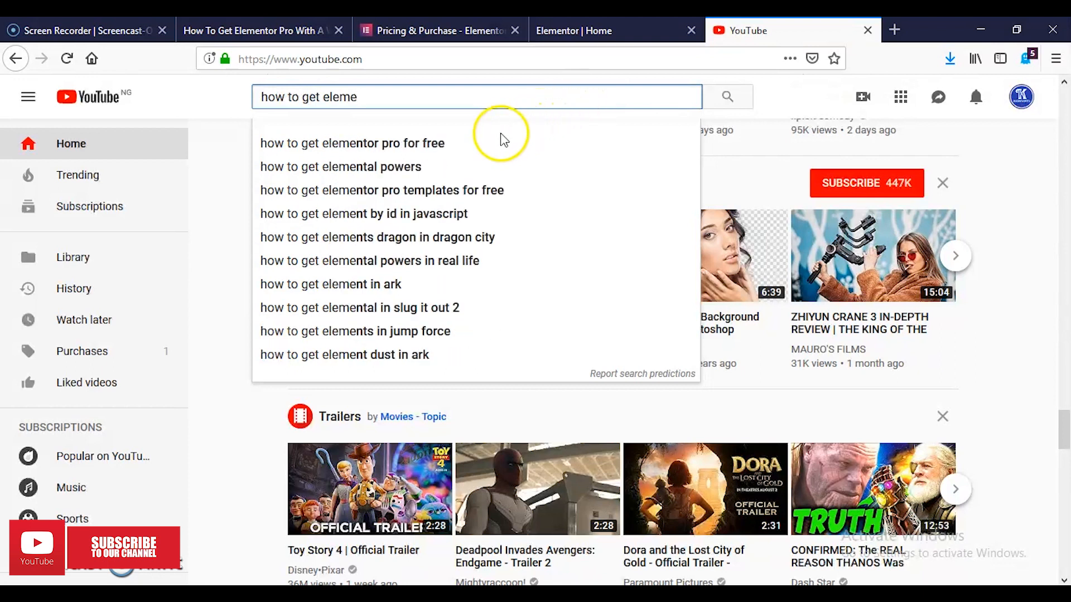
click(353, 142)
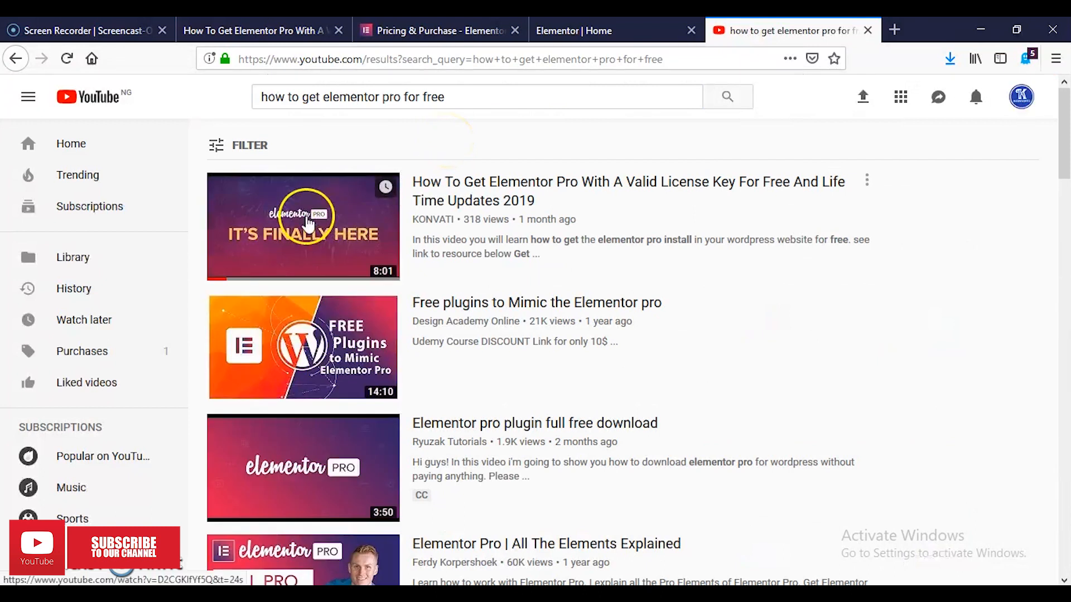
Open the KONVATI Elementor Pro license key video, play and pause it, and expand its description.
click(306, 223)
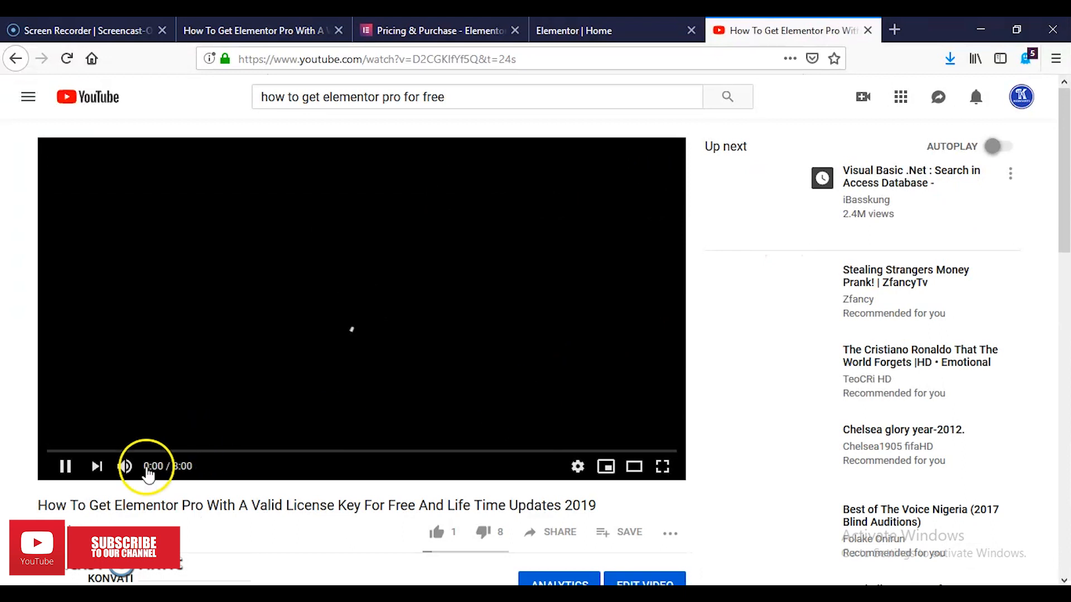
click(61, 466)
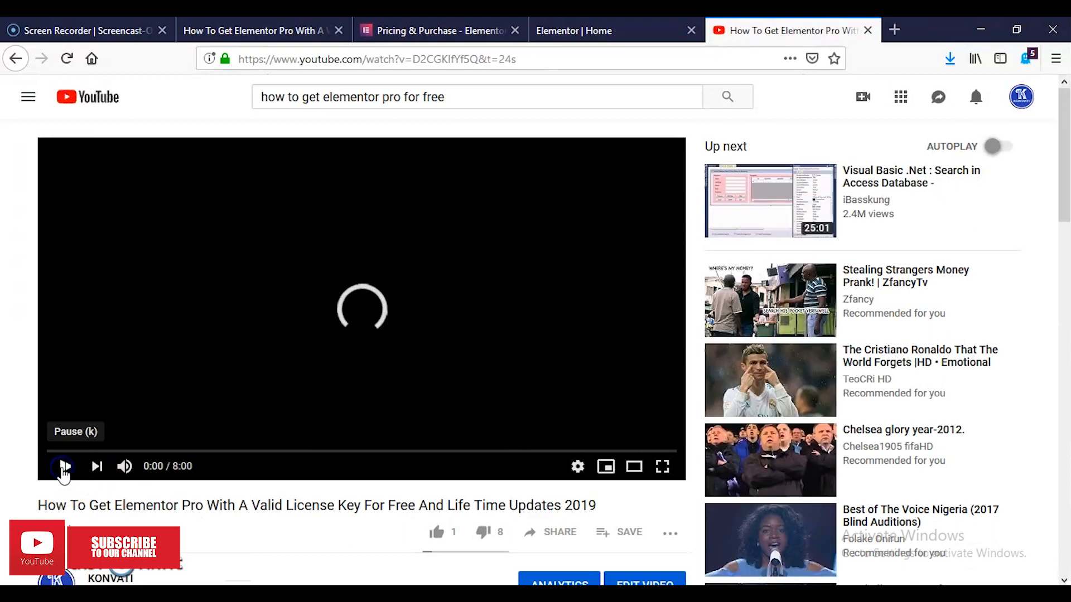
click(61, 467)
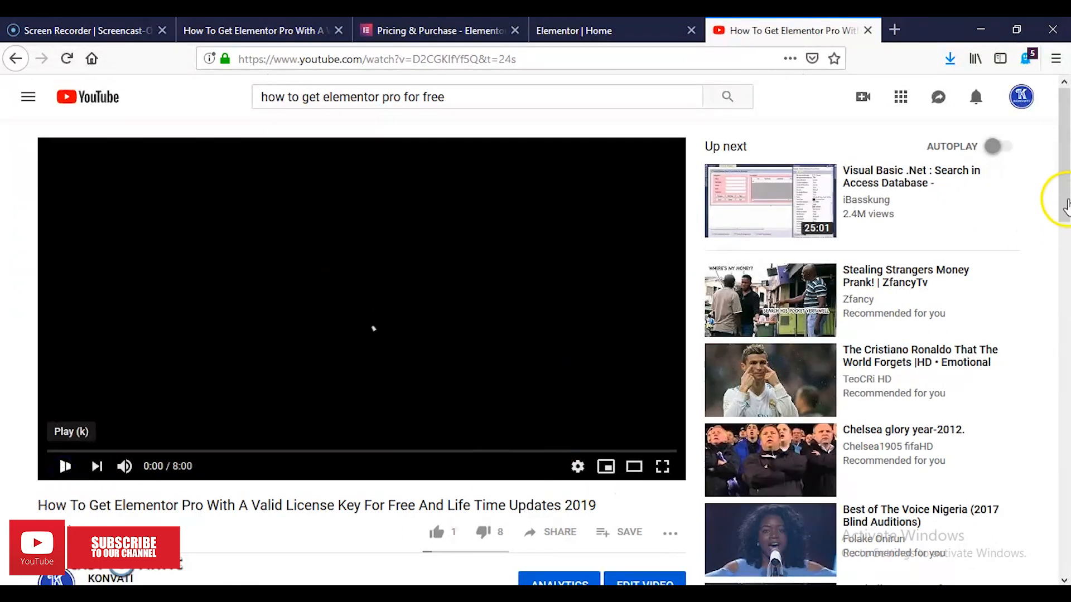
scroll(down, 3)
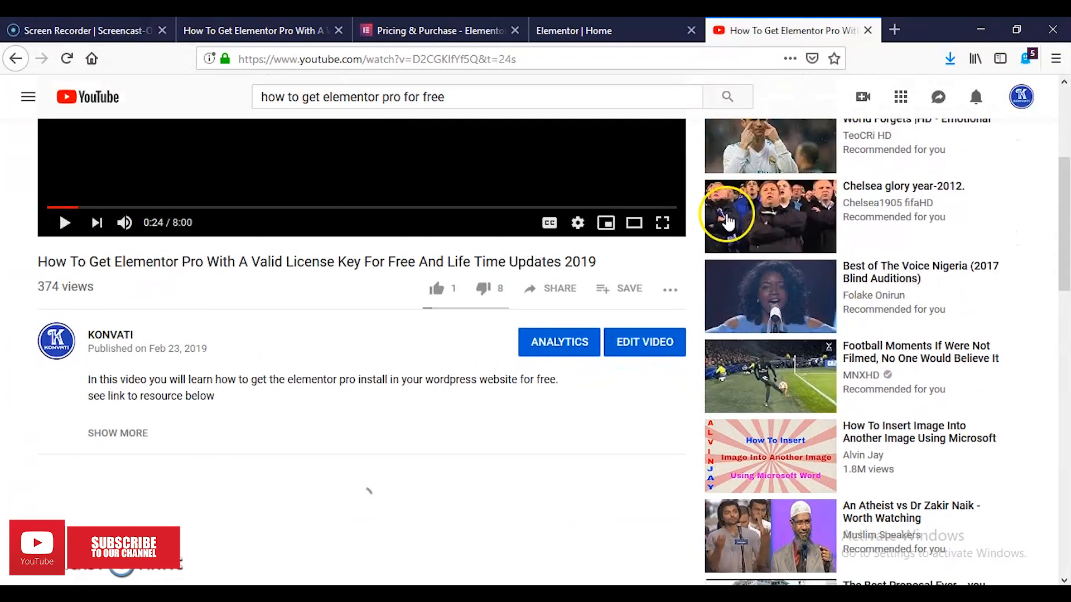
click(119, 433)
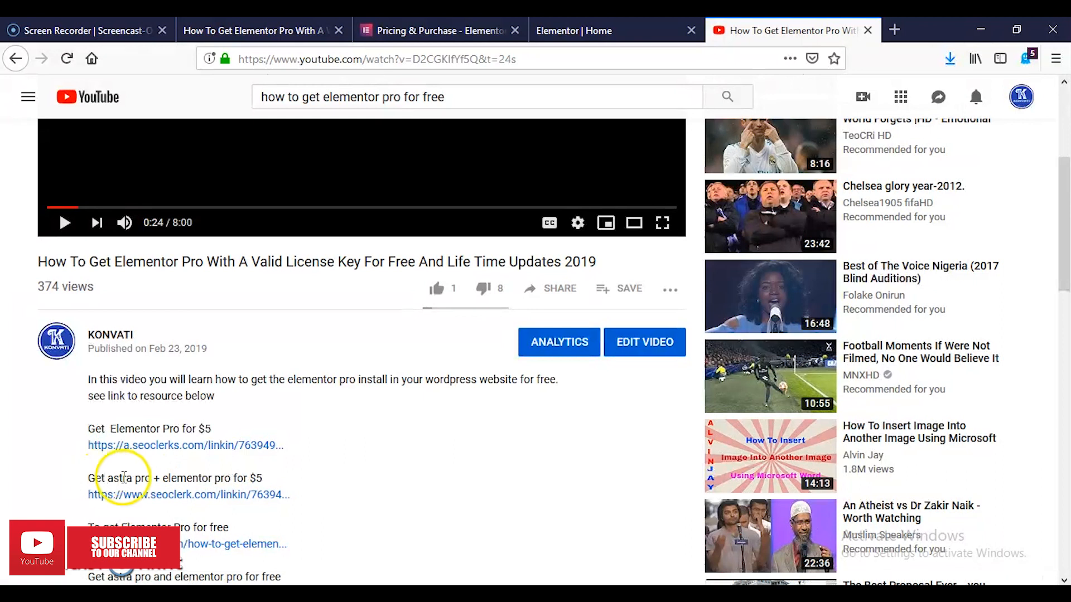
mouse_move(226, 484)
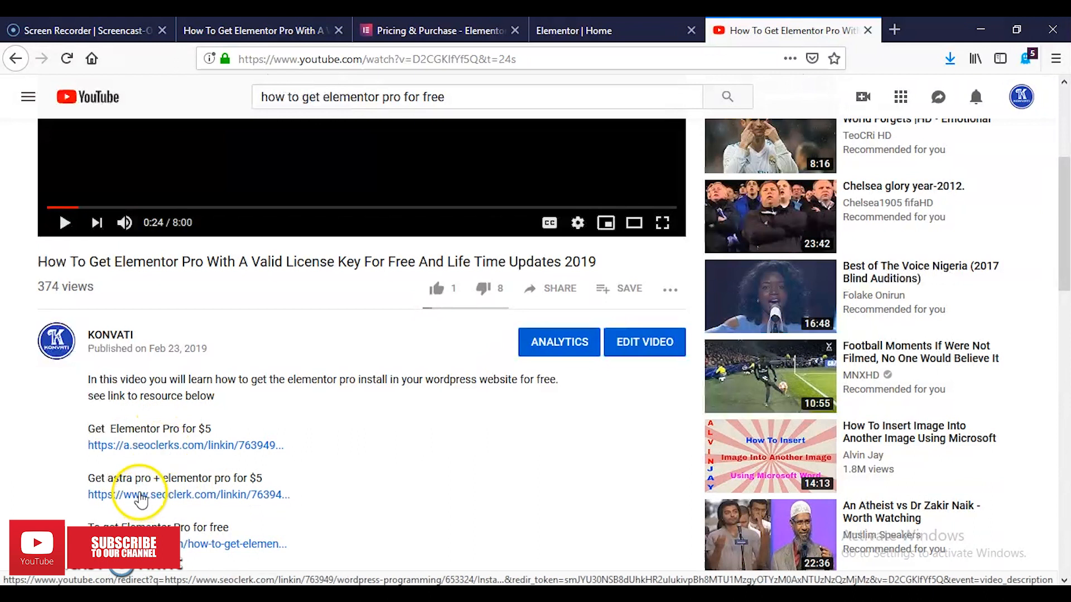
Follow the description's 'Astra Pro + Elementor Pro for $5' SEOClerks link.
click(139, 495)
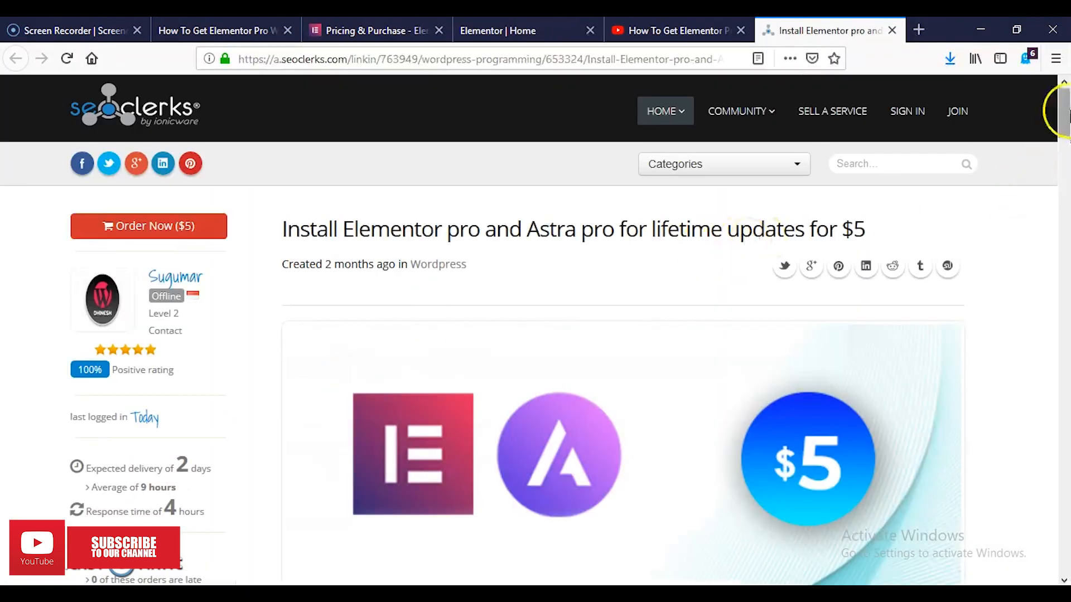
Review the gig's $5 and $10 package contents, then return to the KONVATI blog post.
scroll(down, 3)
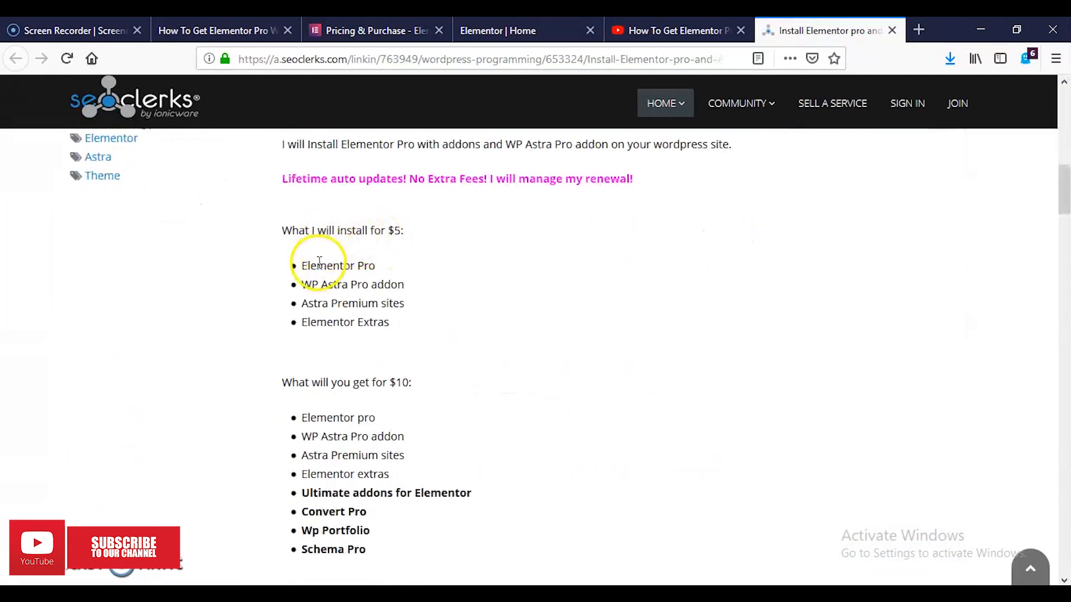
mouse_move(366, 281)
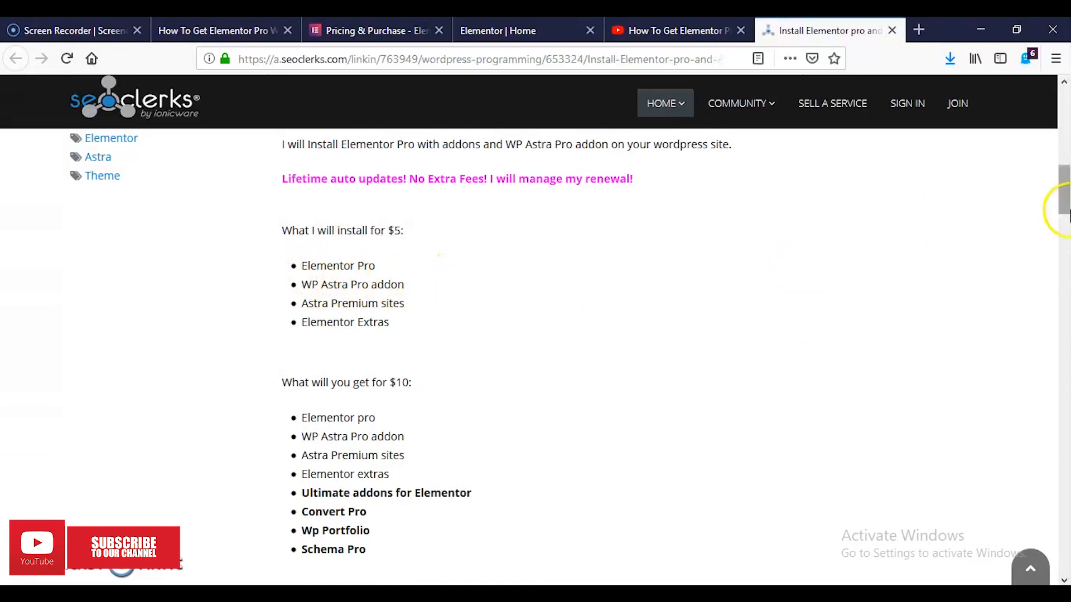
scroll(down, 3)
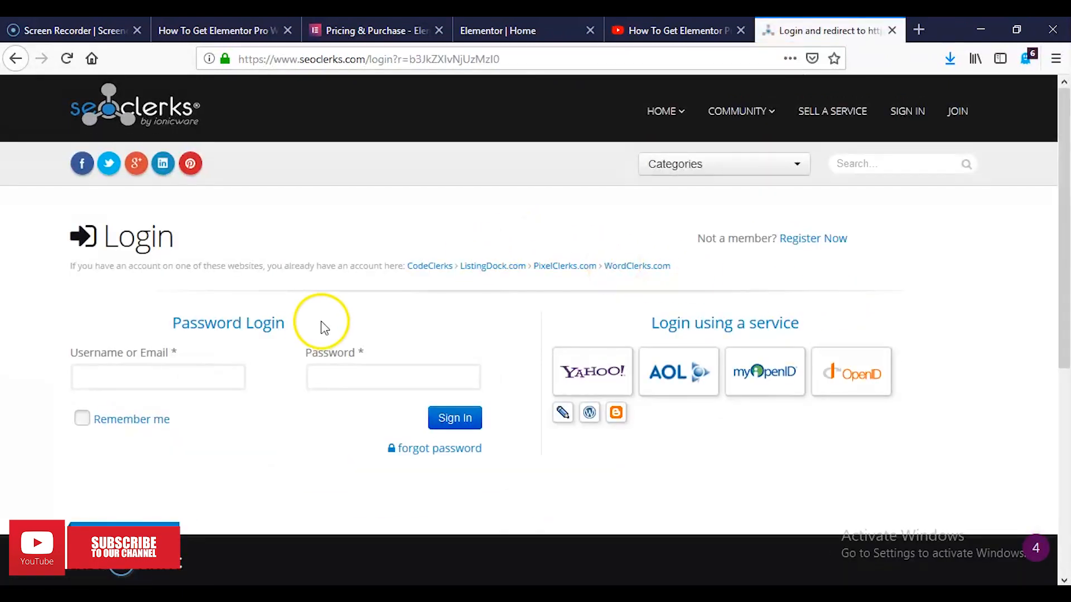
mouse_move(252, 354)
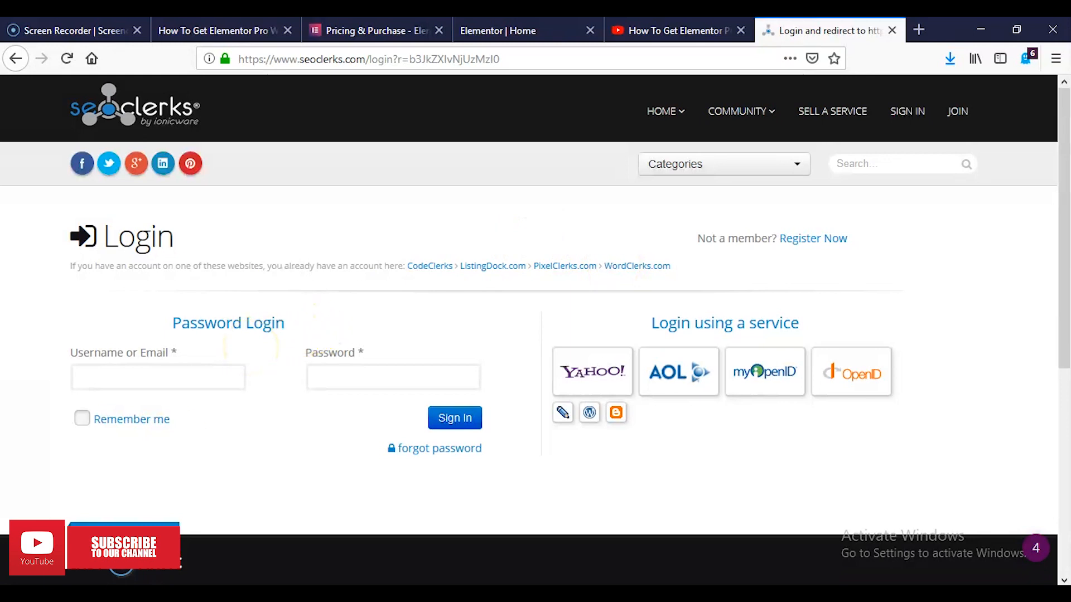
click(223, 30)
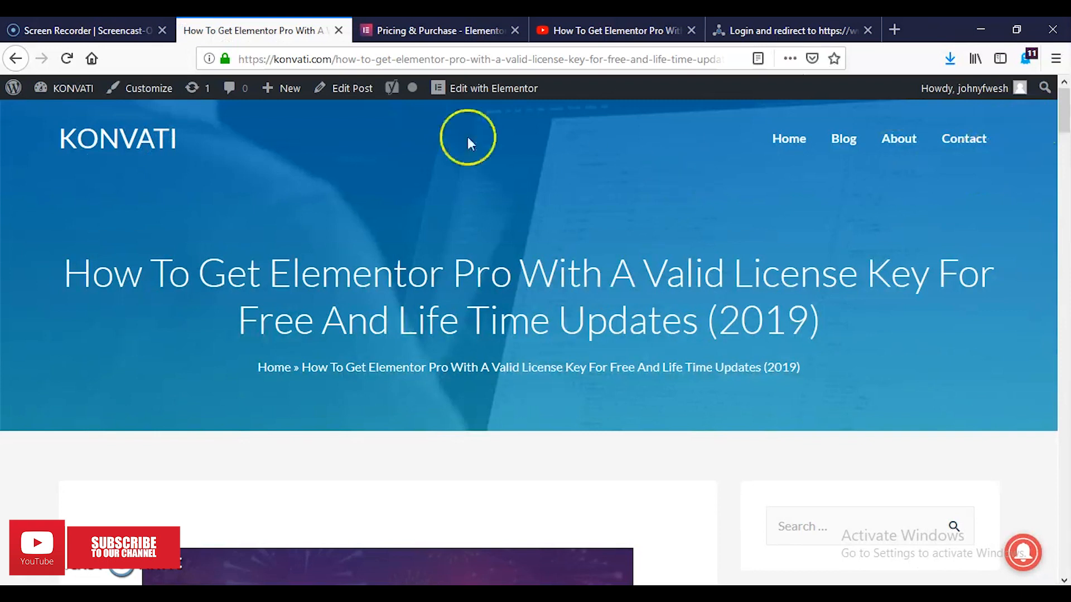
mouse_move(1066, 128)
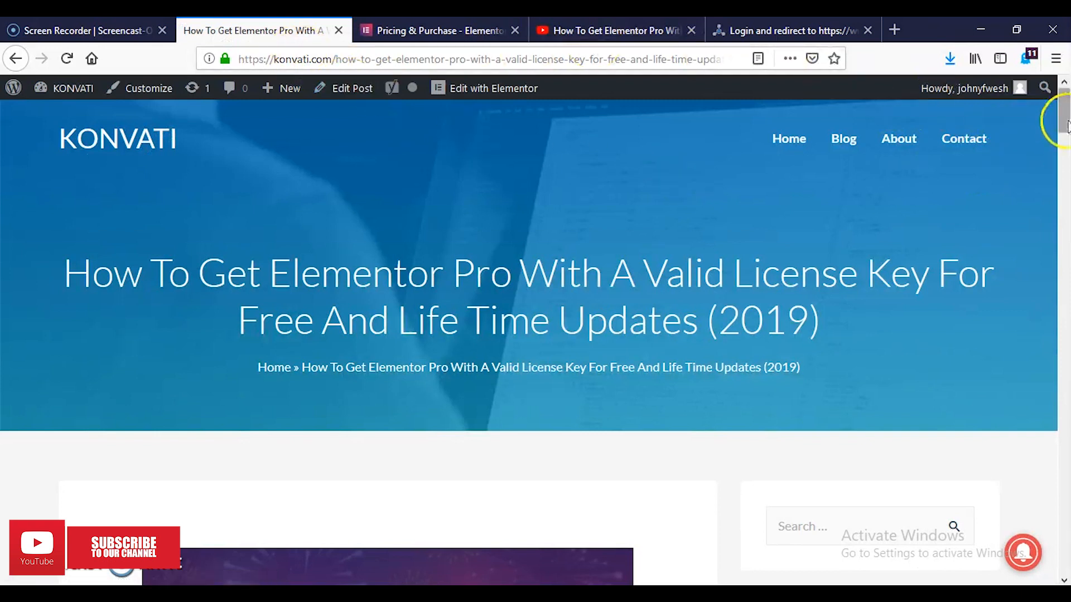
Follow the post's Step 1 SEOClerks link to the order customization page with add-ons and $5.55 total.
scroll(down, 3)
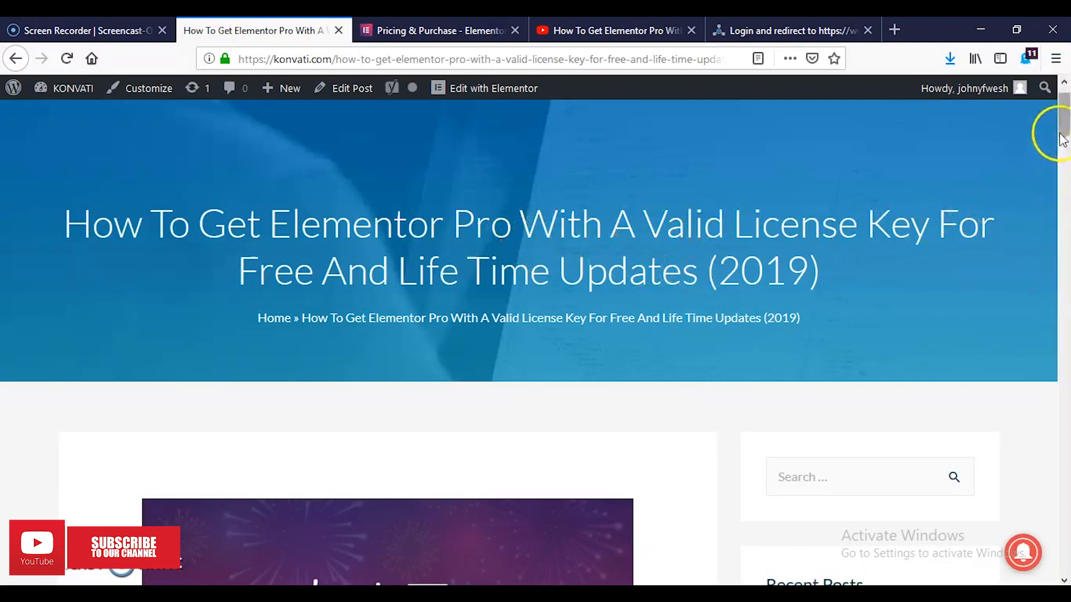
scroll(down, 3)
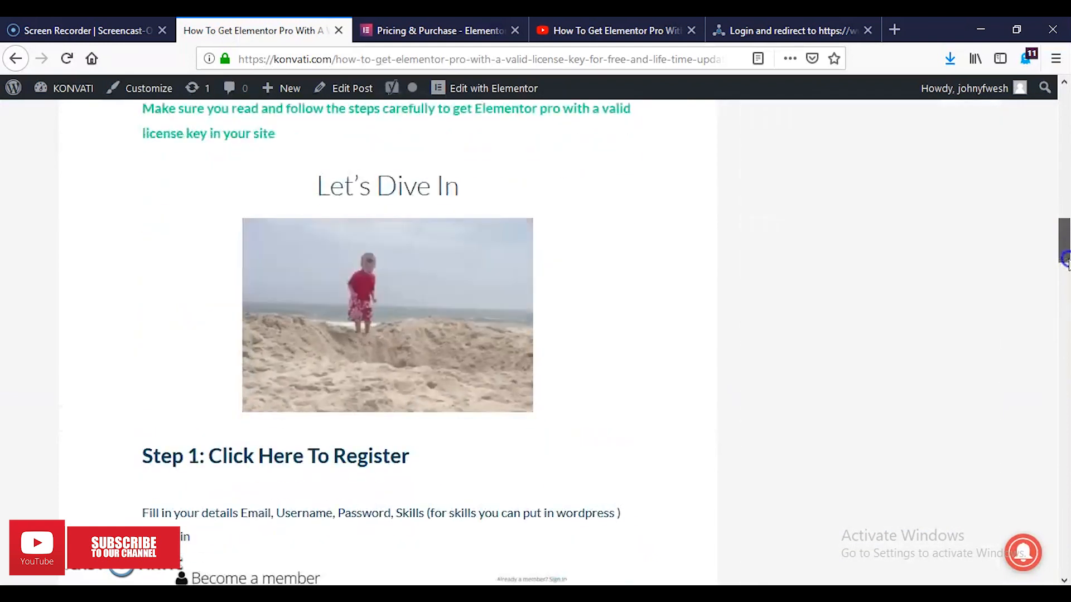
scroll(down, 3)
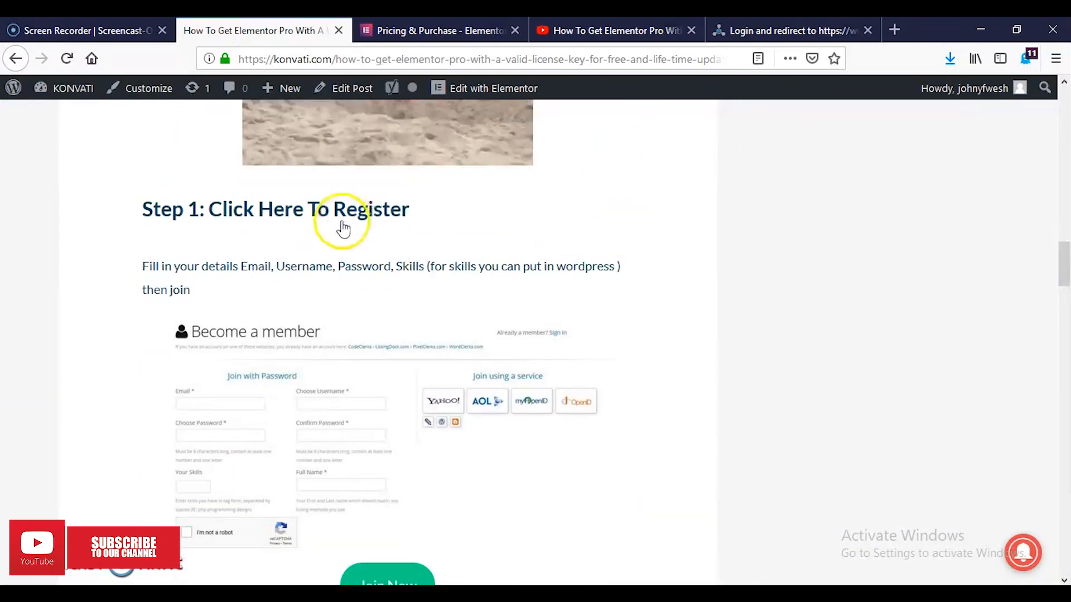
mouse_move(832, 259)
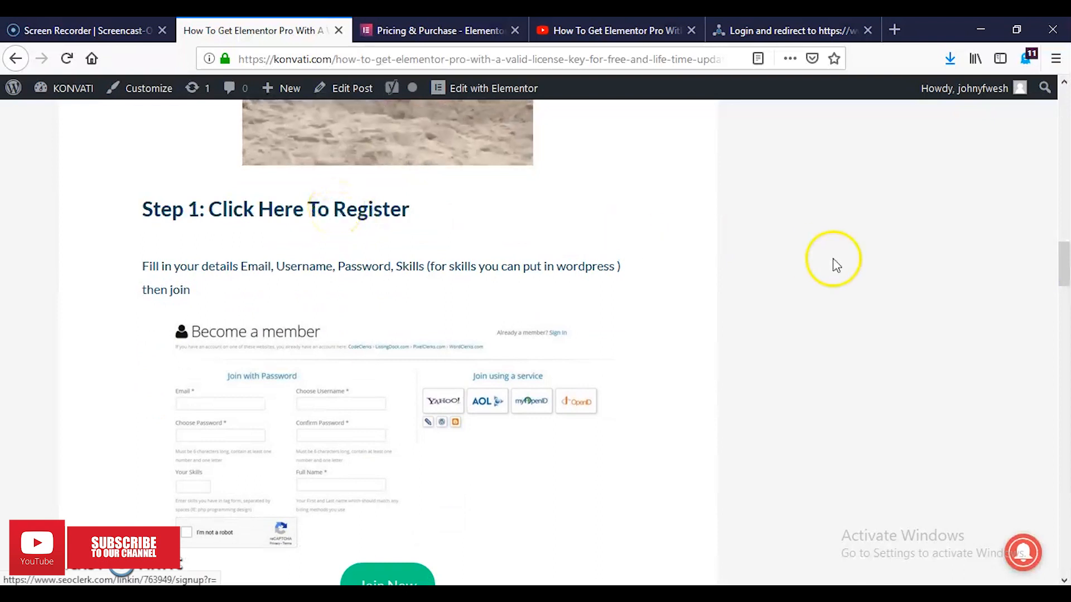
scroll(down, 3)
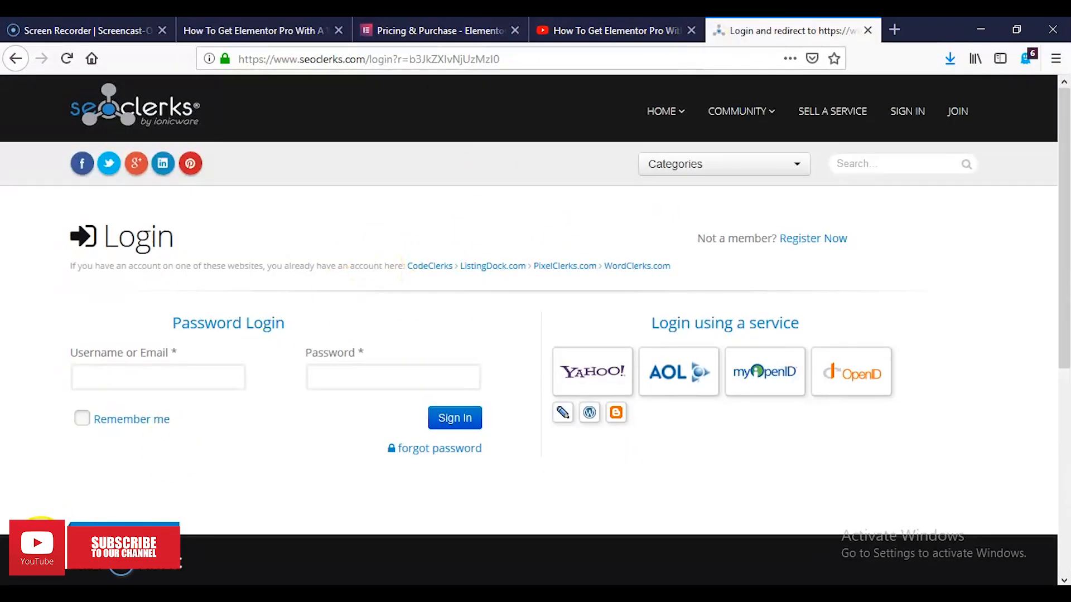
click(455, 418)
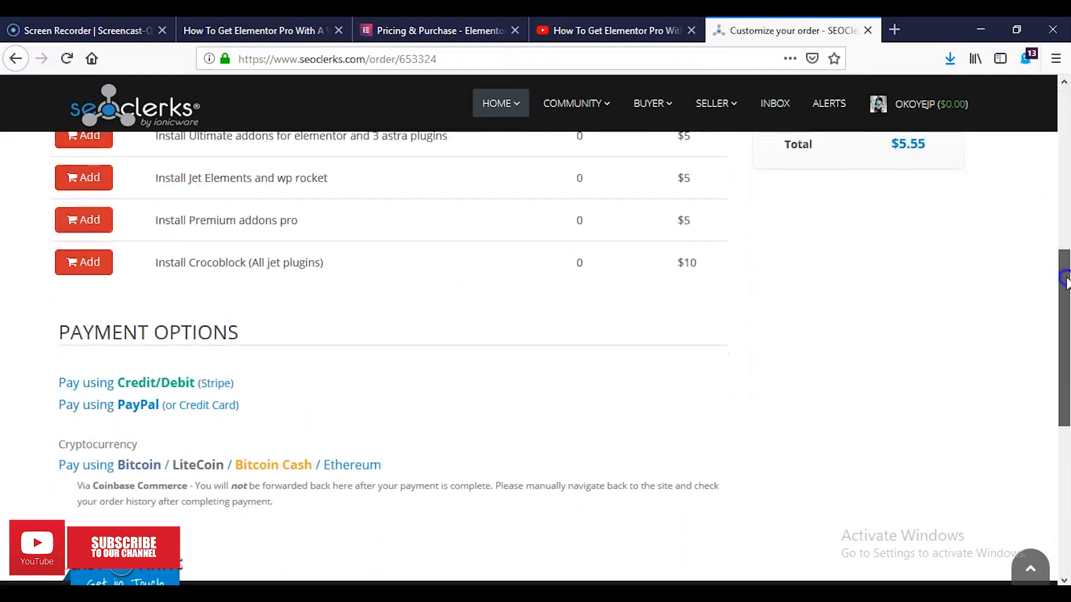
Pay for the order via PayPal to reach its delivered status page.
scroll(down, 3)
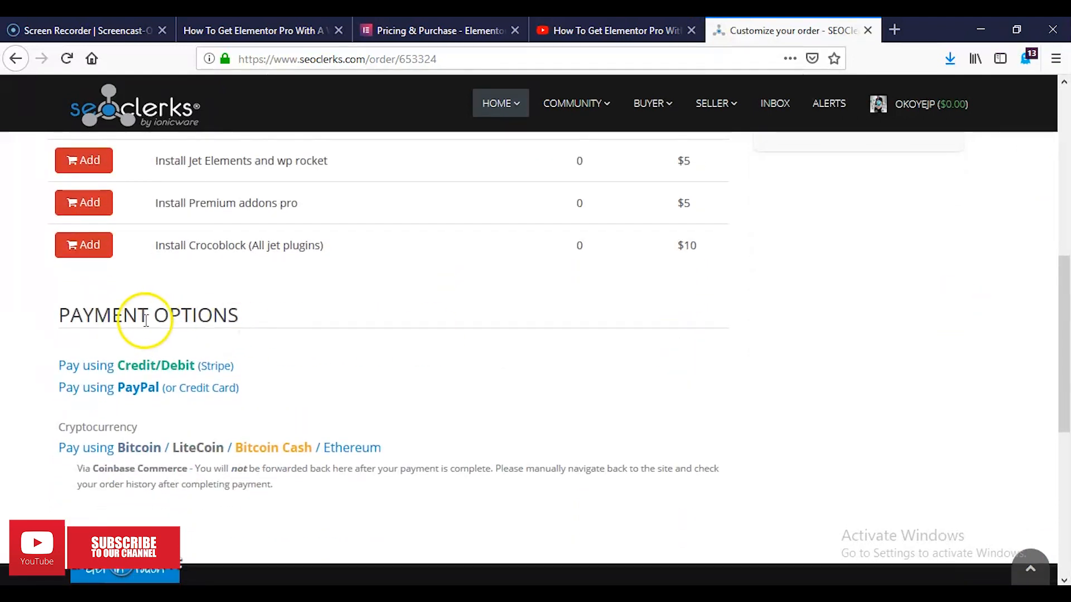
mouse_move(98, 314)
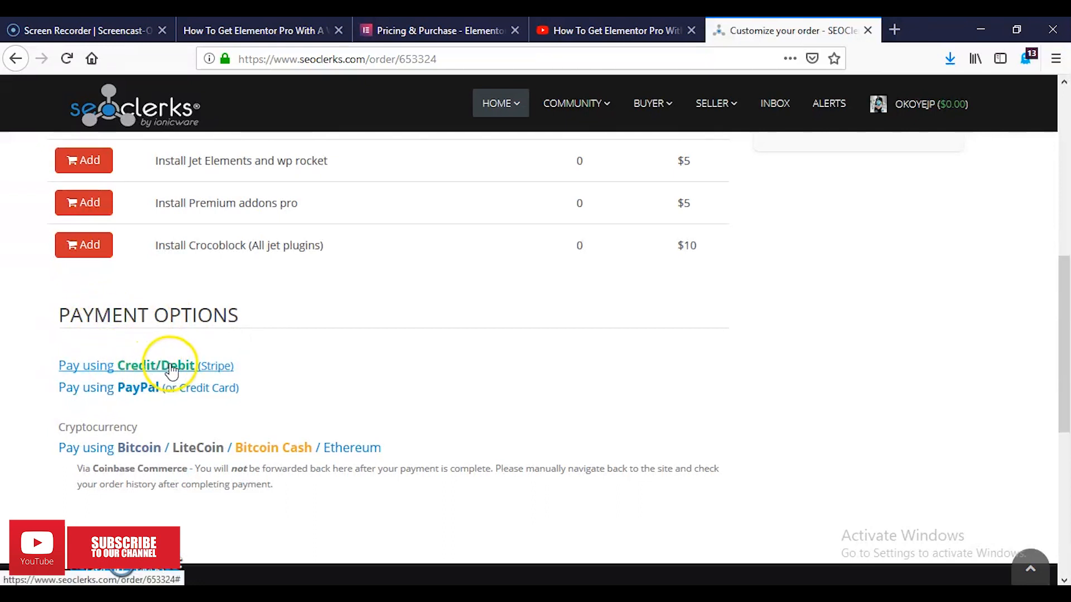
mouse_move(102, 389)
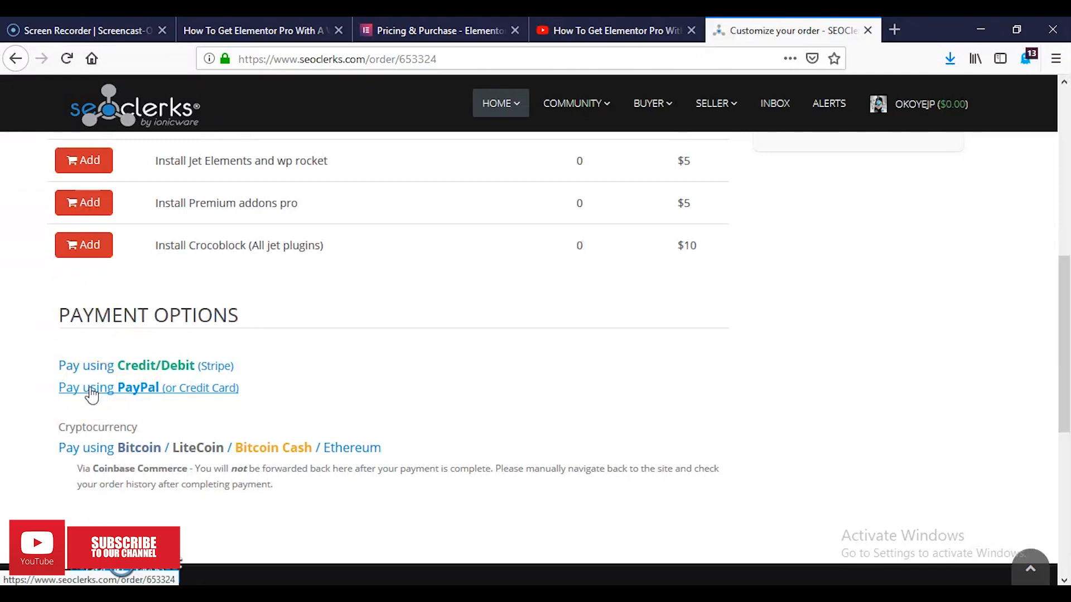
click(139, 388)
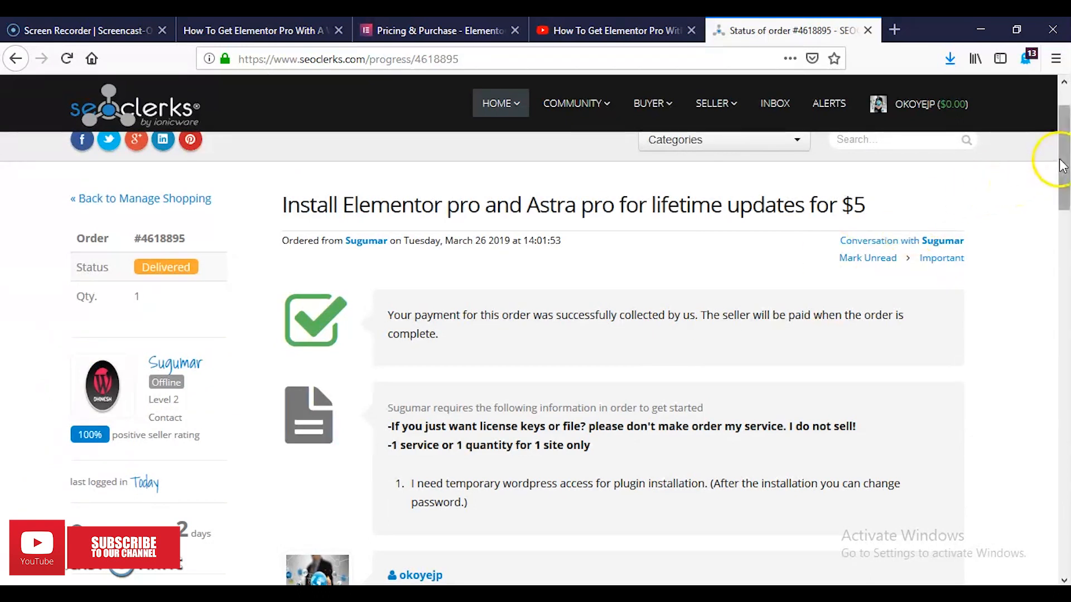
Read the seller's WordPress access requirements on the order page, then return to the KONVATI blog post.
scroll(down, 3)
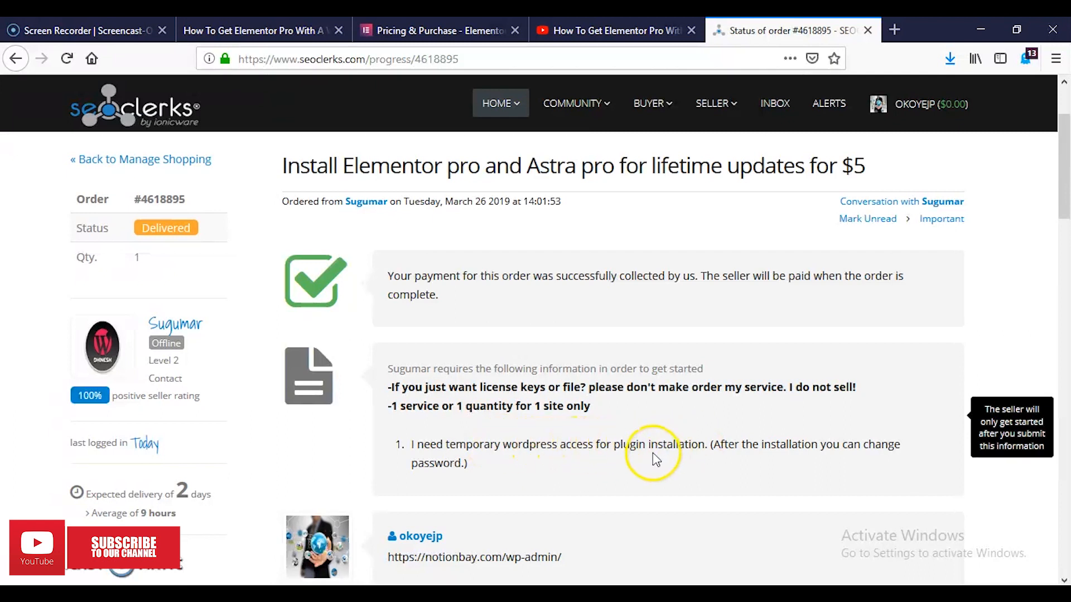
mouse_move(654, 460)
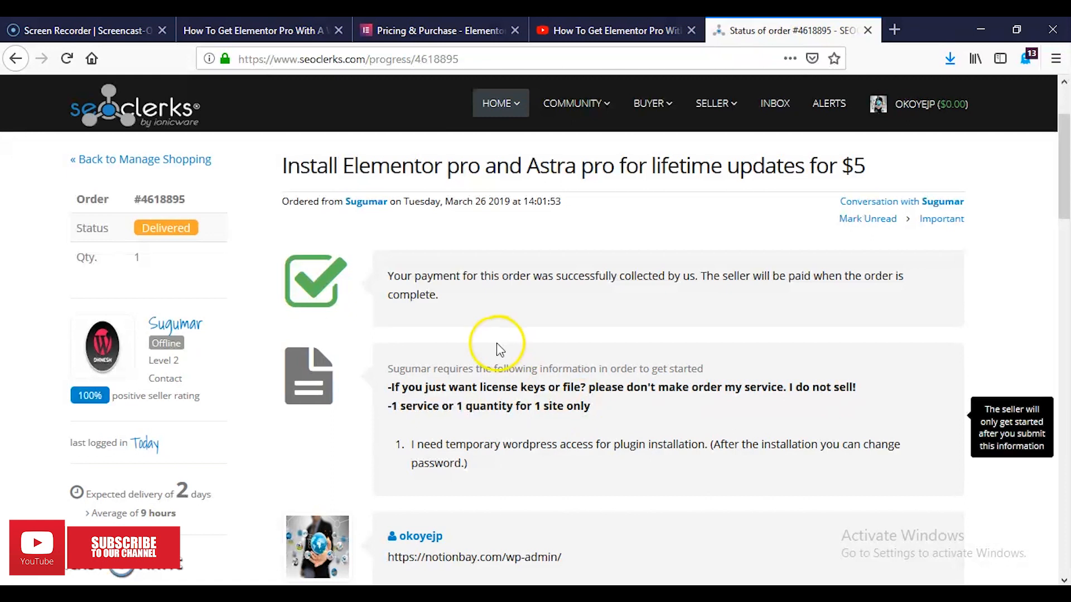
mouse_move(429, 235)
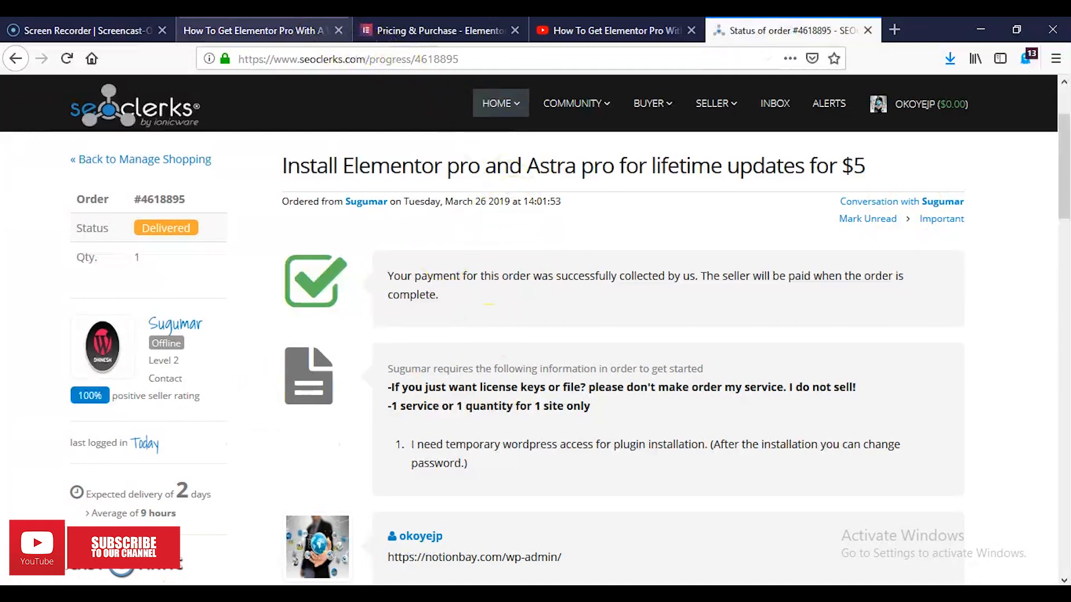
click(259, 30)
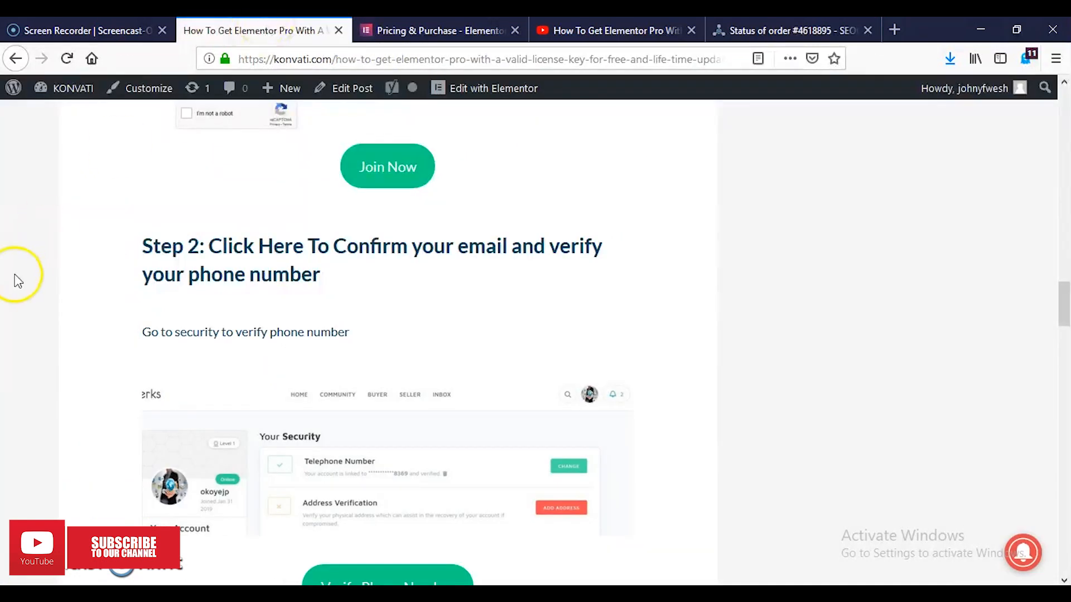
From the KONVATI dashboard, reach Users > Add New to start creating a user.
click(896, 29)
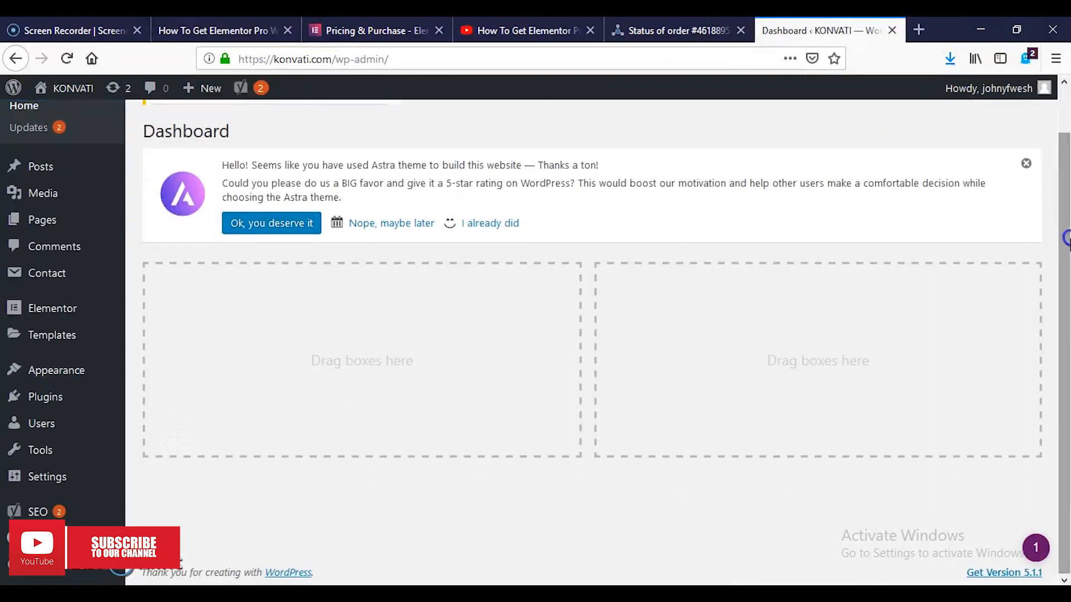
mouse_move(40, 424)
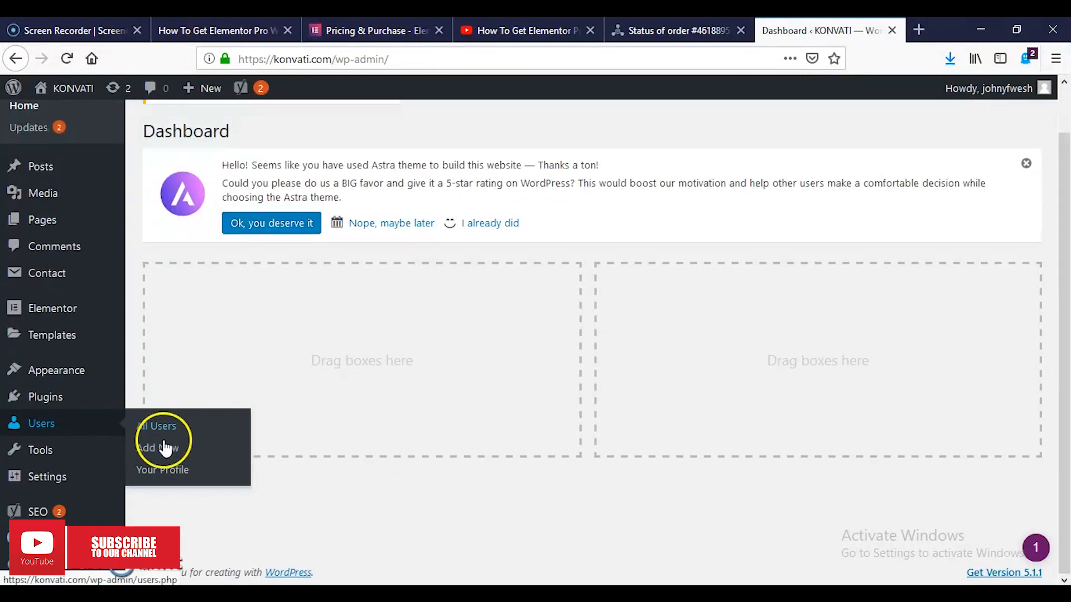
click(157, 448)
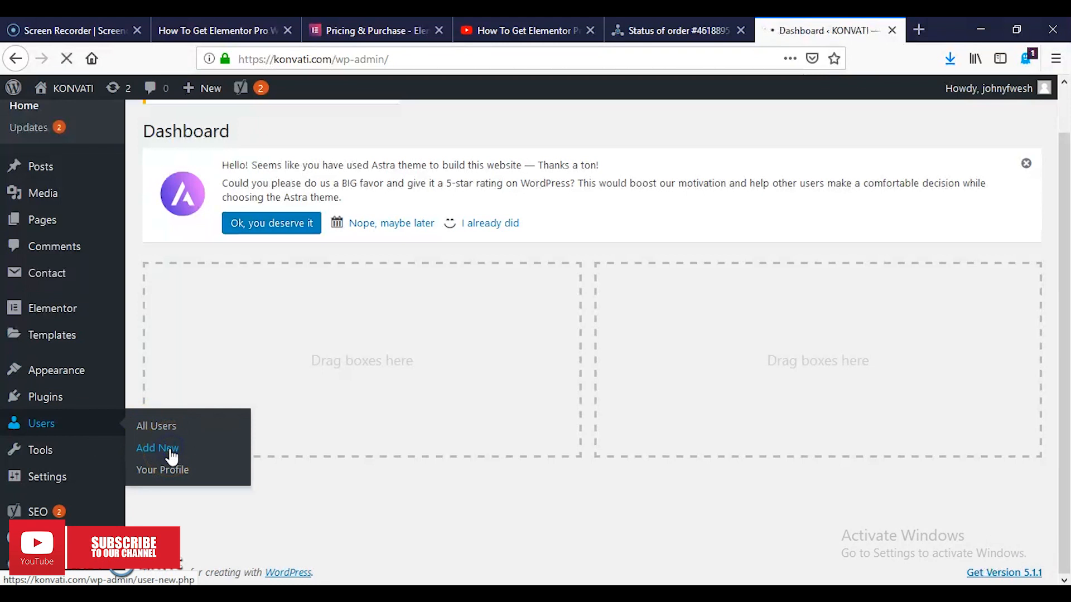
click(157, 449)
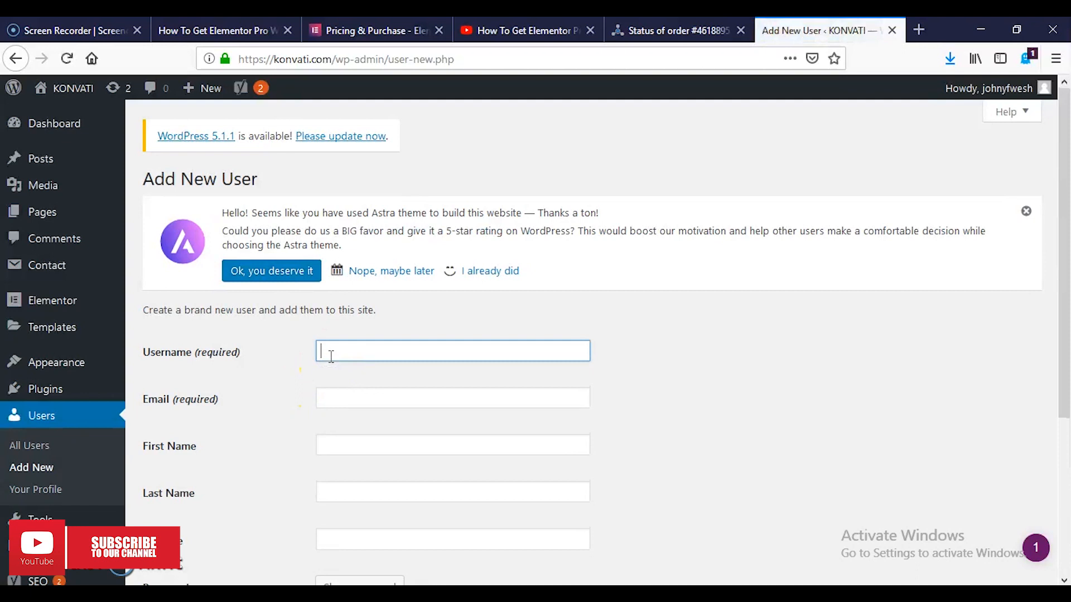
Enter the username getelementorprofor$5 in the new user form.
text(y)
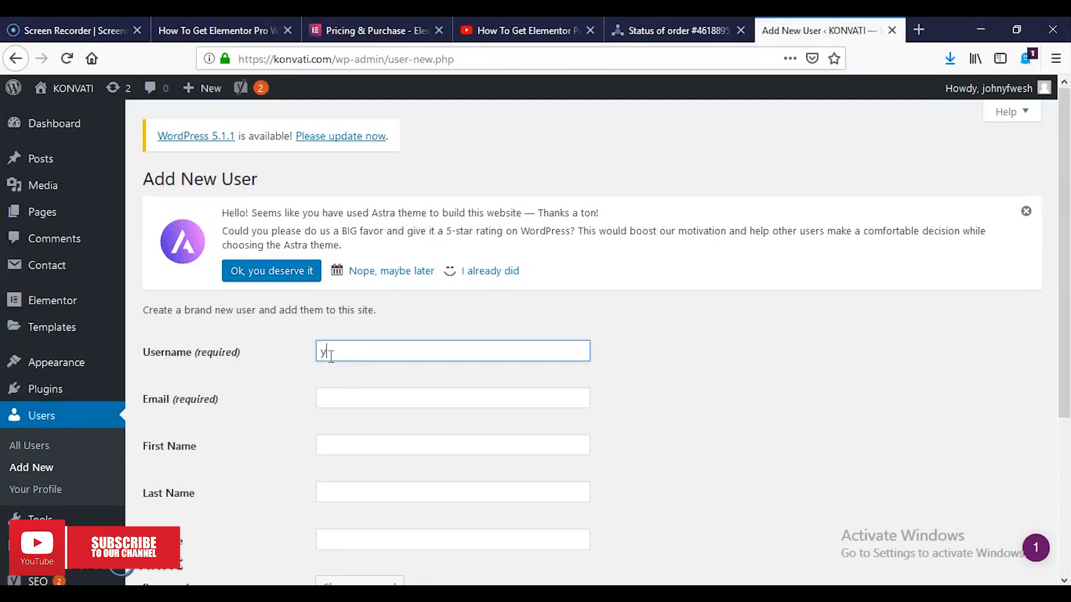
text(get)
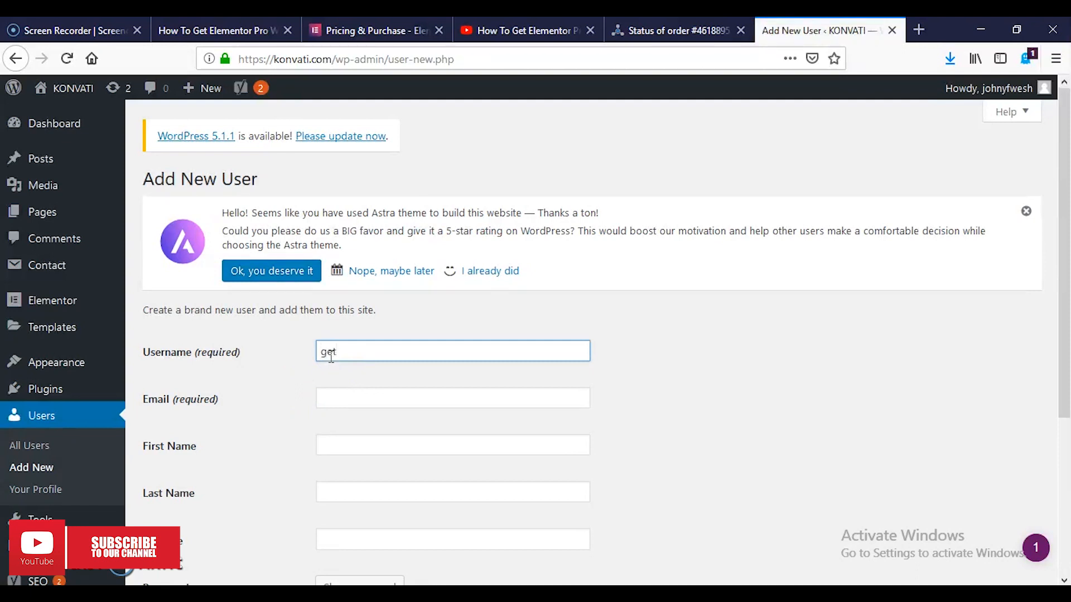
text(elementor pro f)
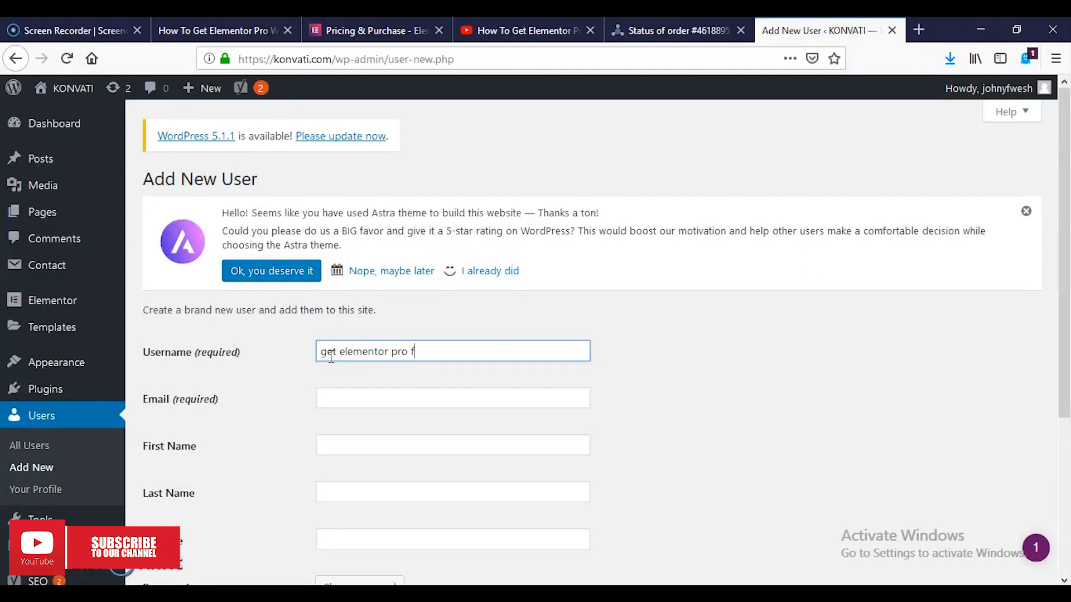
text(or)
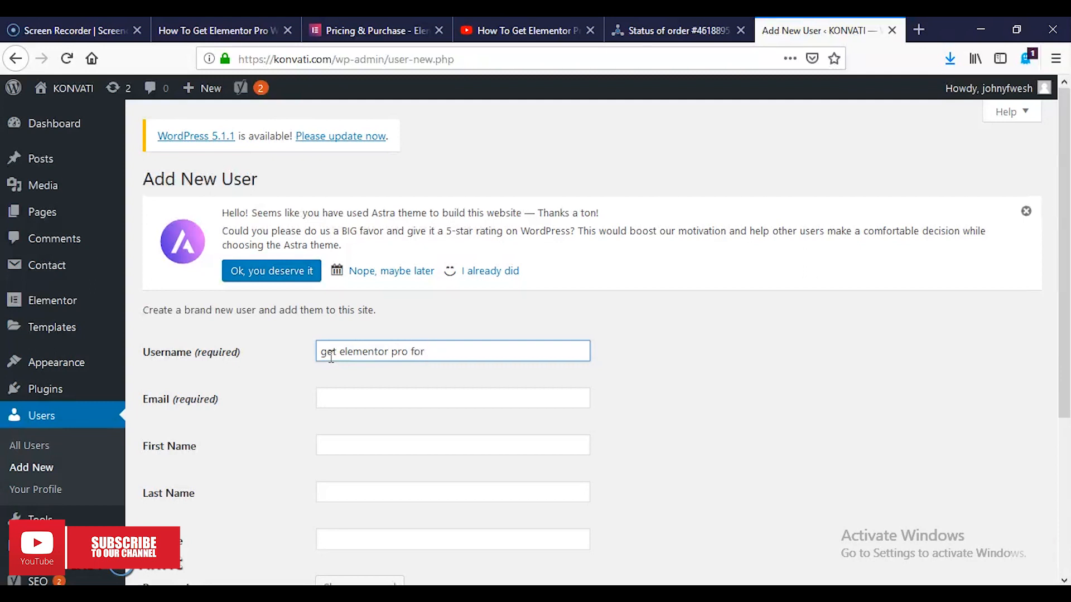
text($5)
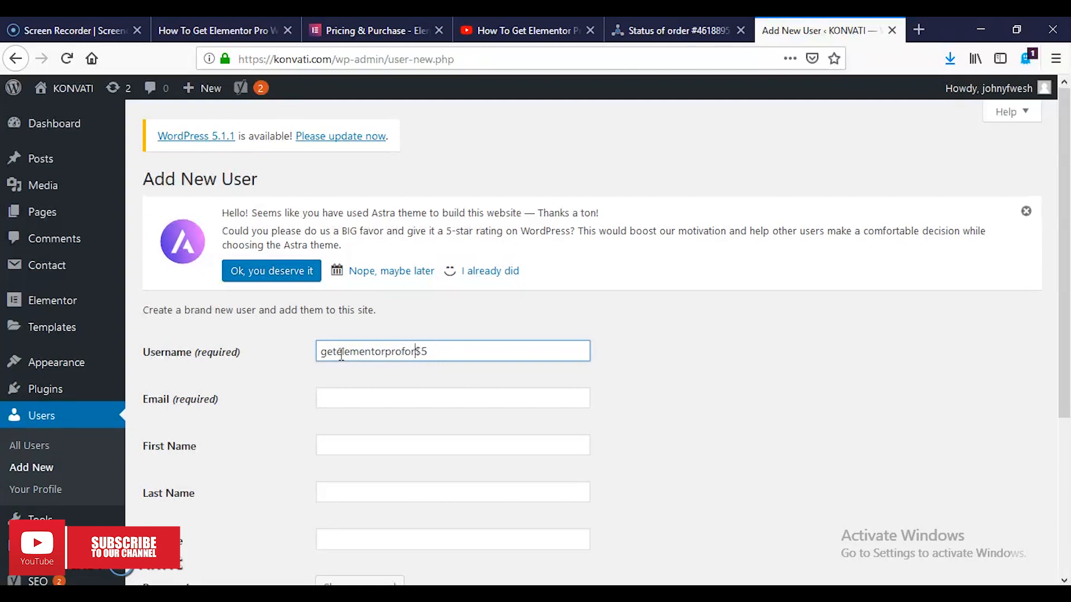
click(452, 397)
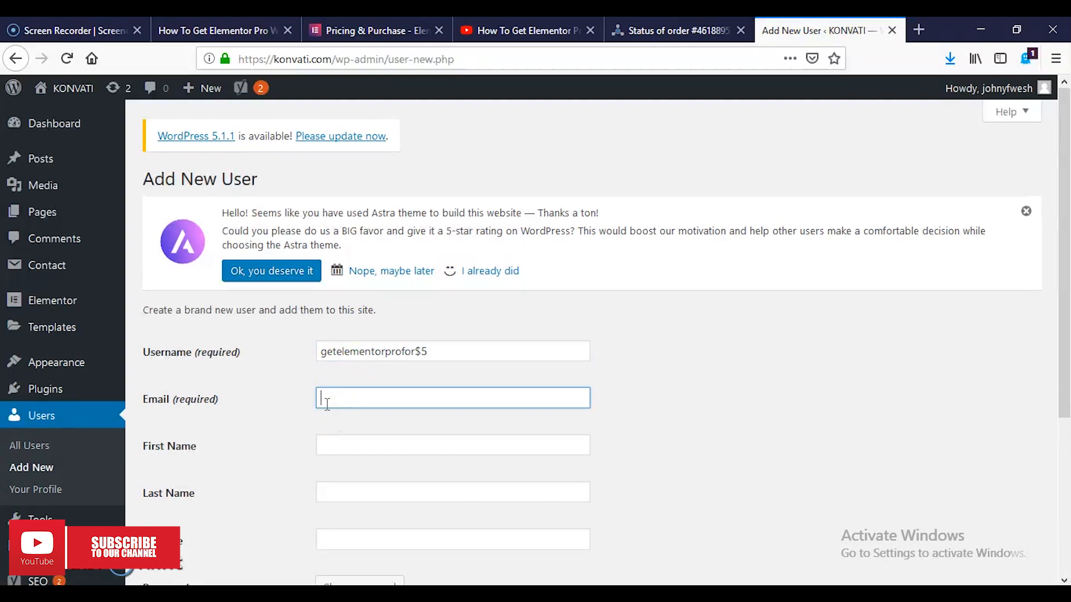
text(test)
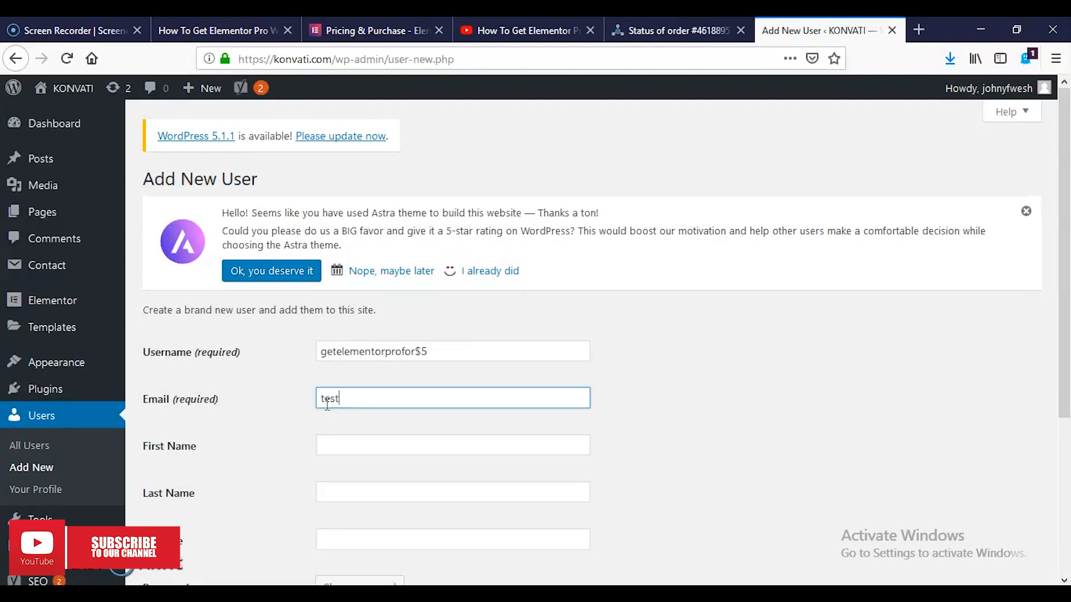
text(@yahoo.com)
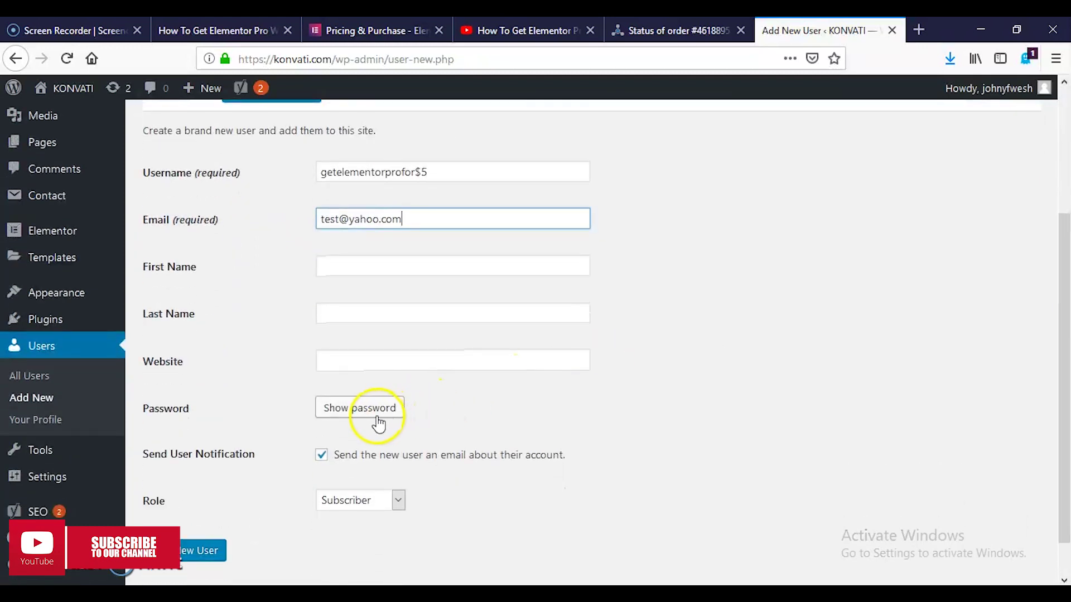
mouse_move(210, 556)
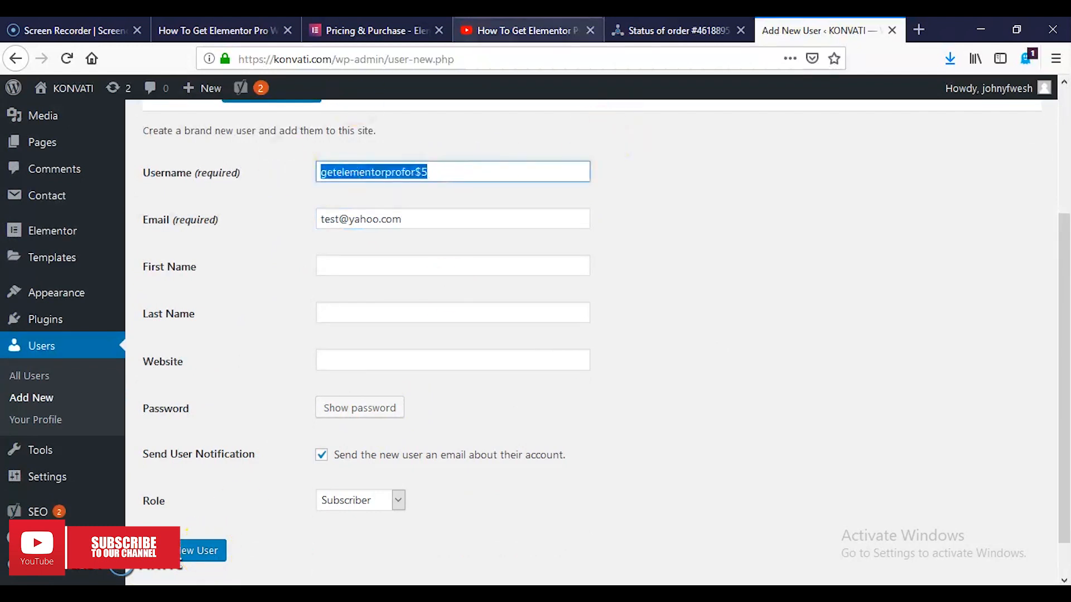
In the SEOClerks order message, write the konvati.com/wp-admin login address.
click(681, 30)
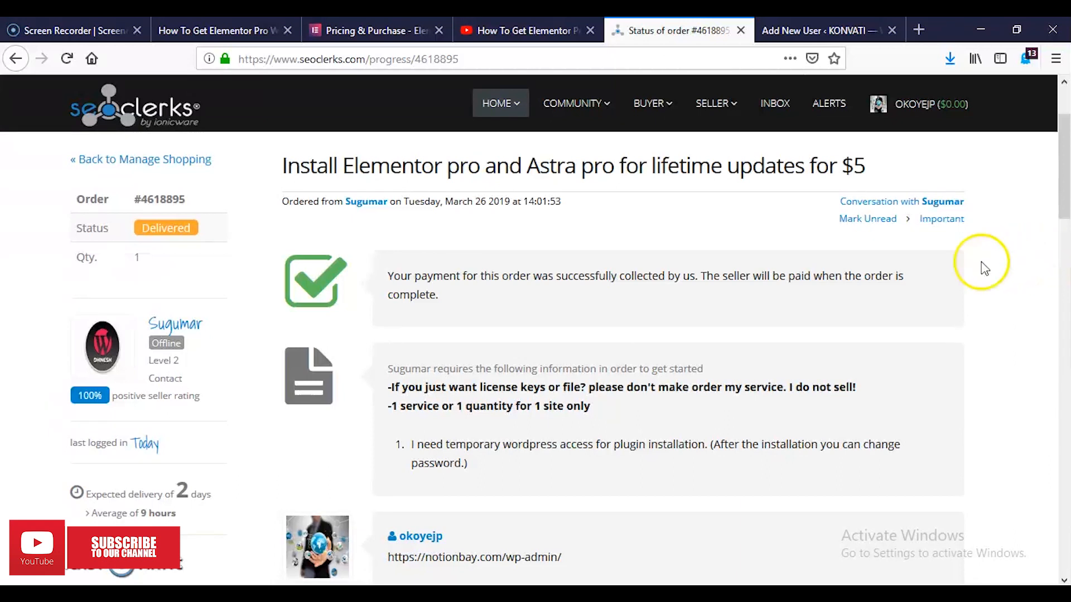
scroll(down, 3)
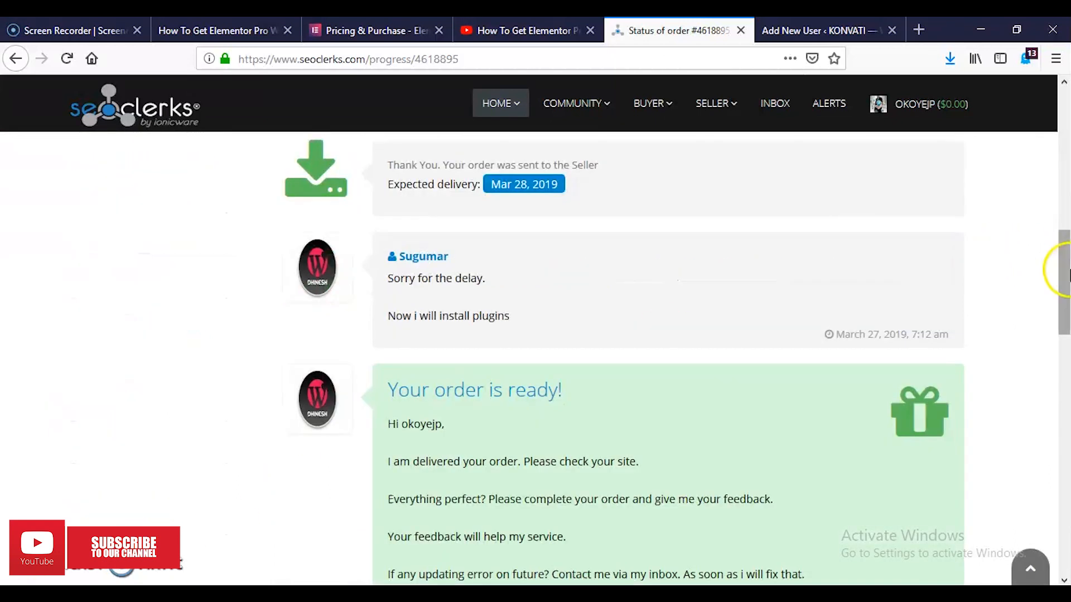
scroll(down, 3)
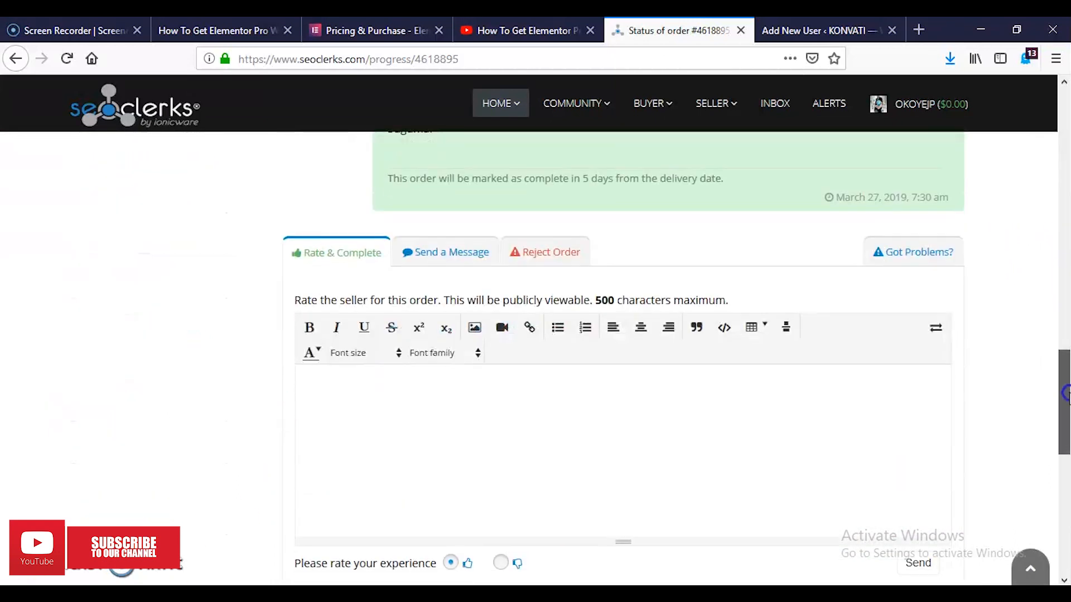
scroll(down, 3)
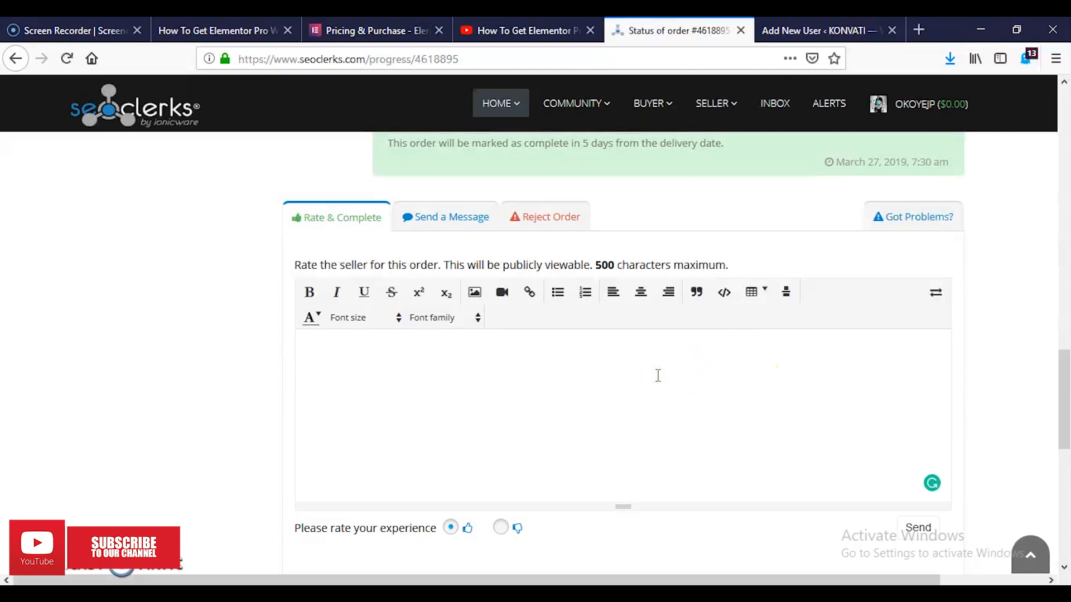
text(konvati)
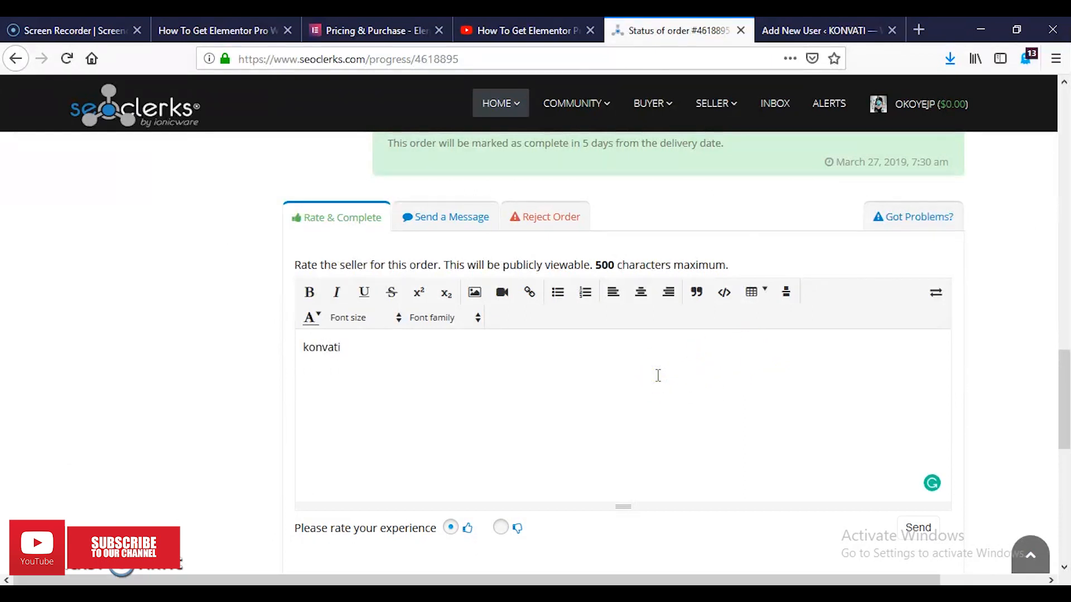
text(.com/)
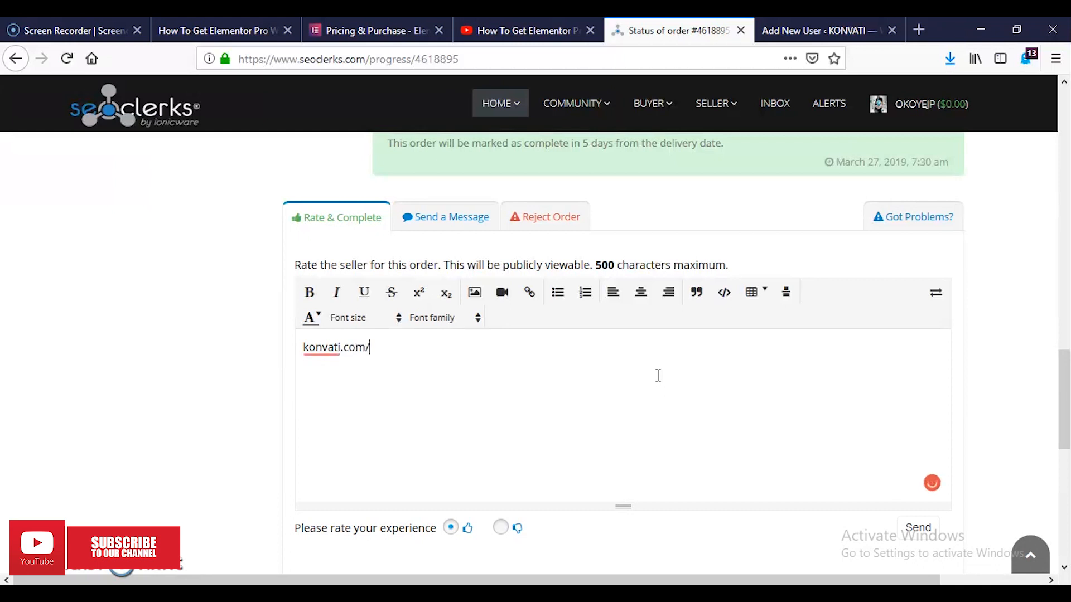
text(wp-)
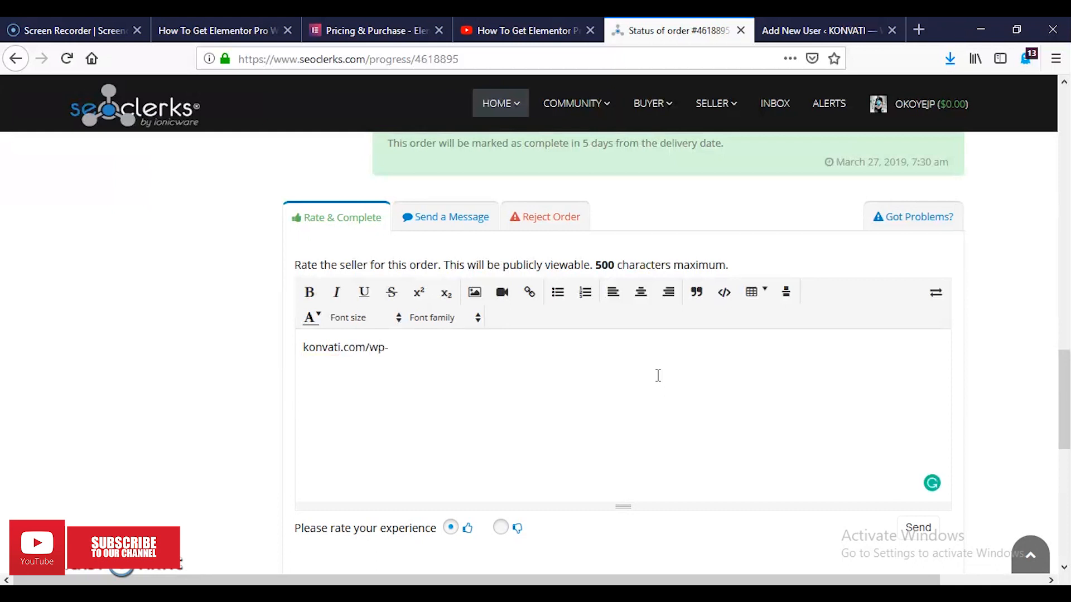
text(admin)
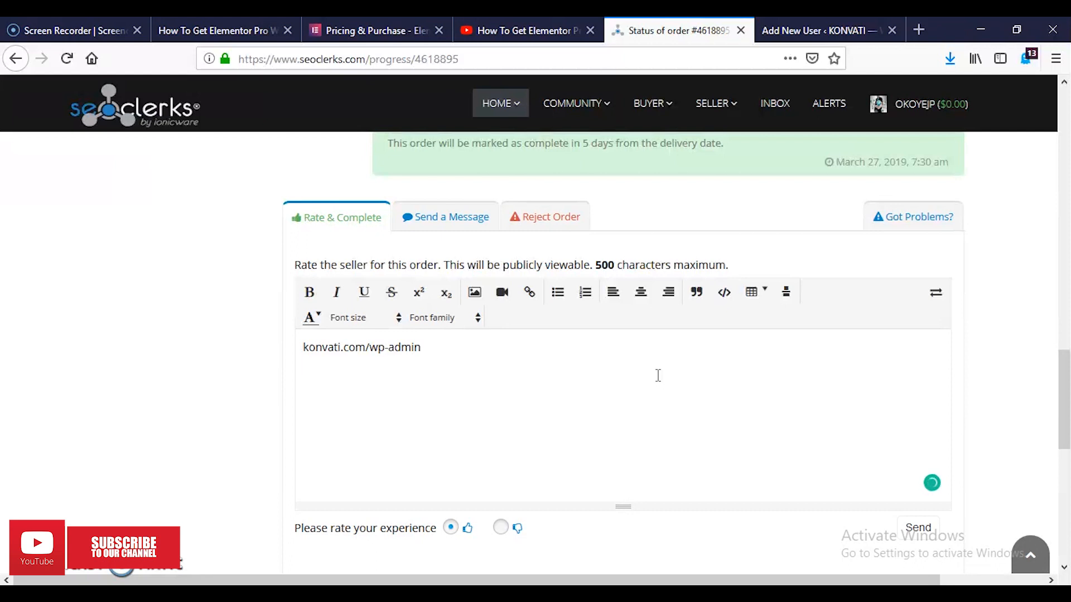
text(username)
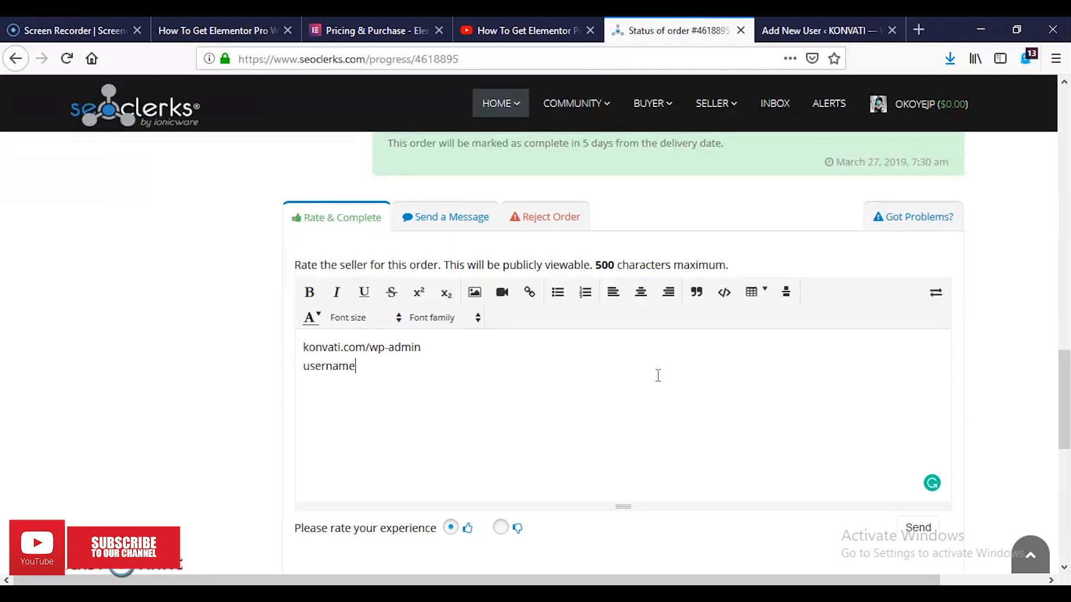
text(: getelementorprofor$5)
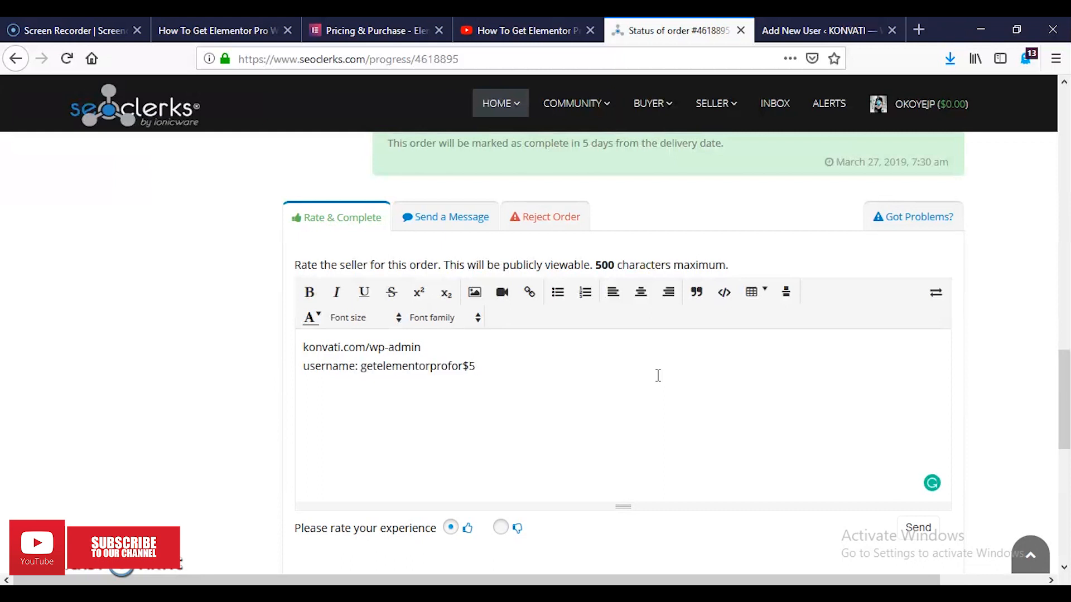
text(pass)
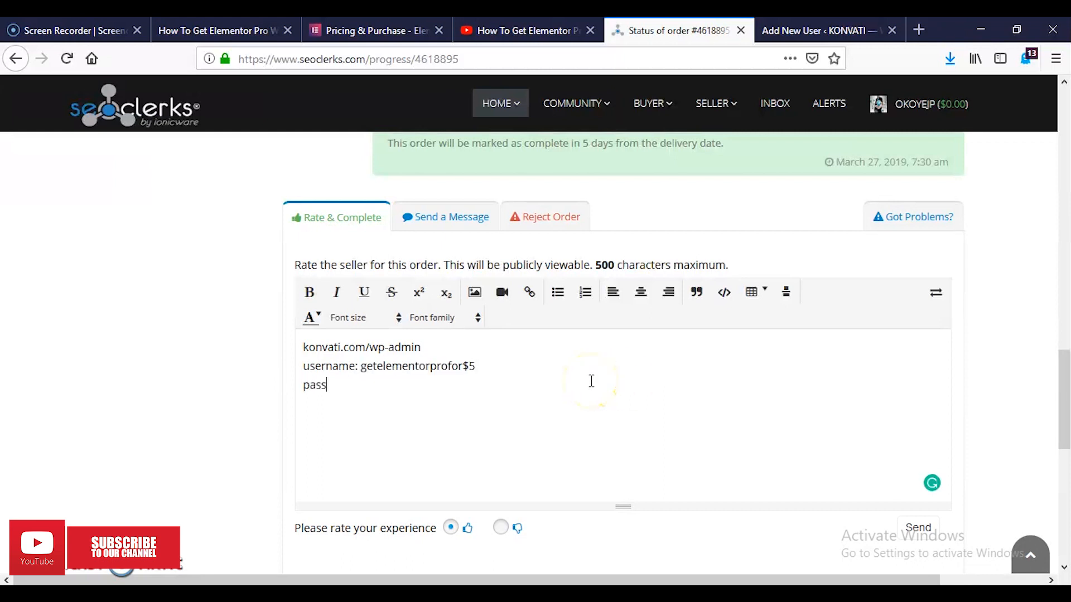
text(:)
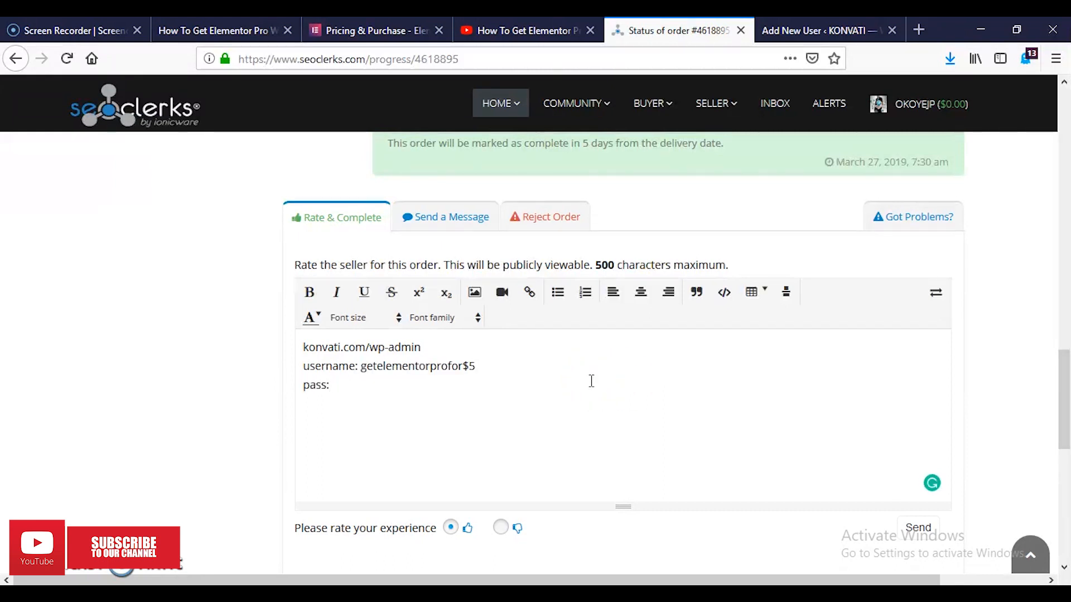
text(xxxxxx)
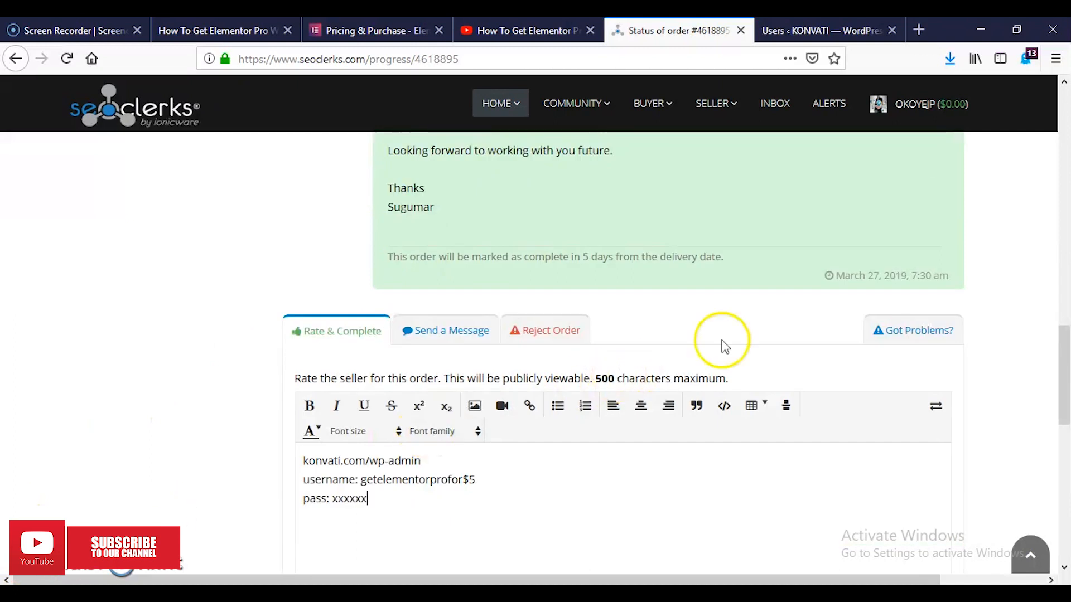
Replace the credentials in the Rate & Complete box with the note 'thanks, good job'.
scroll(down, 3)
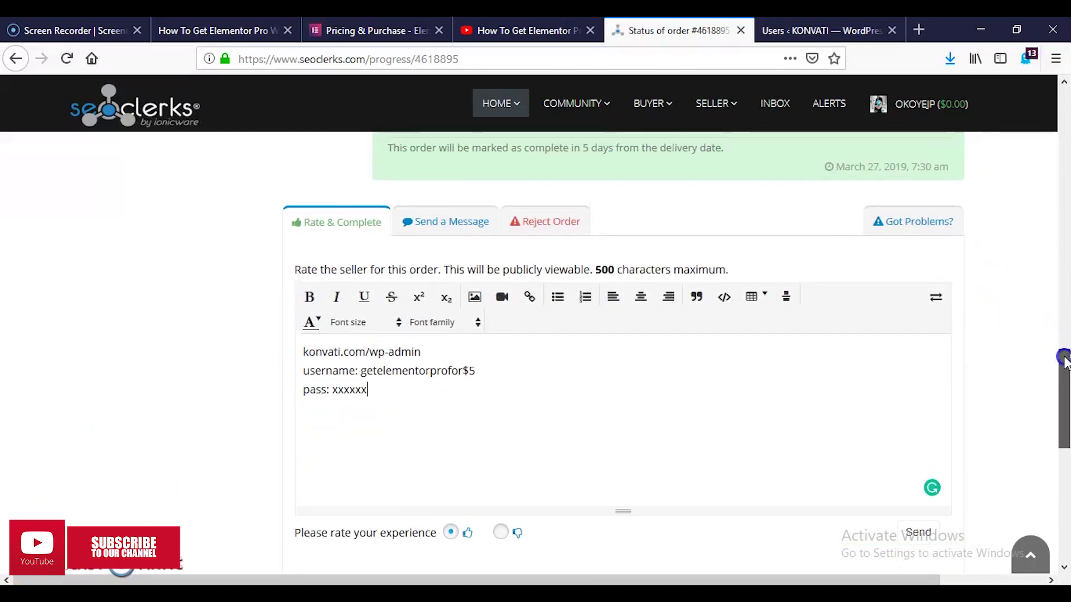
scroll(down, 3)
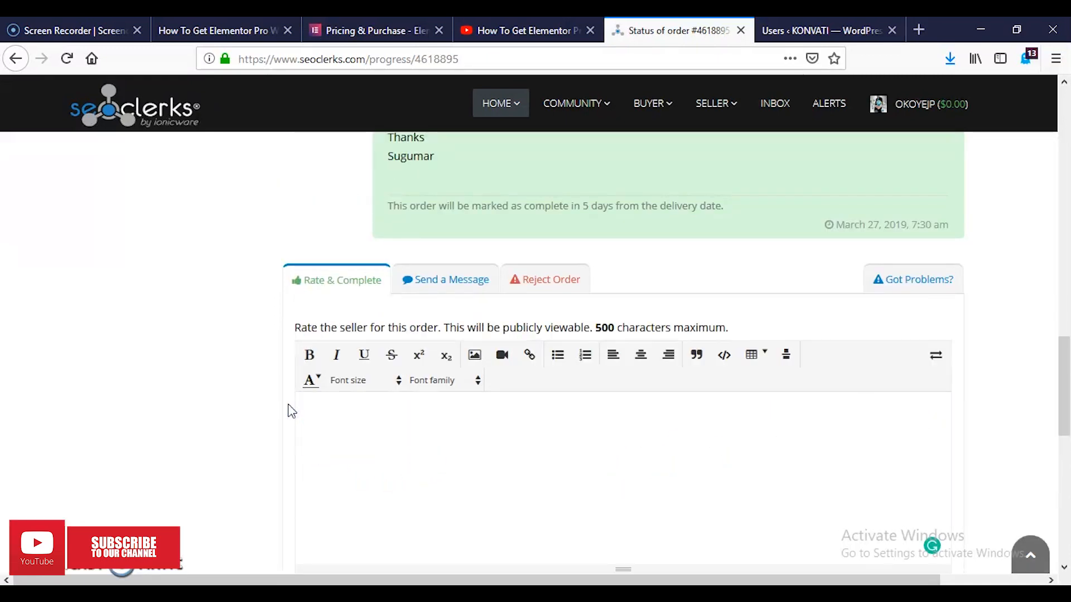
mouse_move(442, 284)
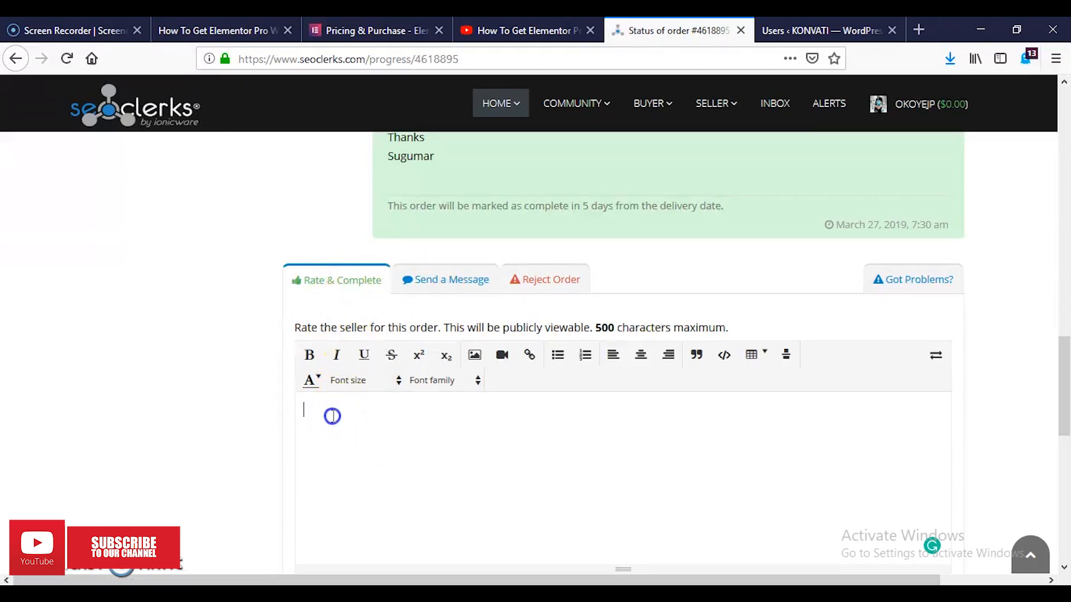
text(thanks good)
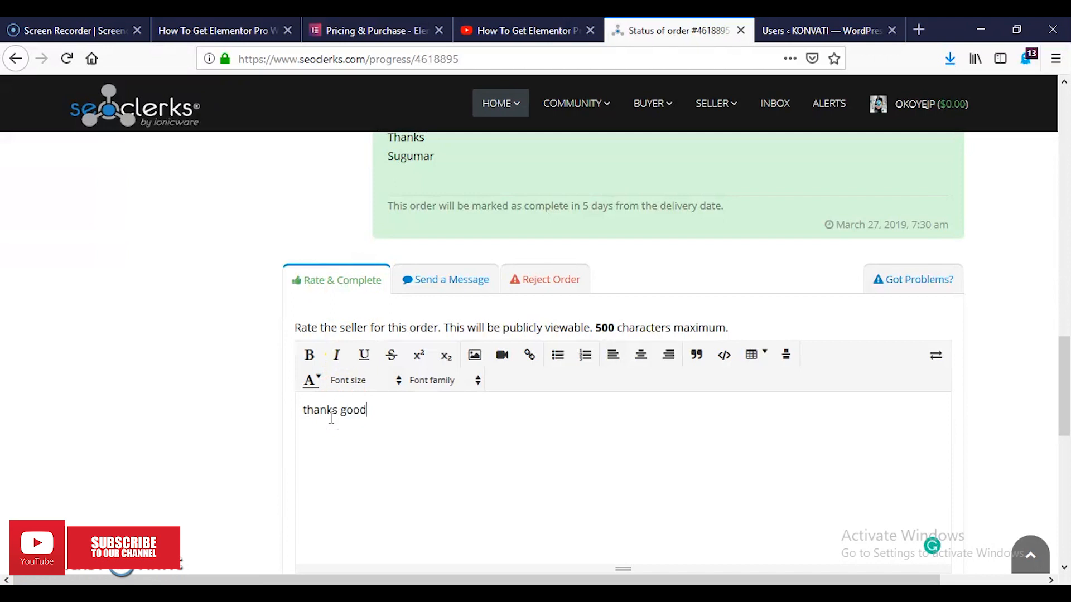
text(job)
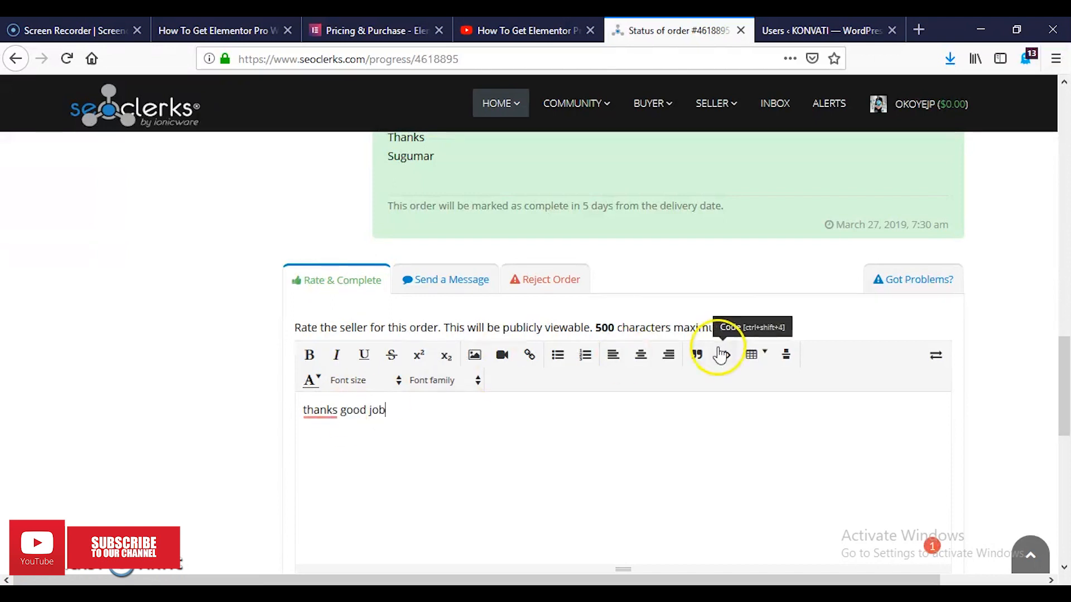
scroll(down, 3)
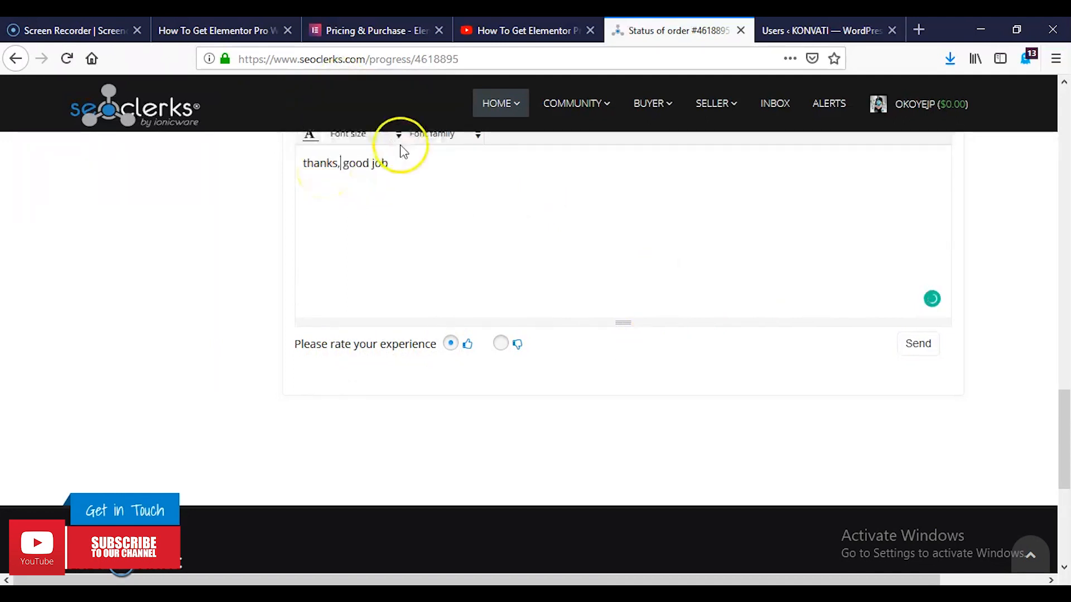
Send the positive feedback and confirm 'Yes, complete', then return to the WordPress users list.
click(918, 343)
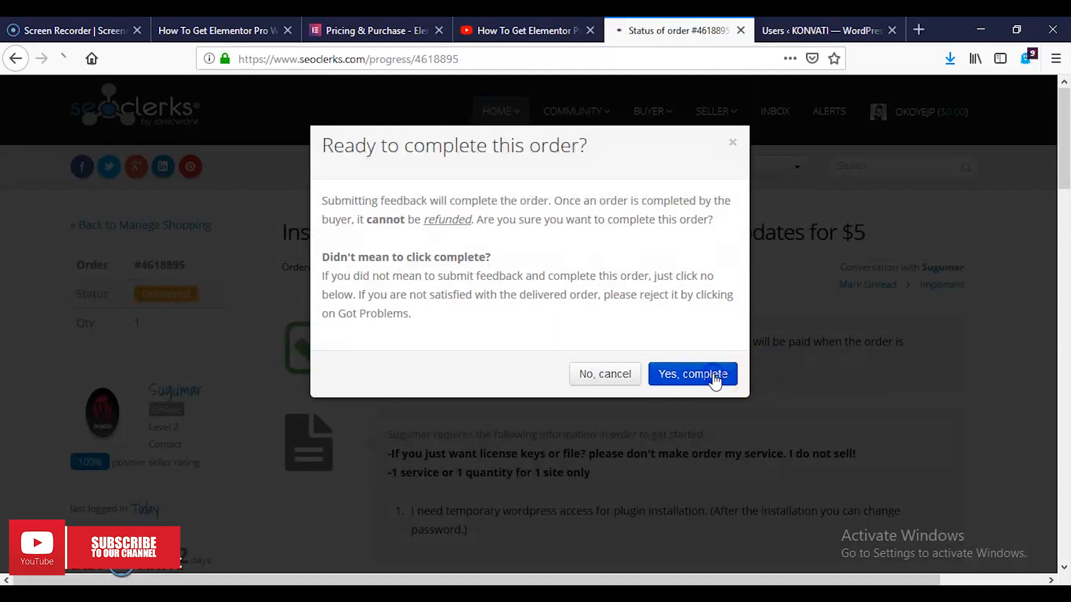
click(694, 375)
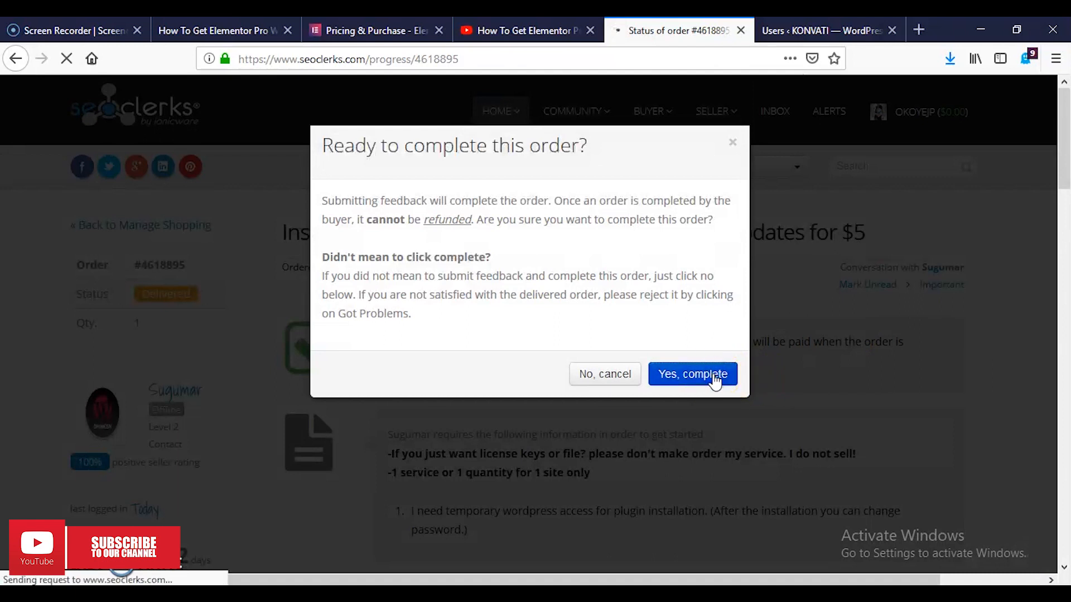
click(694, 374)
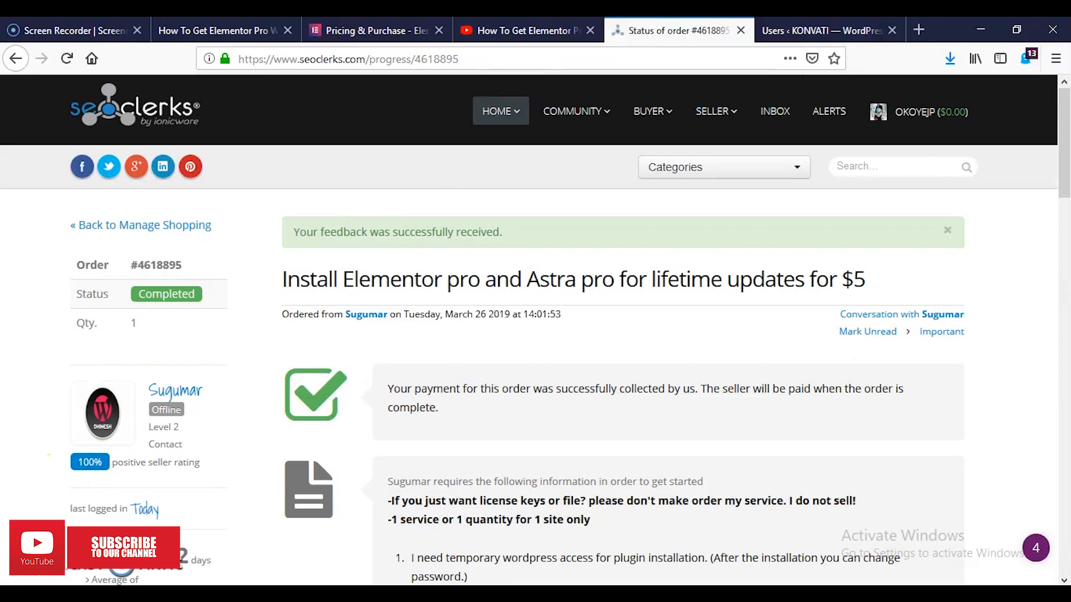
click(823, 29)
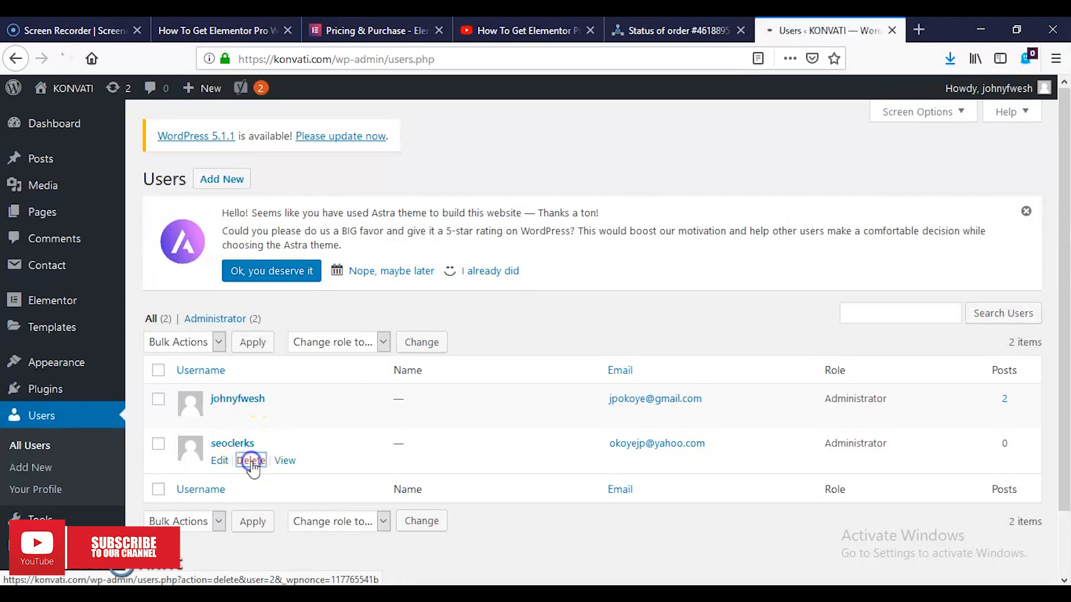
Delete the temporary administrator user from the Users list and confirm its removal.
click(251, 461)
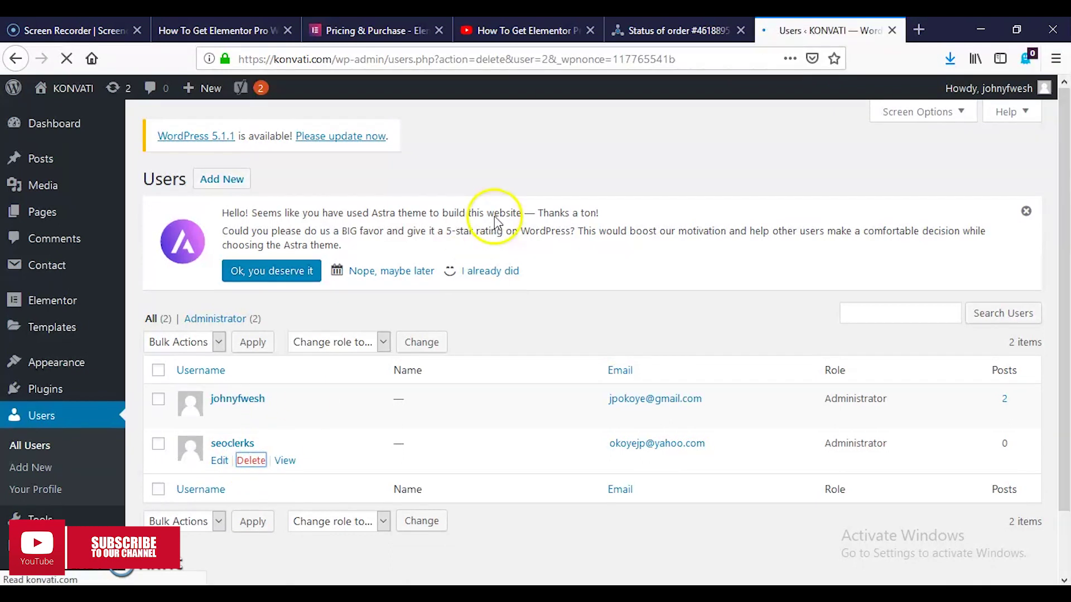
click(250, 459)
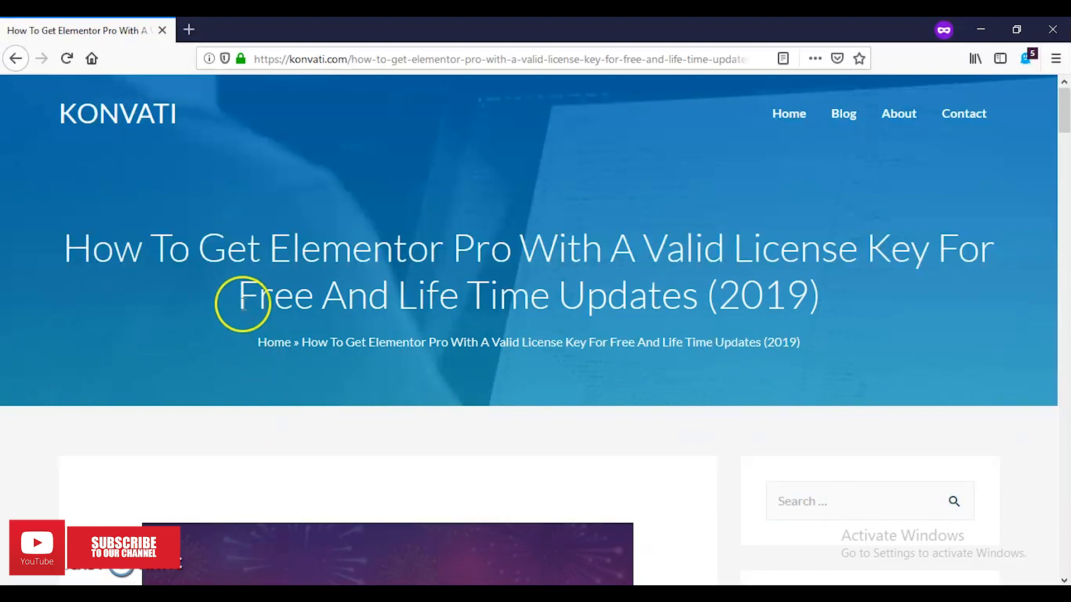
mouse_move(259, 337)
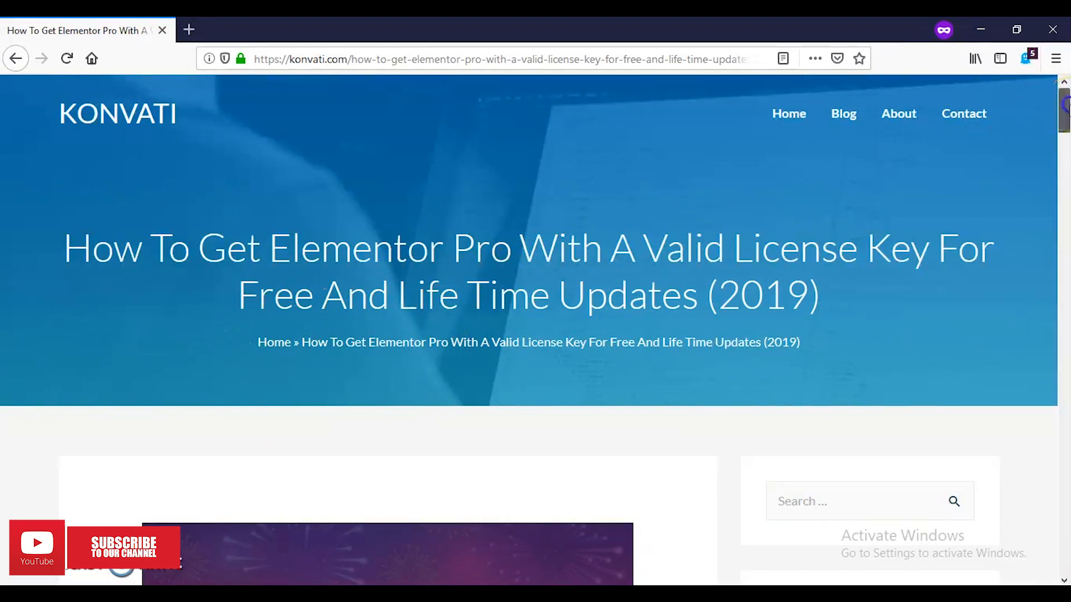
Scroll the blog post past its five steps and embedded video to the closing notes.
scroll(down, 3)
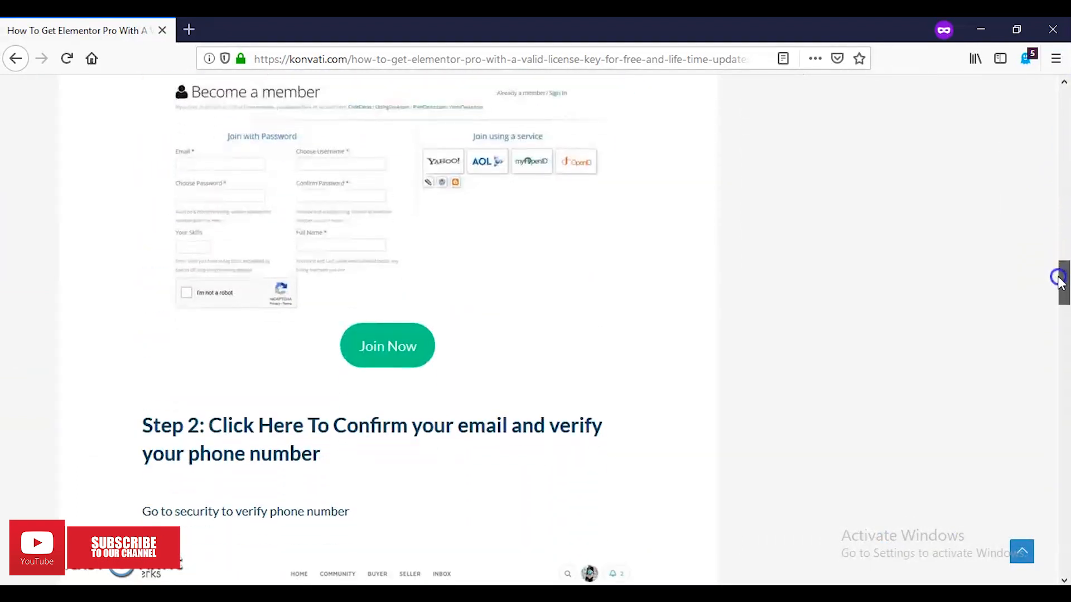
scroll(down, 3)
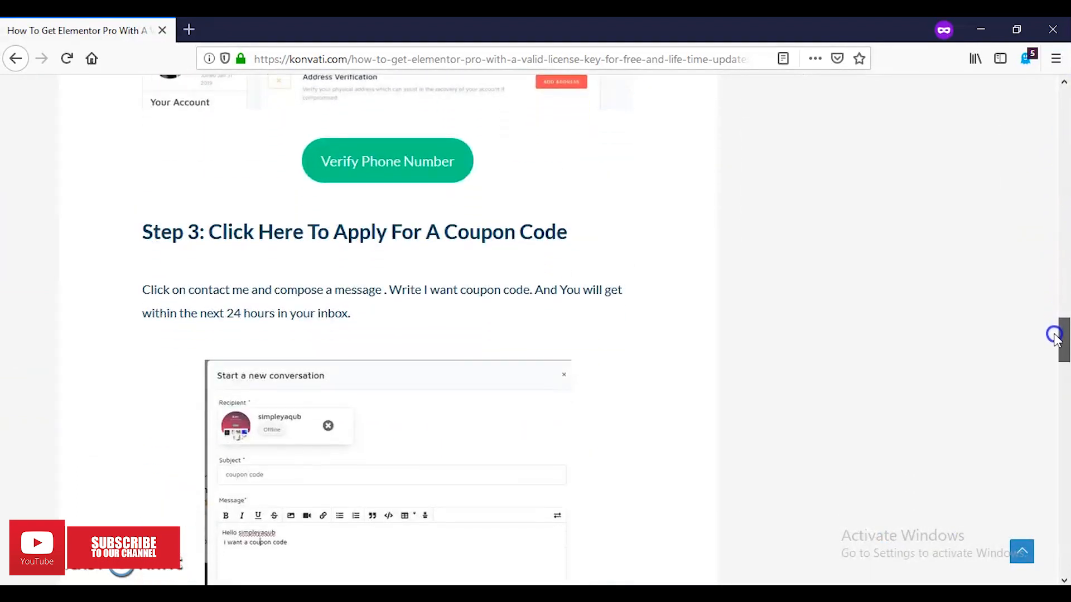
scroll(down, 3)
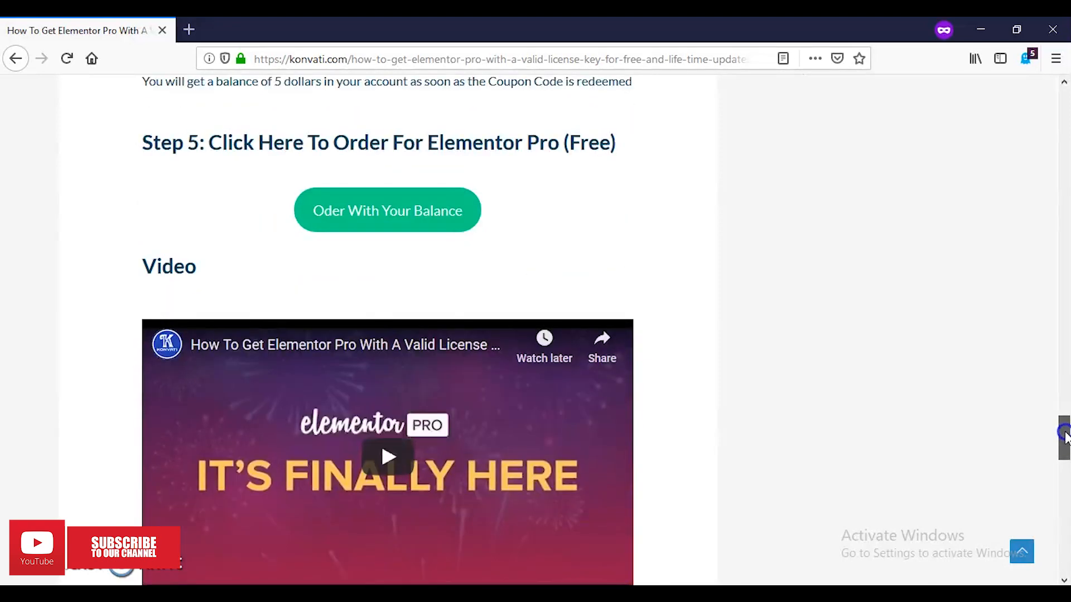
scroll(down, 3)
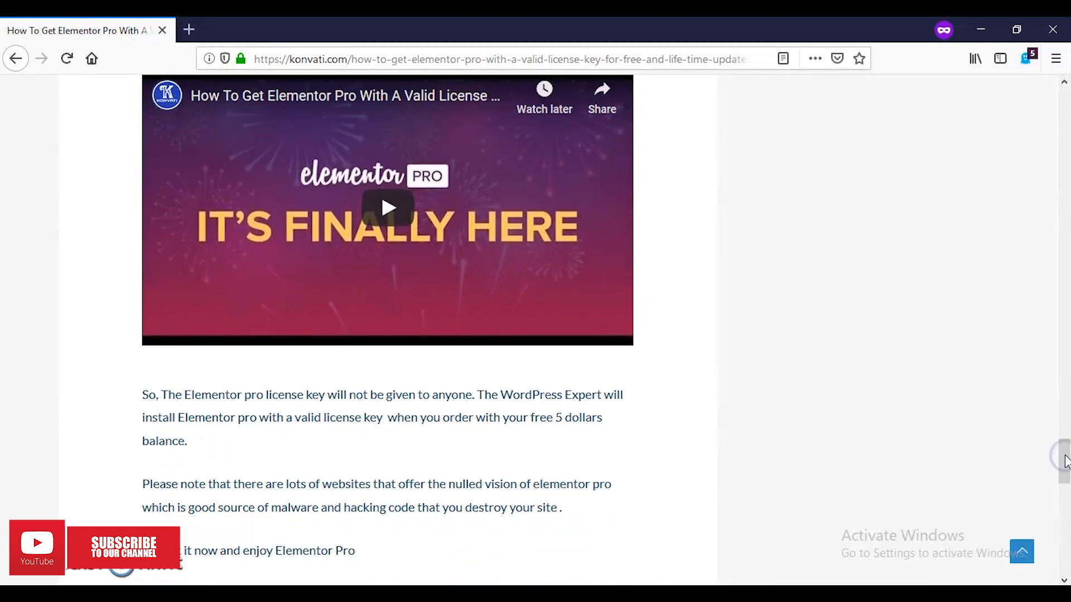